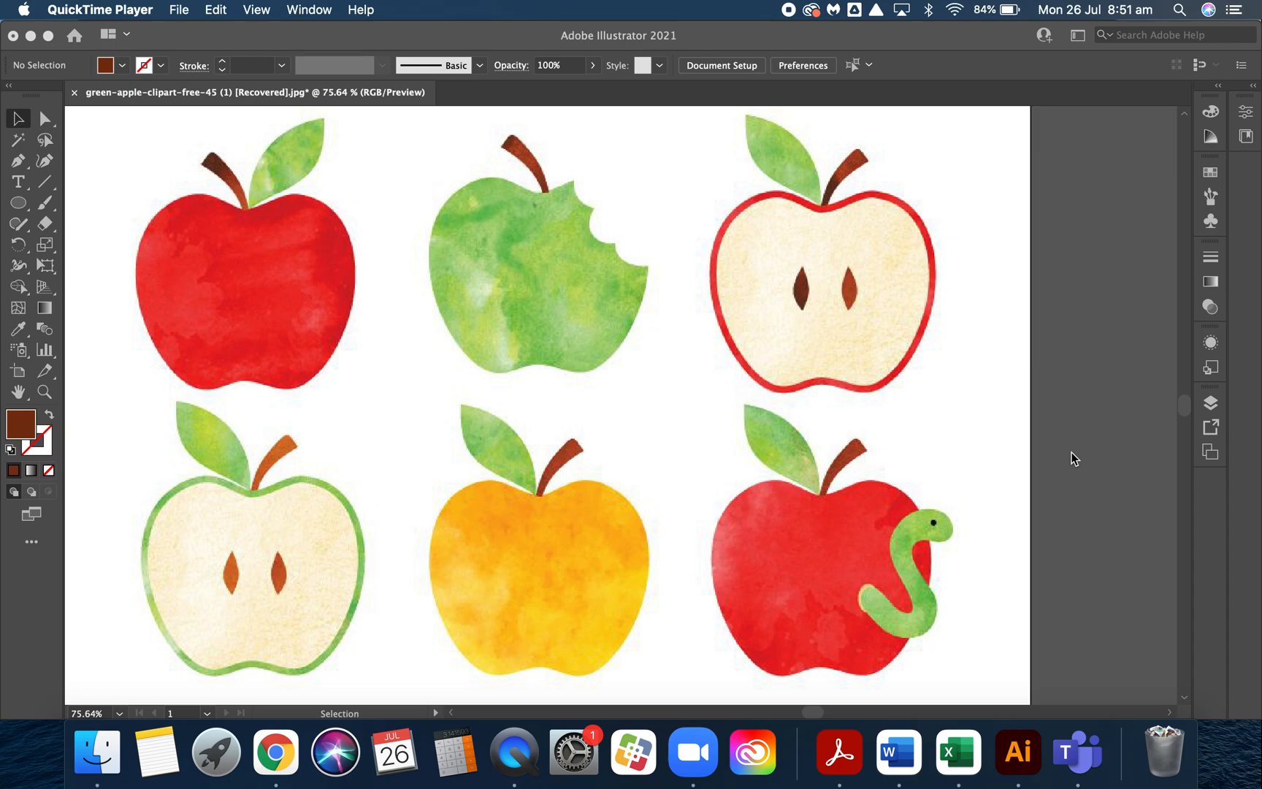
{"action": "mouse_move", "coordinate": [439, 400]}
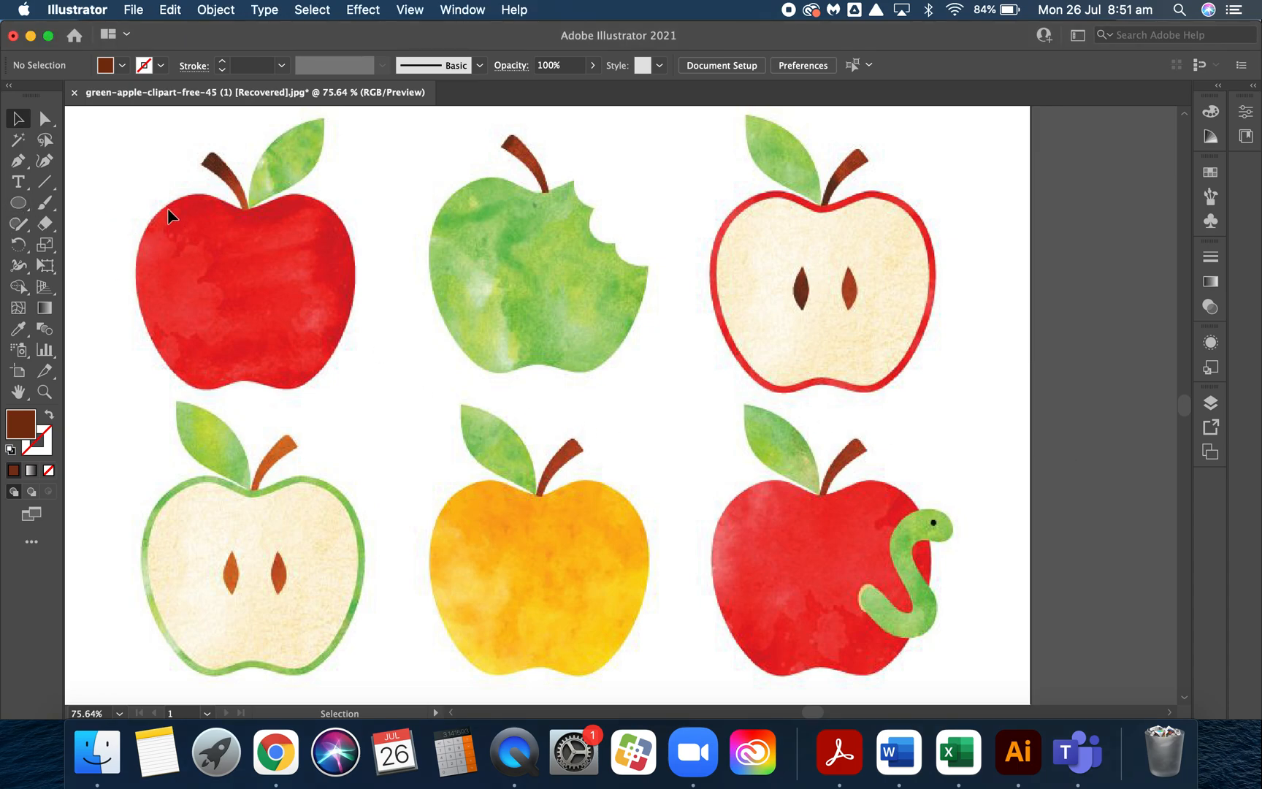
{"action": "mouse_move", "coordinate": [252, 359]}
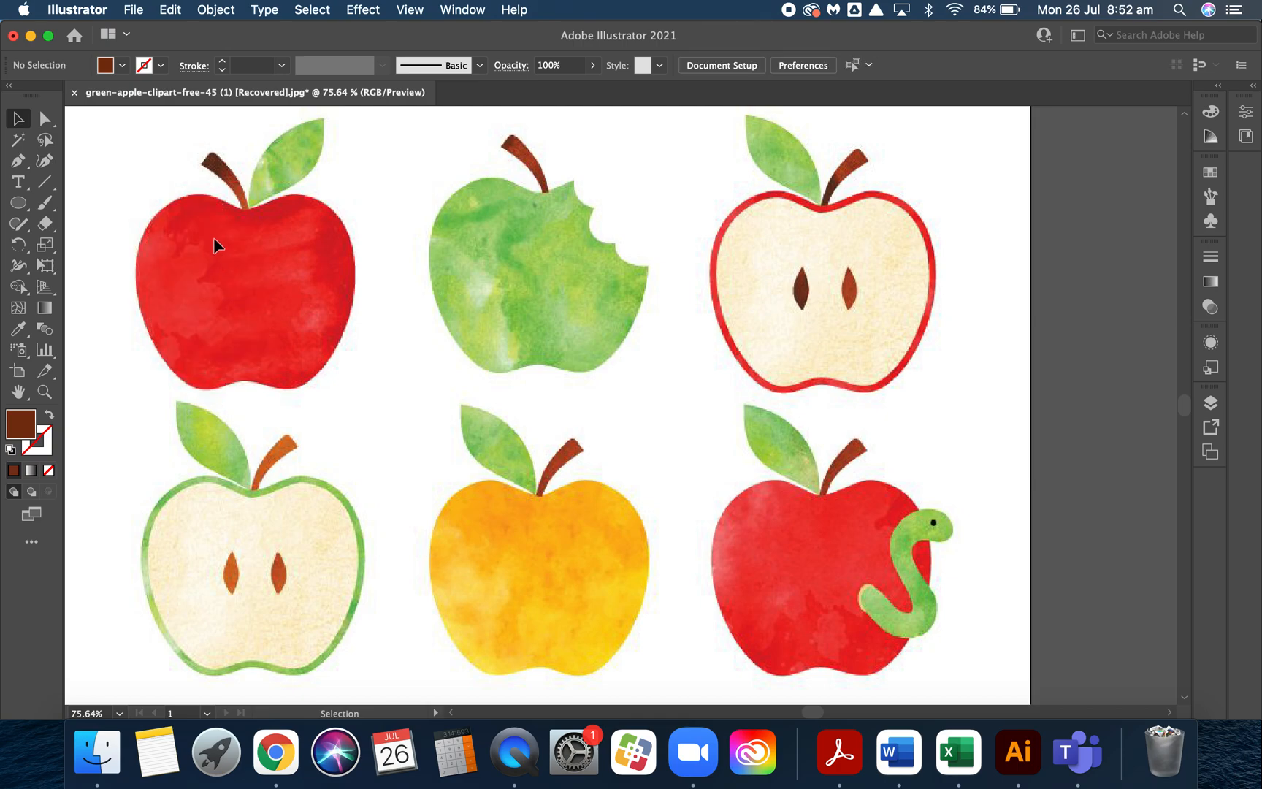
{"action": "mouse_move", "coordinate": [203, 282]}
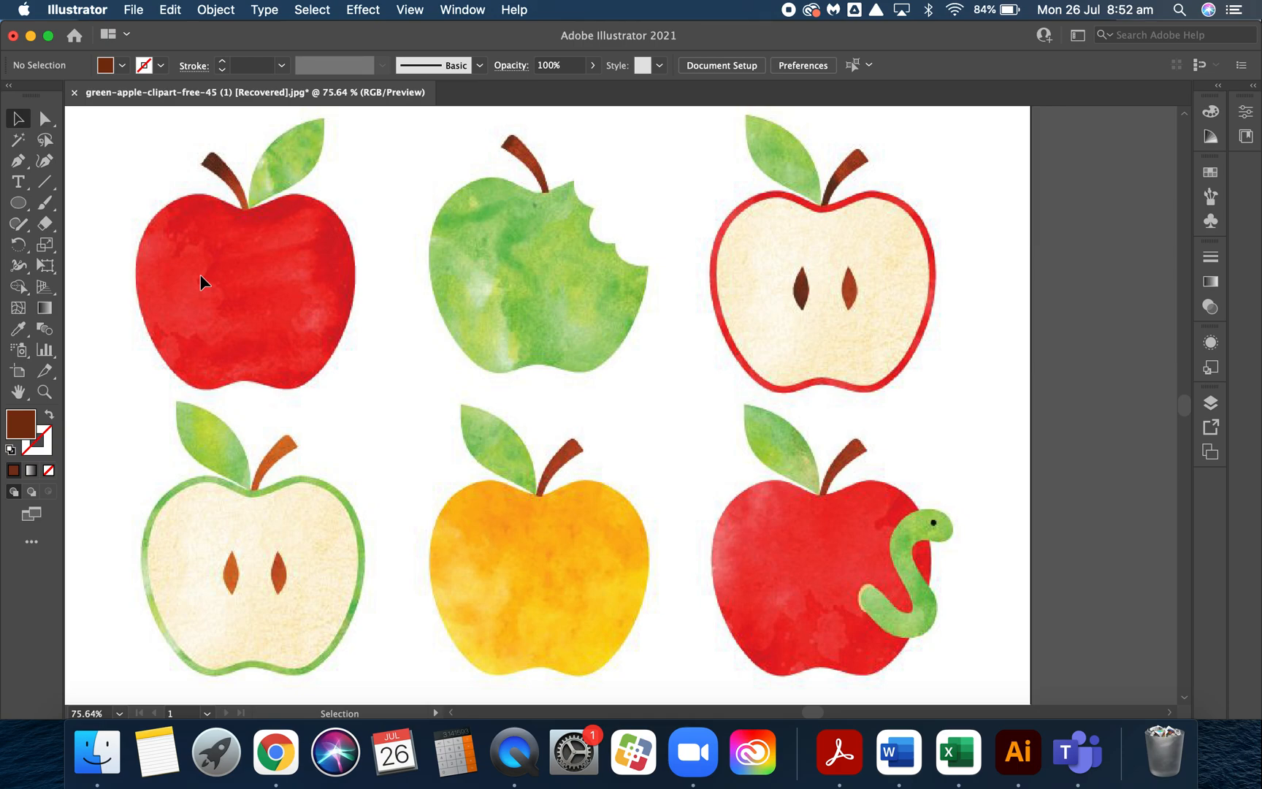
{"action": "mouse_move", "coordinate": [184, 266]}
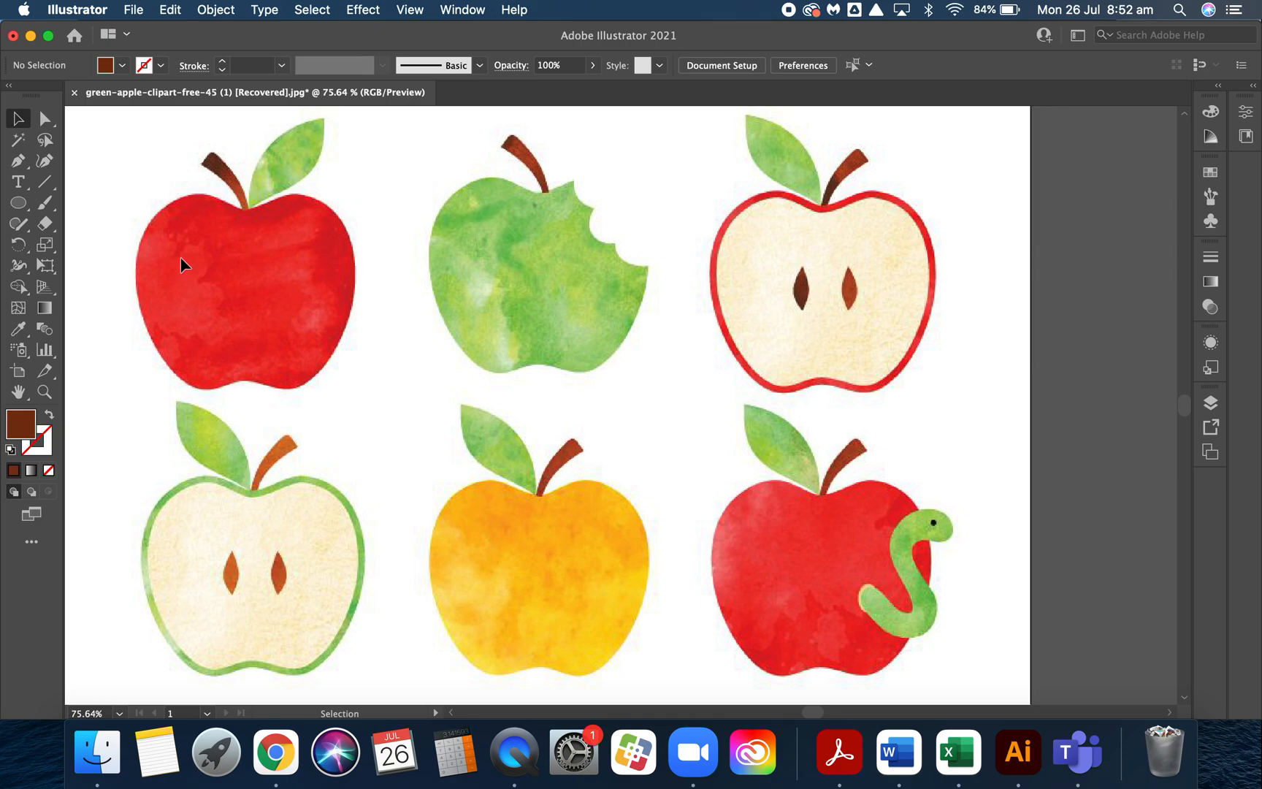
- Trace the red apple body with the Pen tool, placing outline points along its bottom edge
{"action": "left_click", "coordinate": [17, 161]}
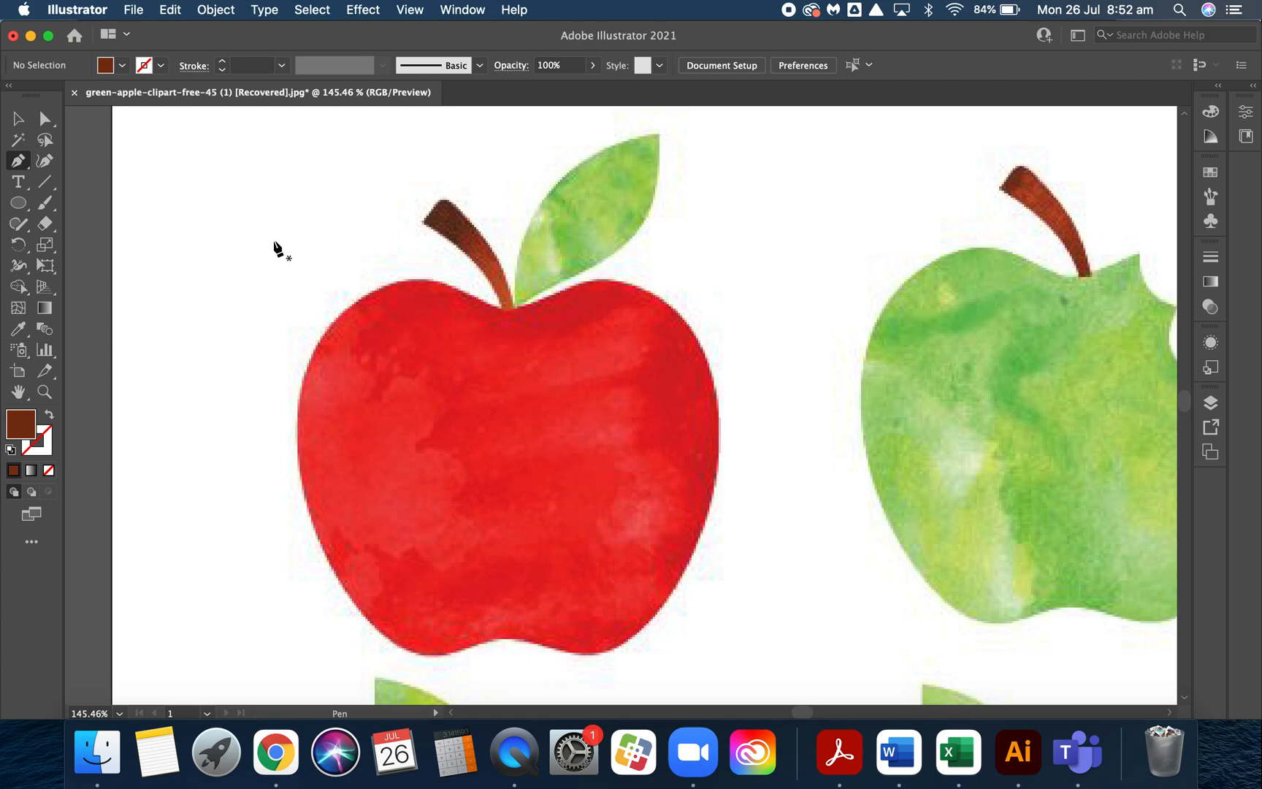
{"action": "mouse_move", "coordinate": [454, 366]}
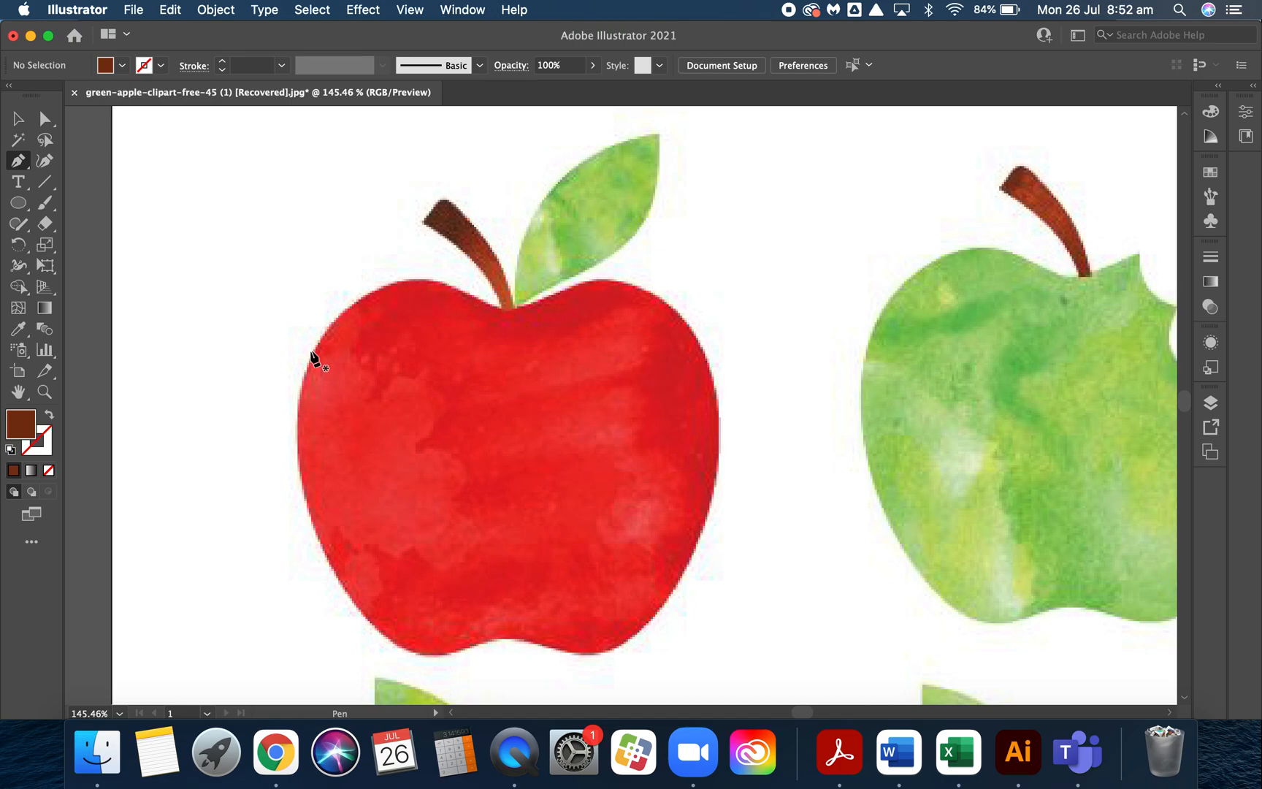
{"action": "mouse_move", "coordinate": [531, 361]}
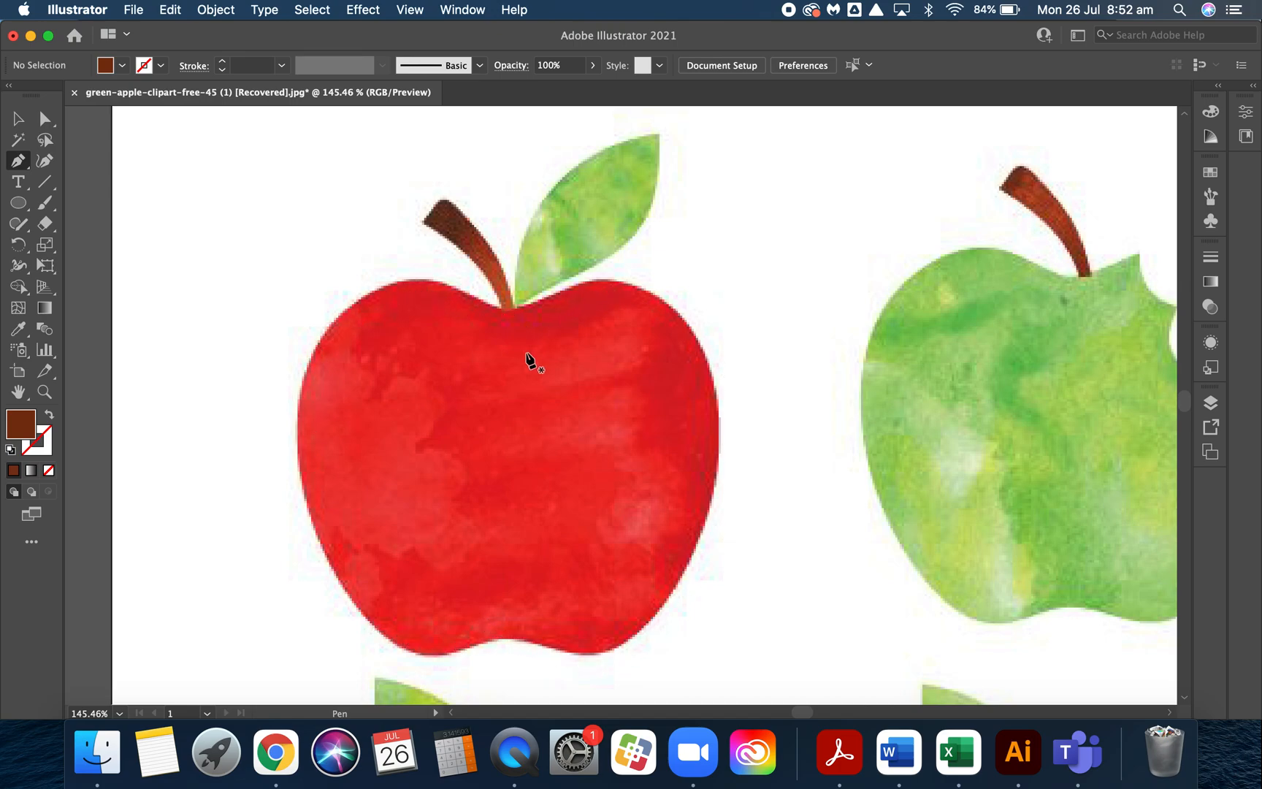
{"action": "mouse_move", "coordinate": [415, 286]}
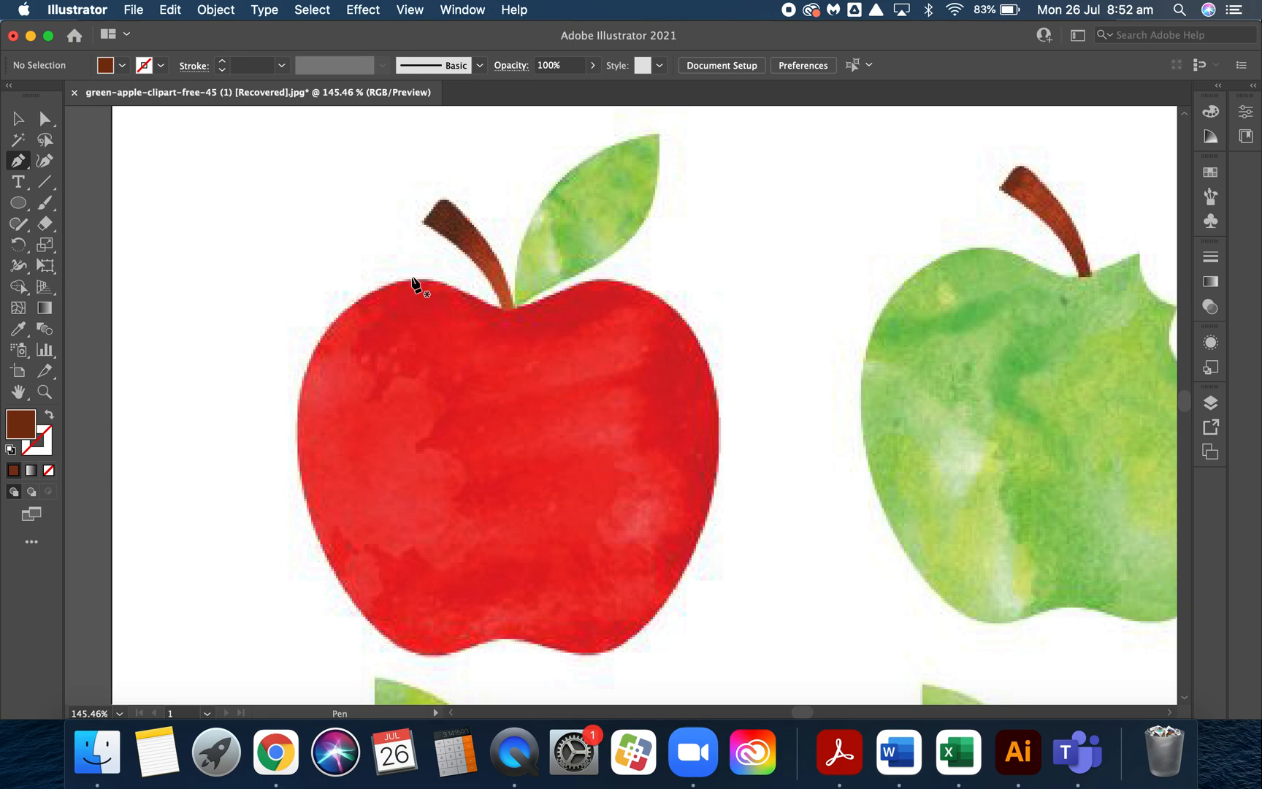
{"action": "mouse_move", "coordinate": [283, 411]}
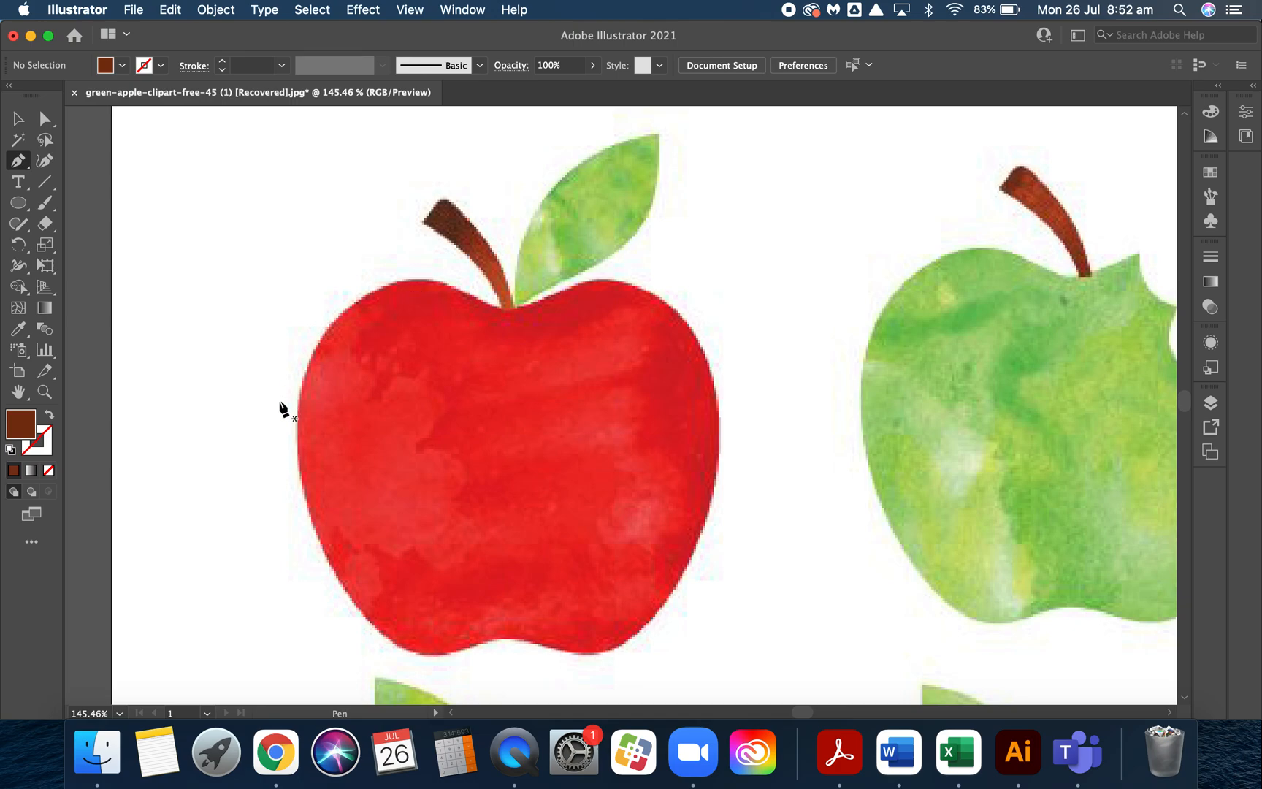
{"action": "mouse_move", "coordinate": [514, 320]}
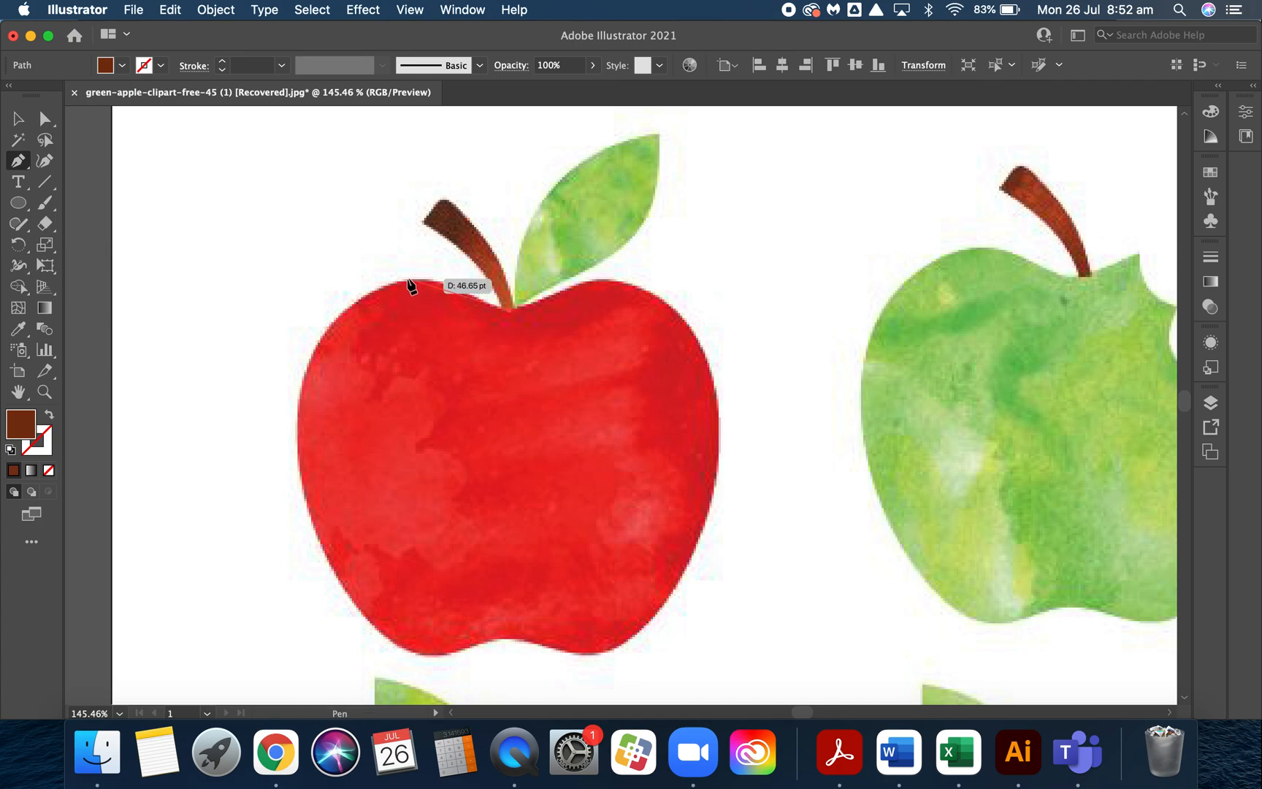
{"action": "mouse_move", "coordinate": [412, 286]}
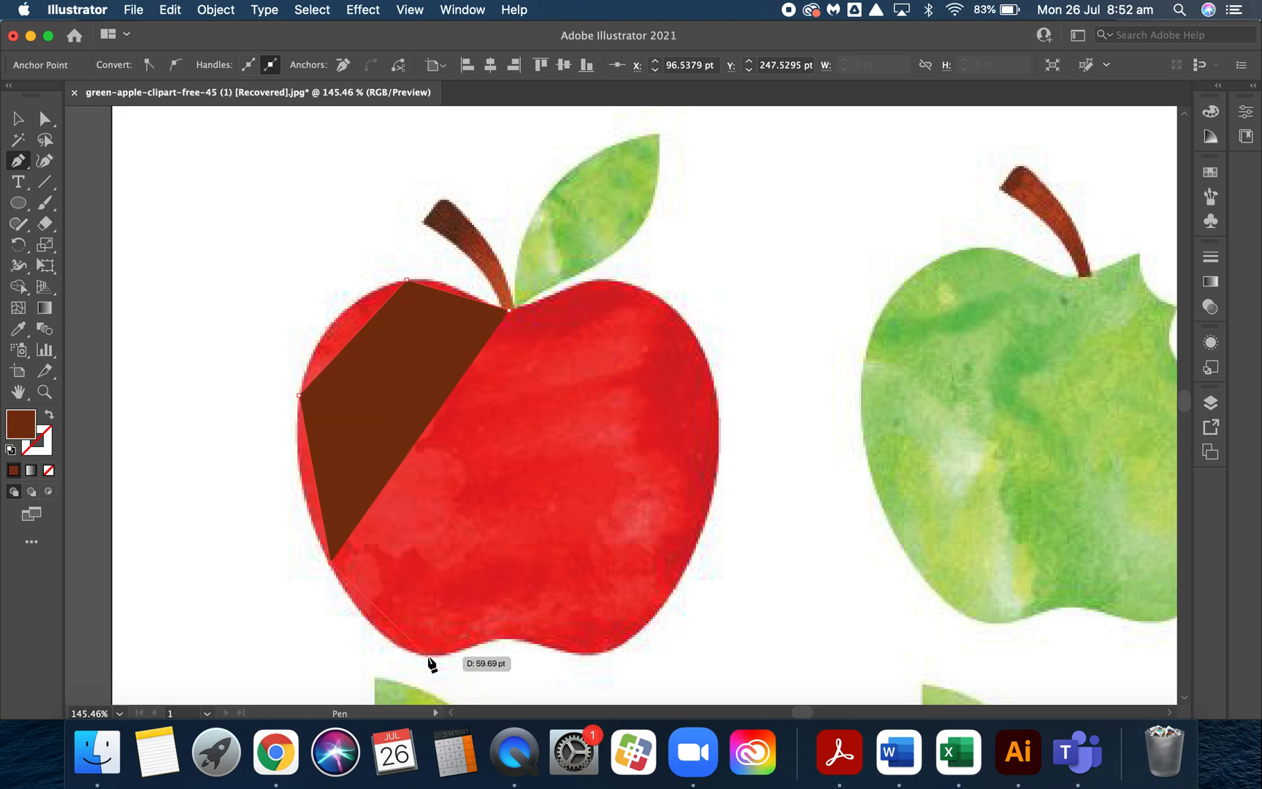
{"action": "left_click", "coordinate": [428, 649]}
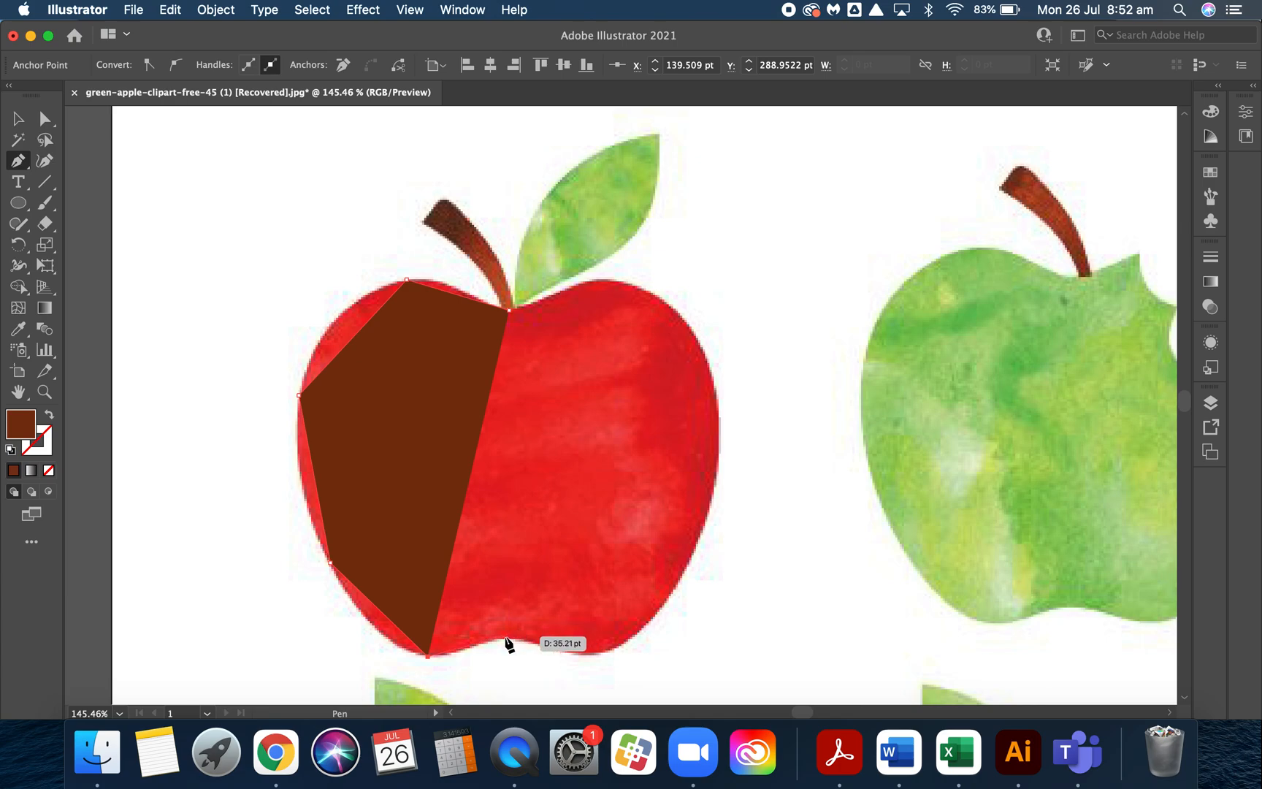
{"action": "left_click", "coordinate": [592, 653]}
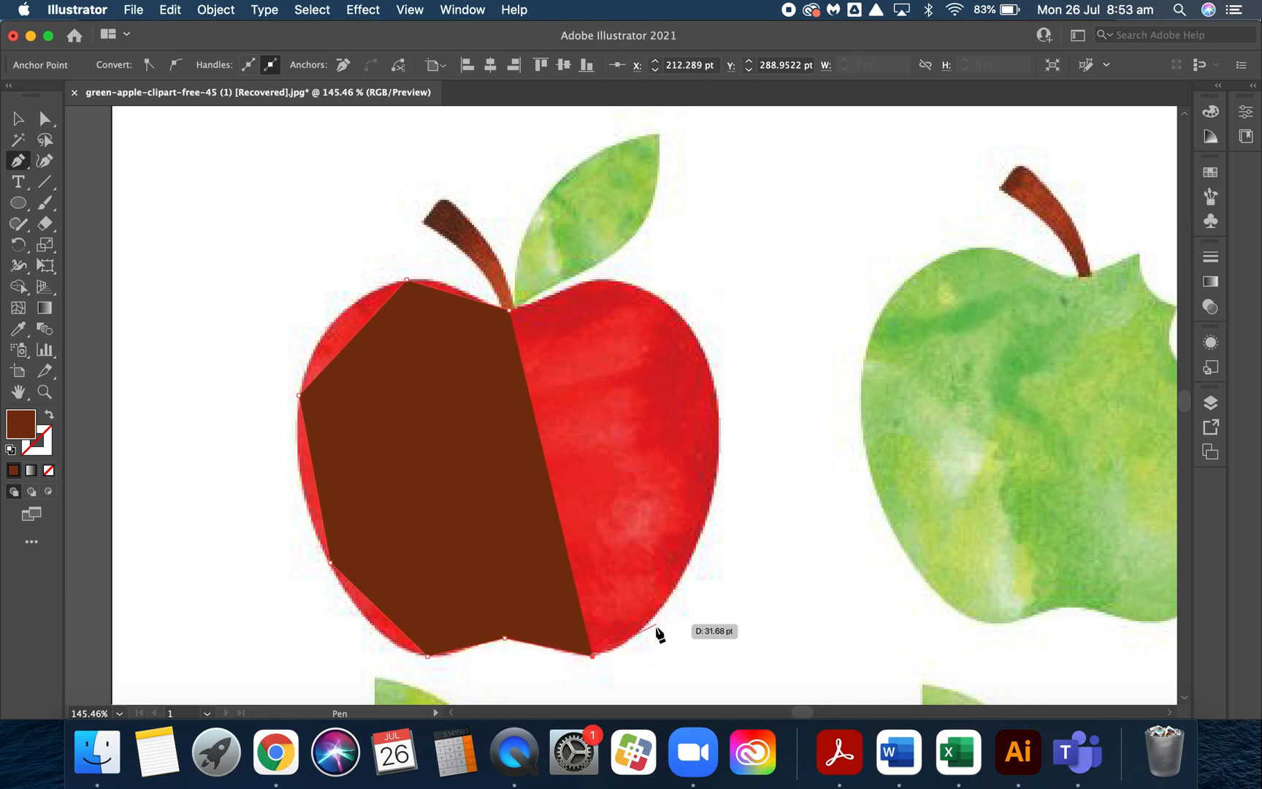
{"action": "mouse_move", "coordinate": [688, 576]}
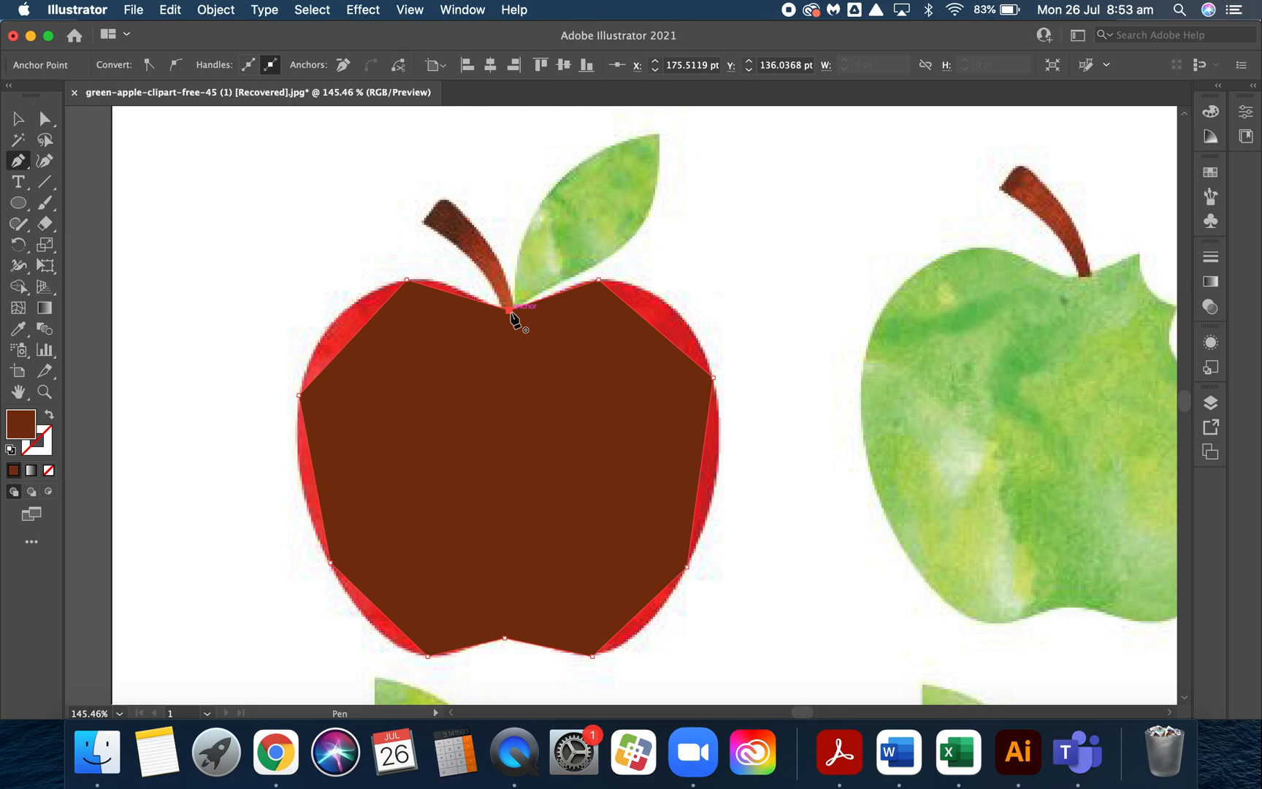
{"action": "mouse_move", "coordinate": [495, 336]}
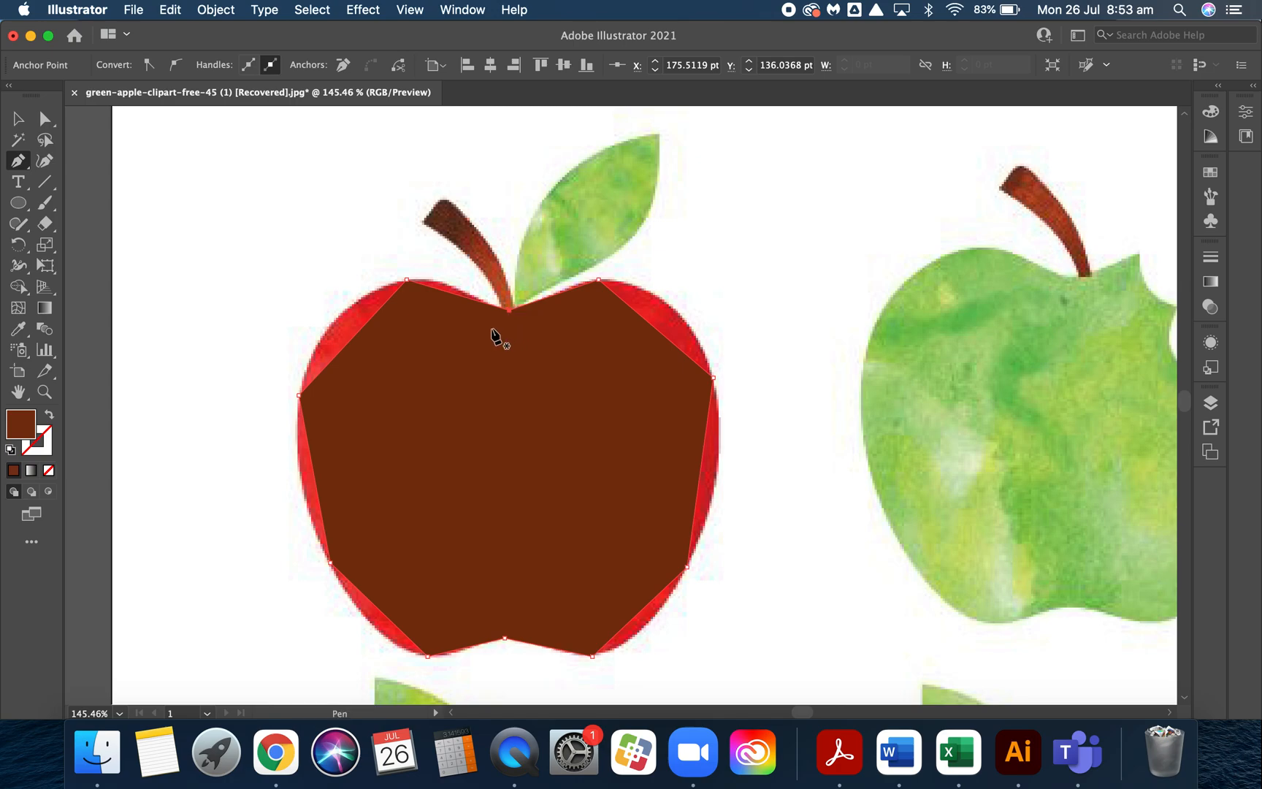
{"action": "mouse_move", "coordinate": [45, 119]}
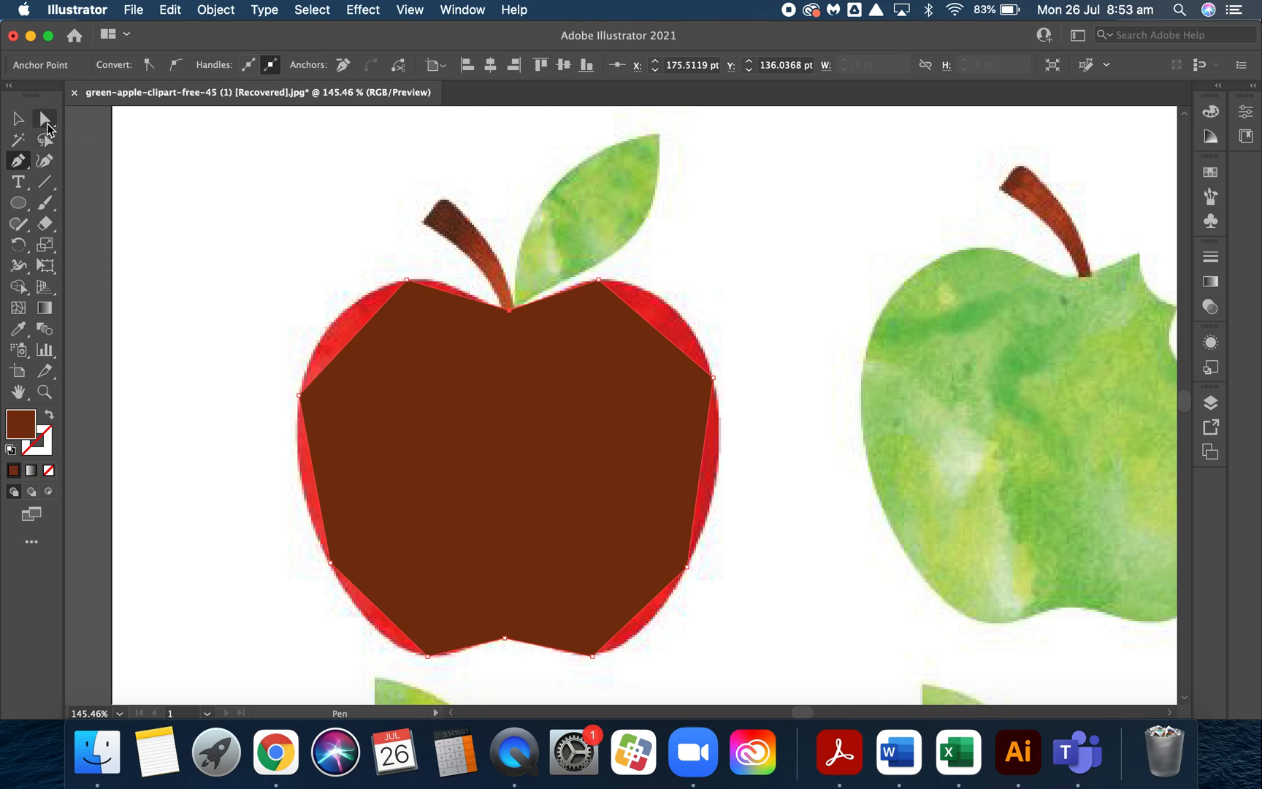
{"action": "mouse_move", "coordinate": [45, 118]}
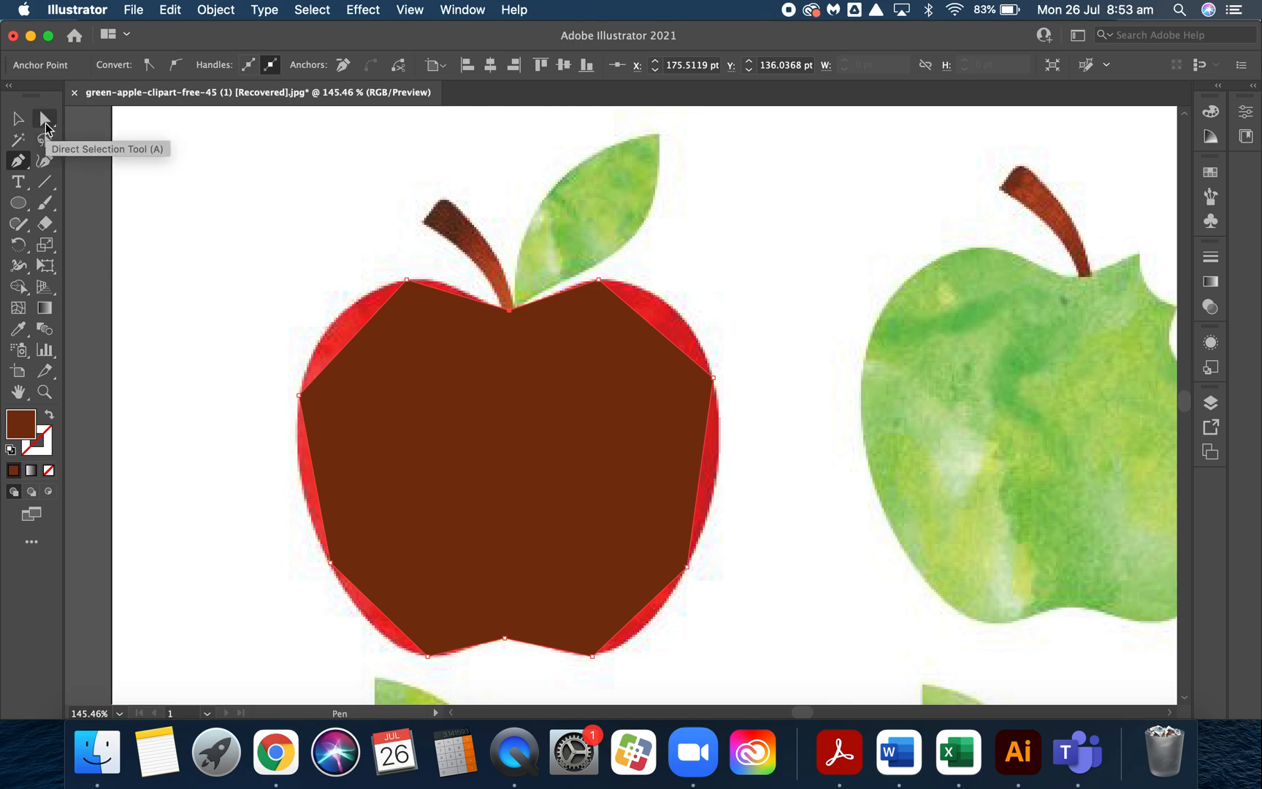
- Convert the traced shape's corner anchors to smooth curves with the Direct Selection tool
{"action": "left_click", "coordinate": [46, 120]}
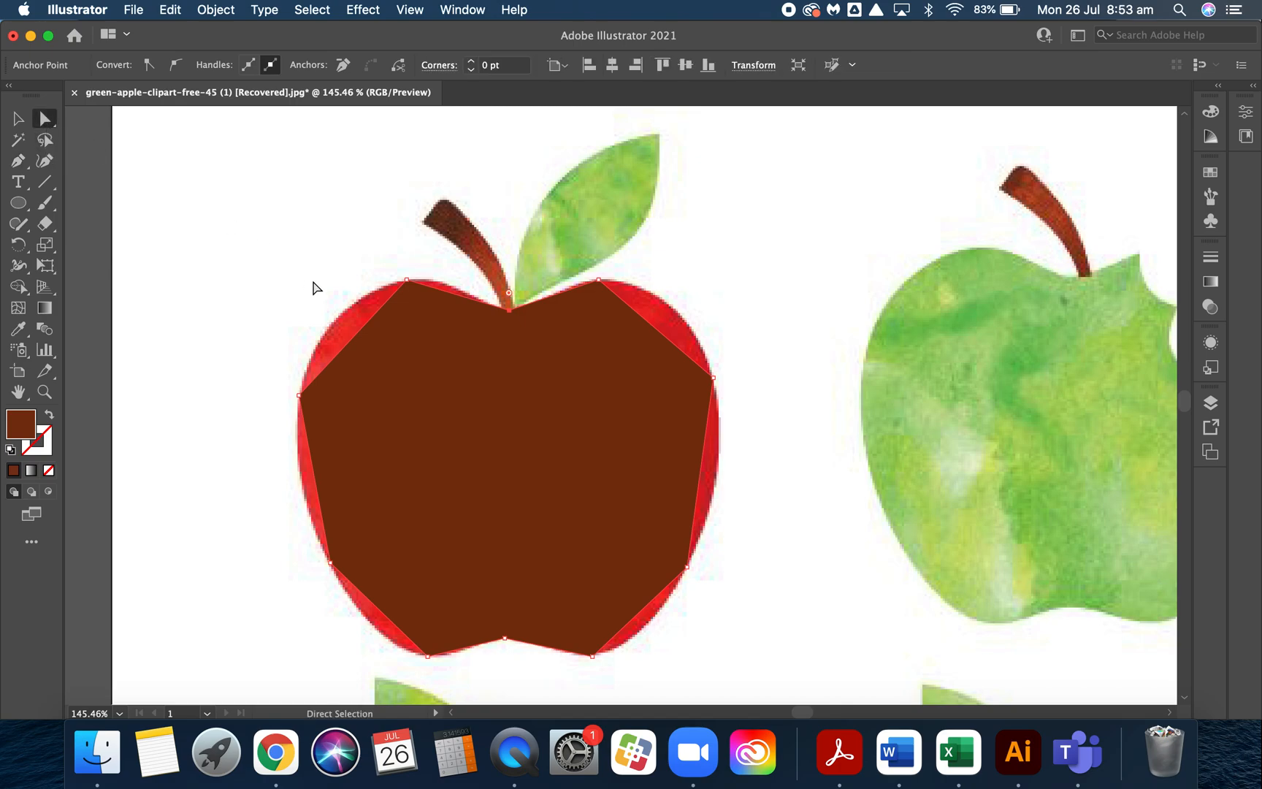
{"action": "mouse_move", "coordinate": [378, 264]}
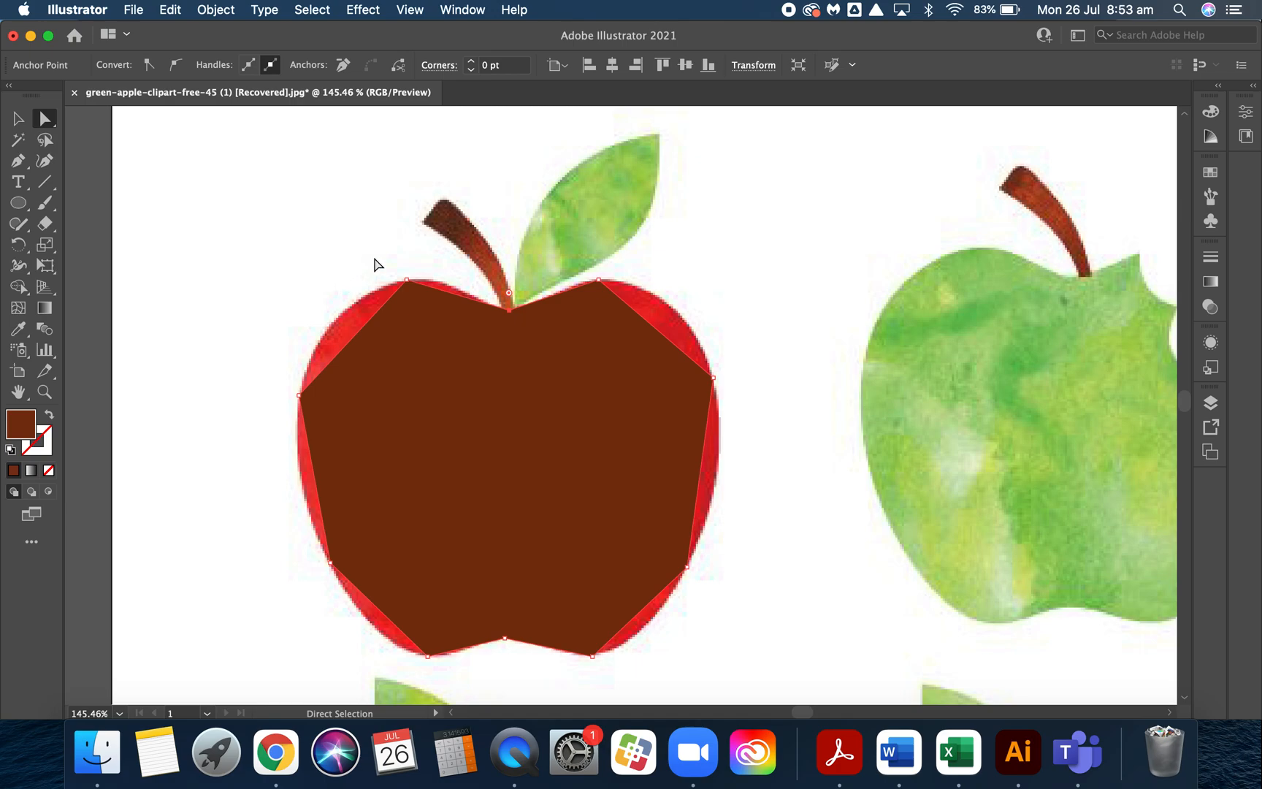
{"action": "mouse_move", "coordinate": [423, 297]}
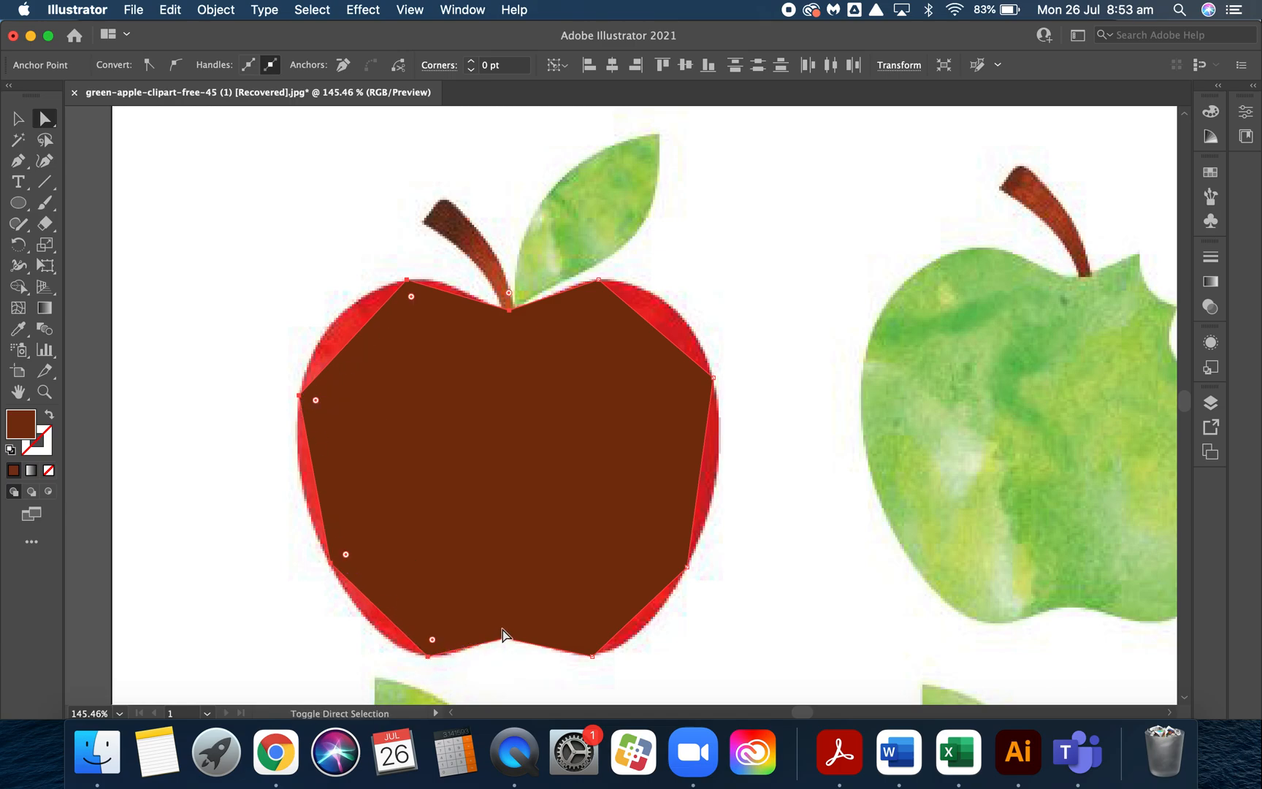
{"action": "mouse_move", "coordinate": [595, 662]}
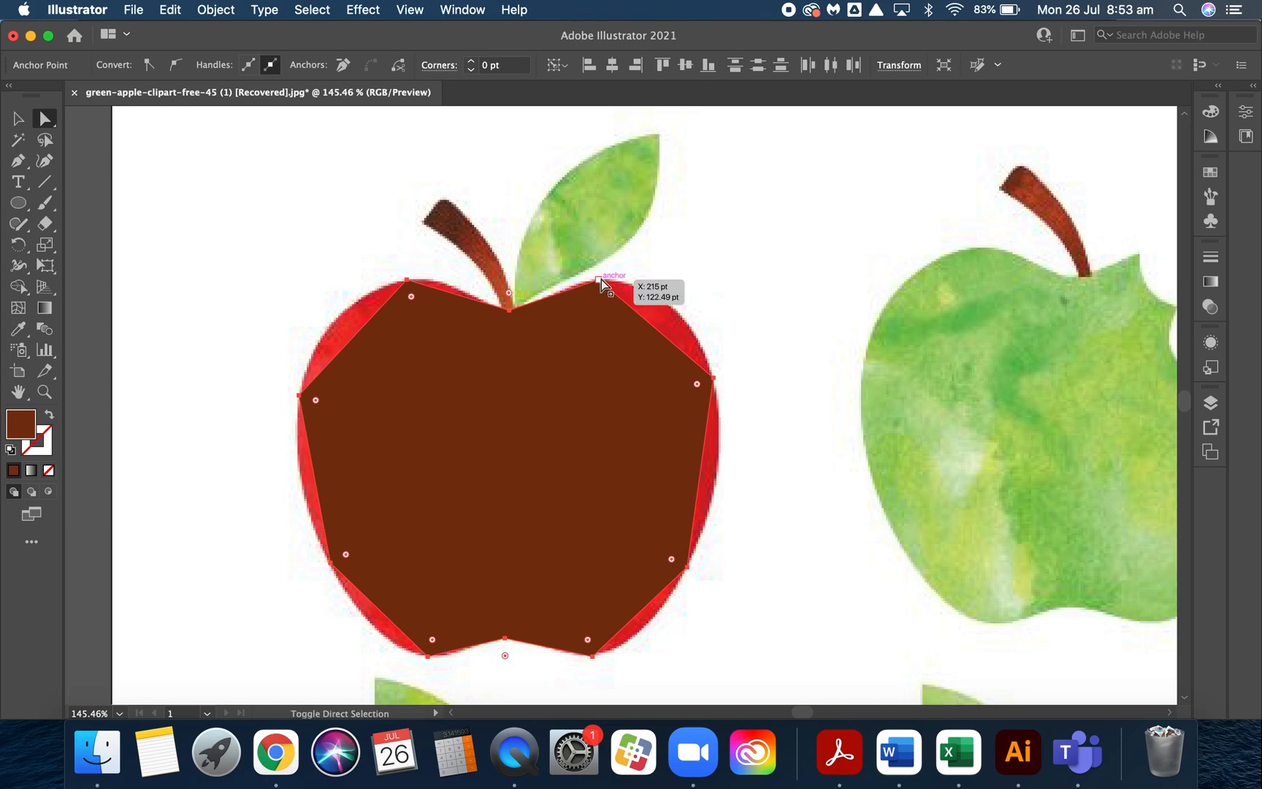
{"action": "left_click", "coordinate": [597, 295]}
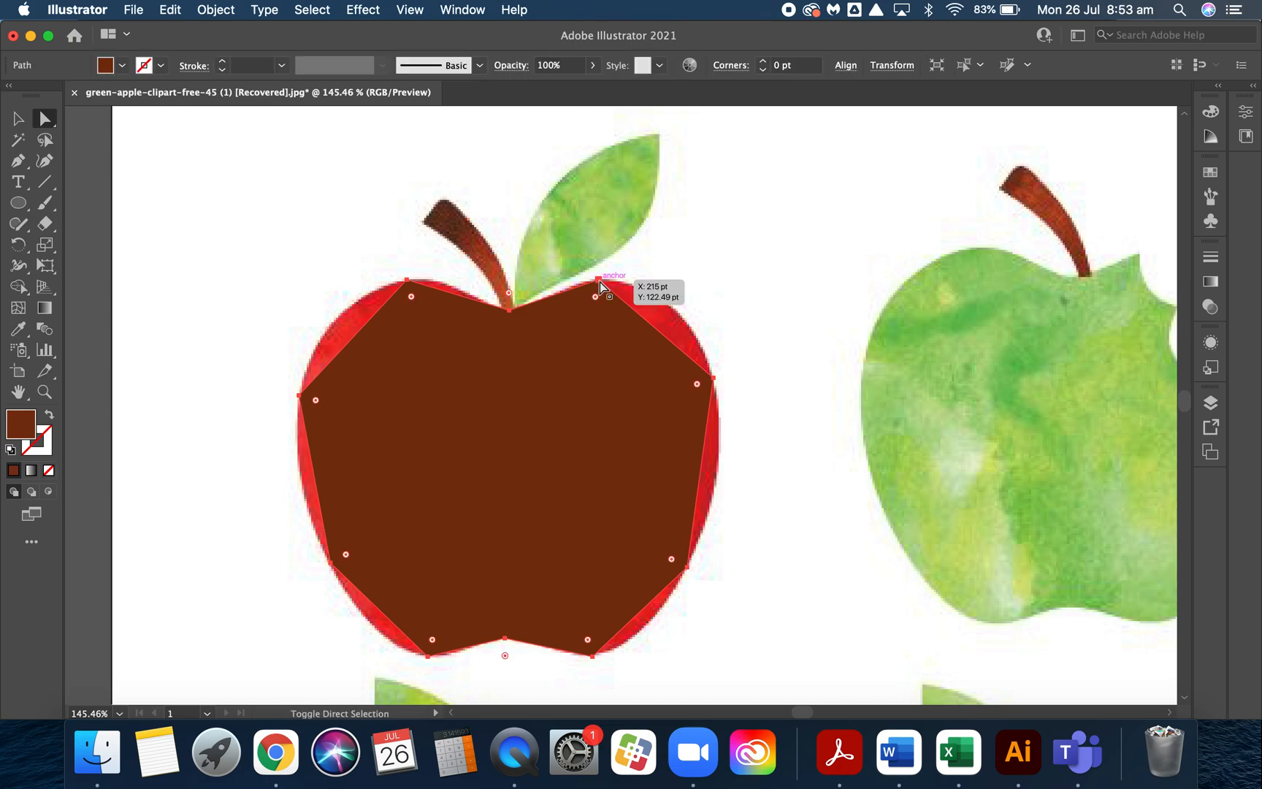
{"action": "mouse_move", "coordinate": [284, 154]}
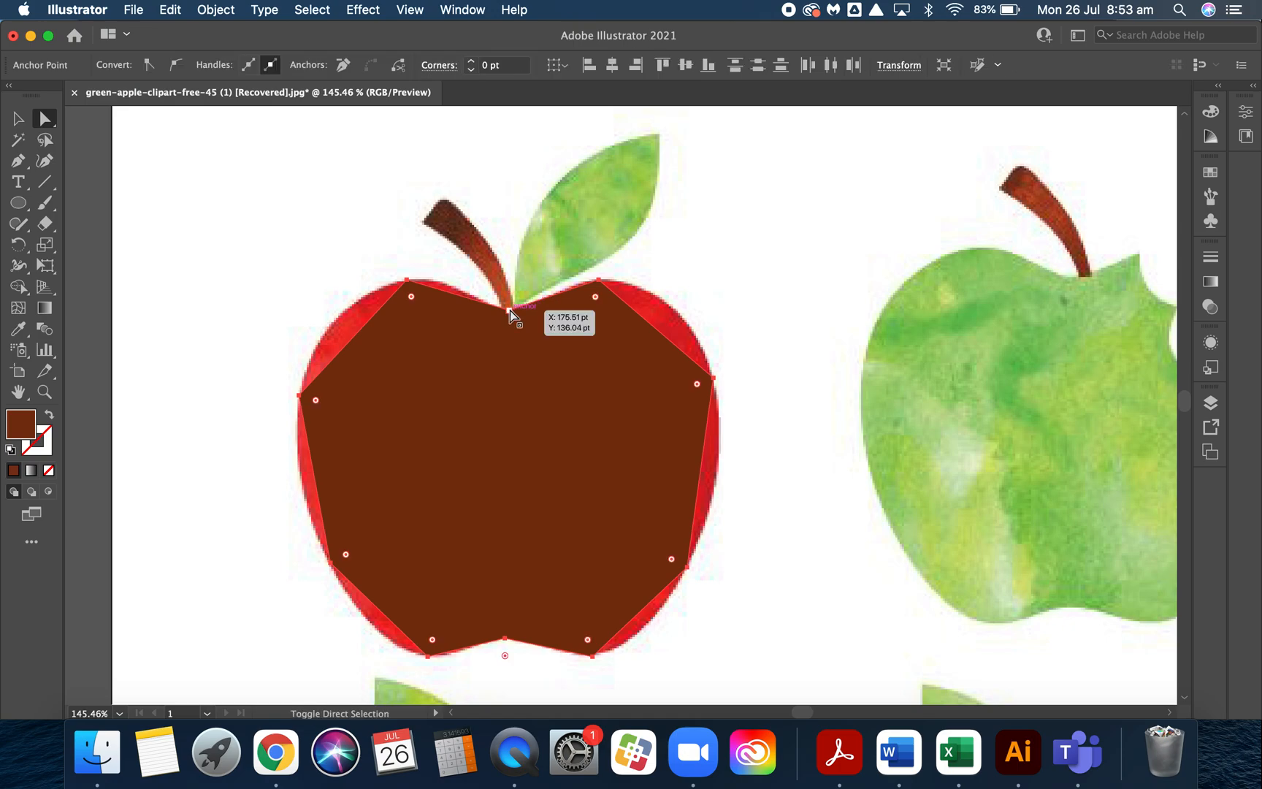
{"action": "mouse_move", "coordinate": [175, 66]}
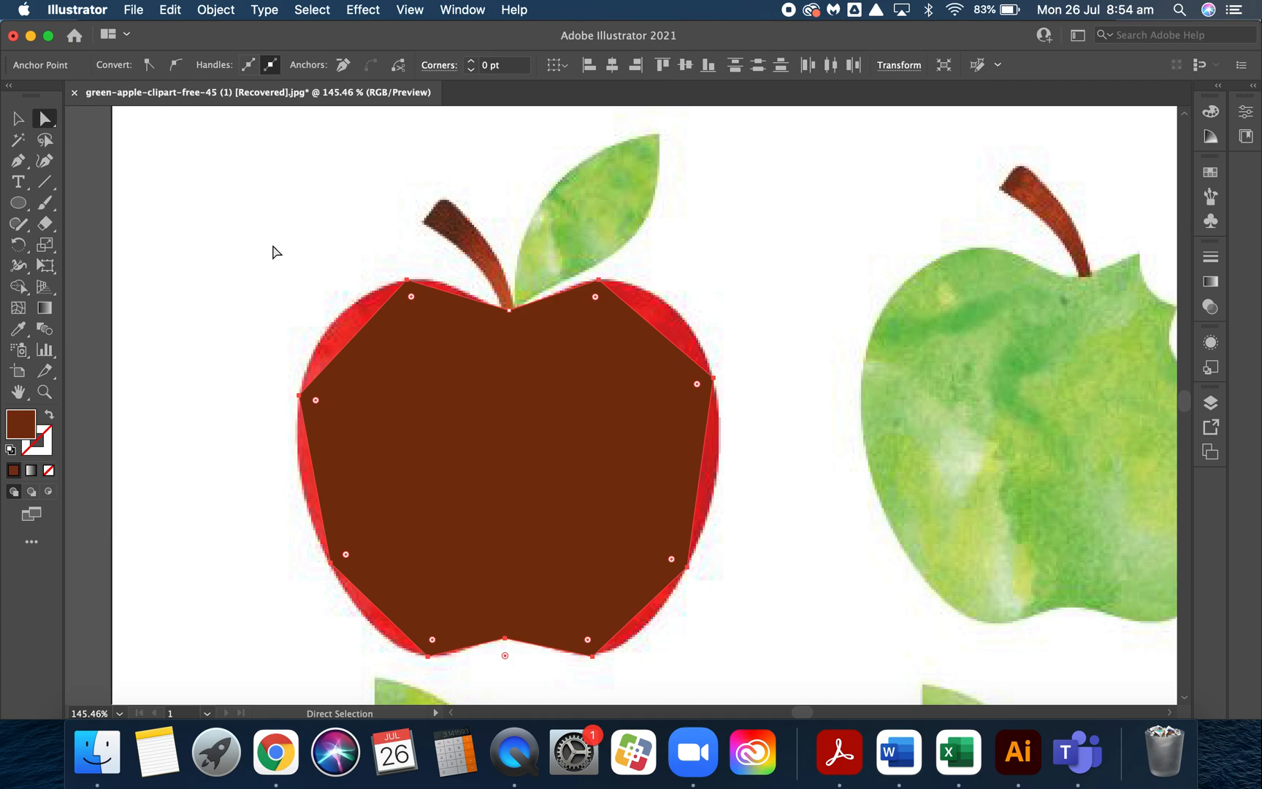
{"action": "mouse_move", "coordinate": [222, 211]}
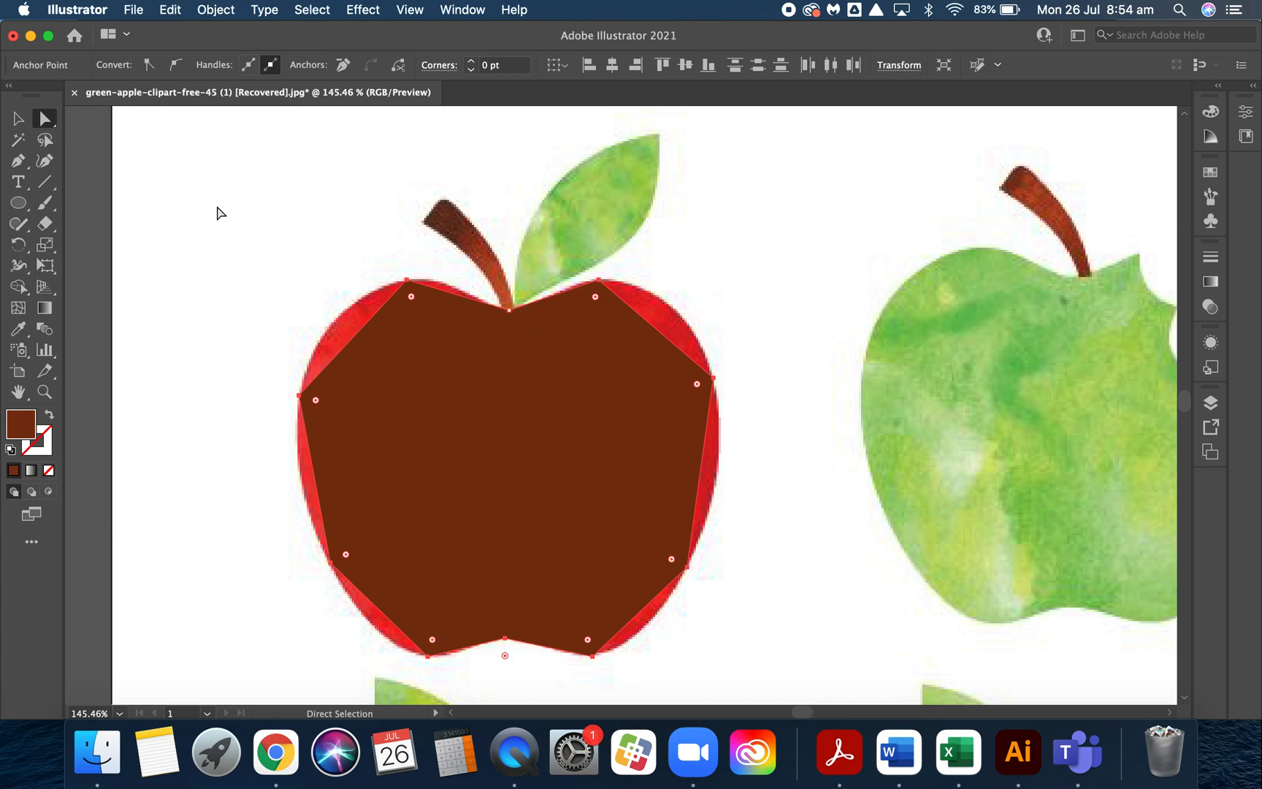
{"action": "mouse_move", "coordinate": [175, 65]}
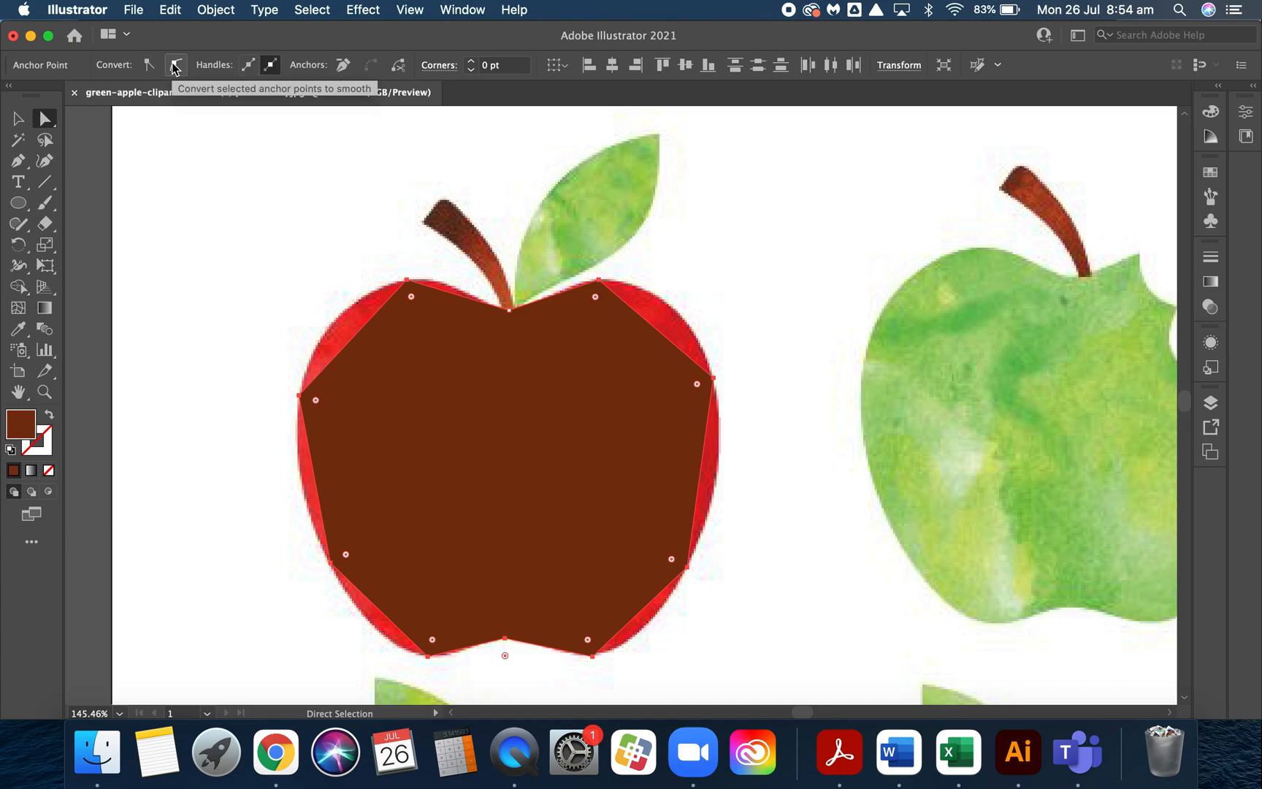
{"action": "left_click", "coordinate": [175, 66]}
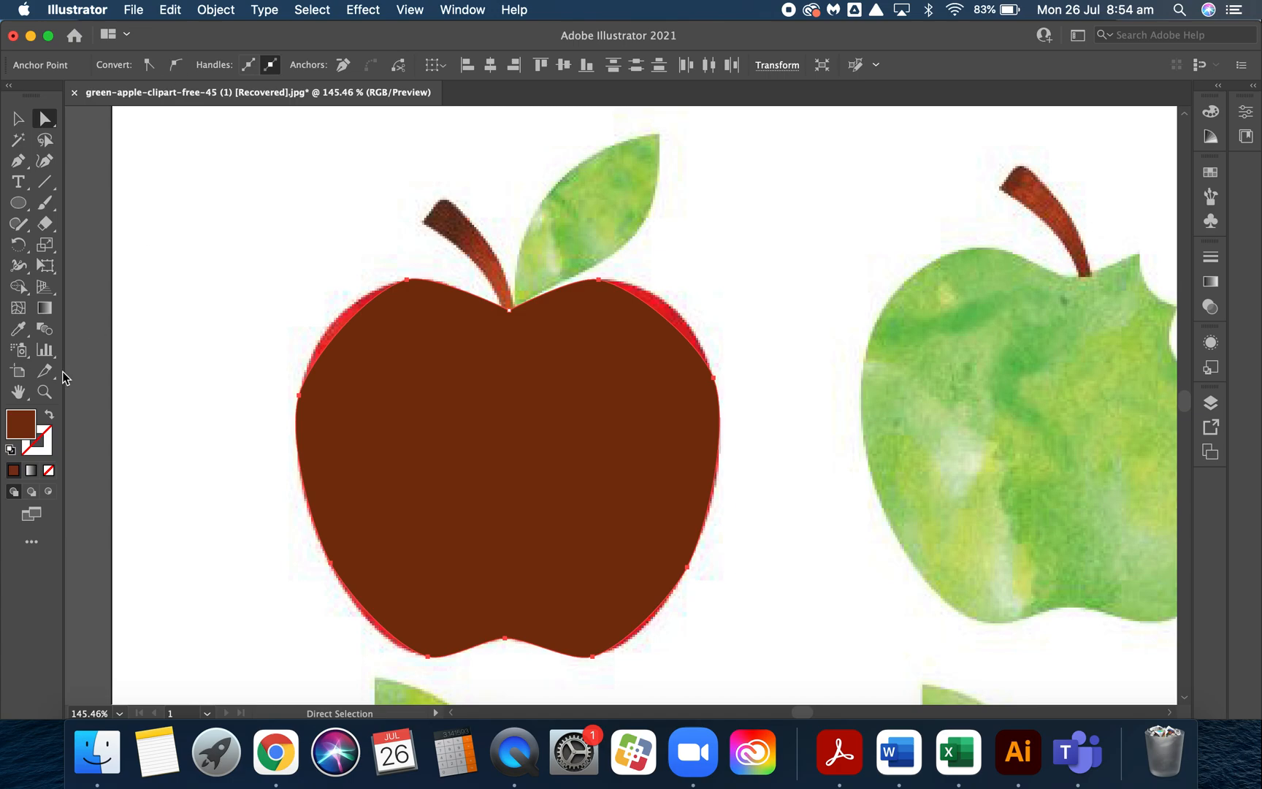
{"action": "mouse_move", "coordinate": [21, 422]}
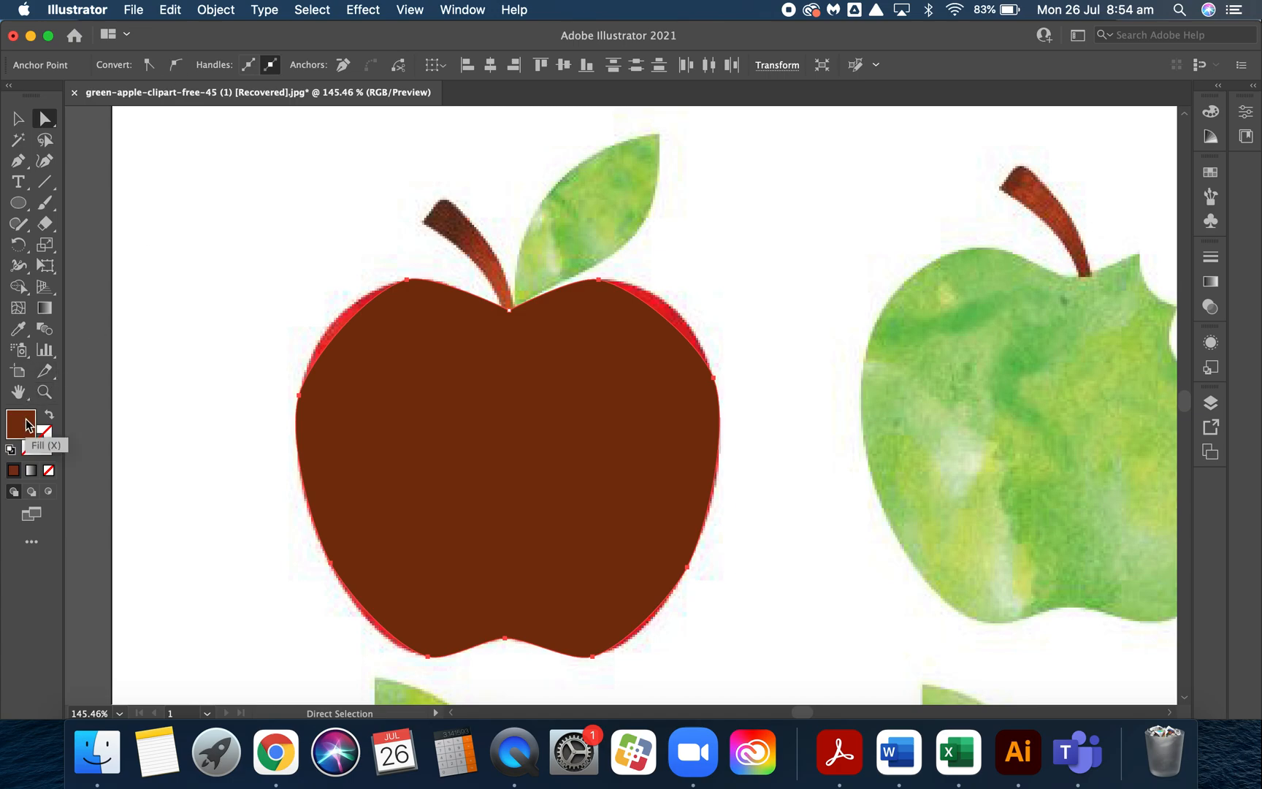
{"action": "mouse_move", "coordinate": [49, 470]}
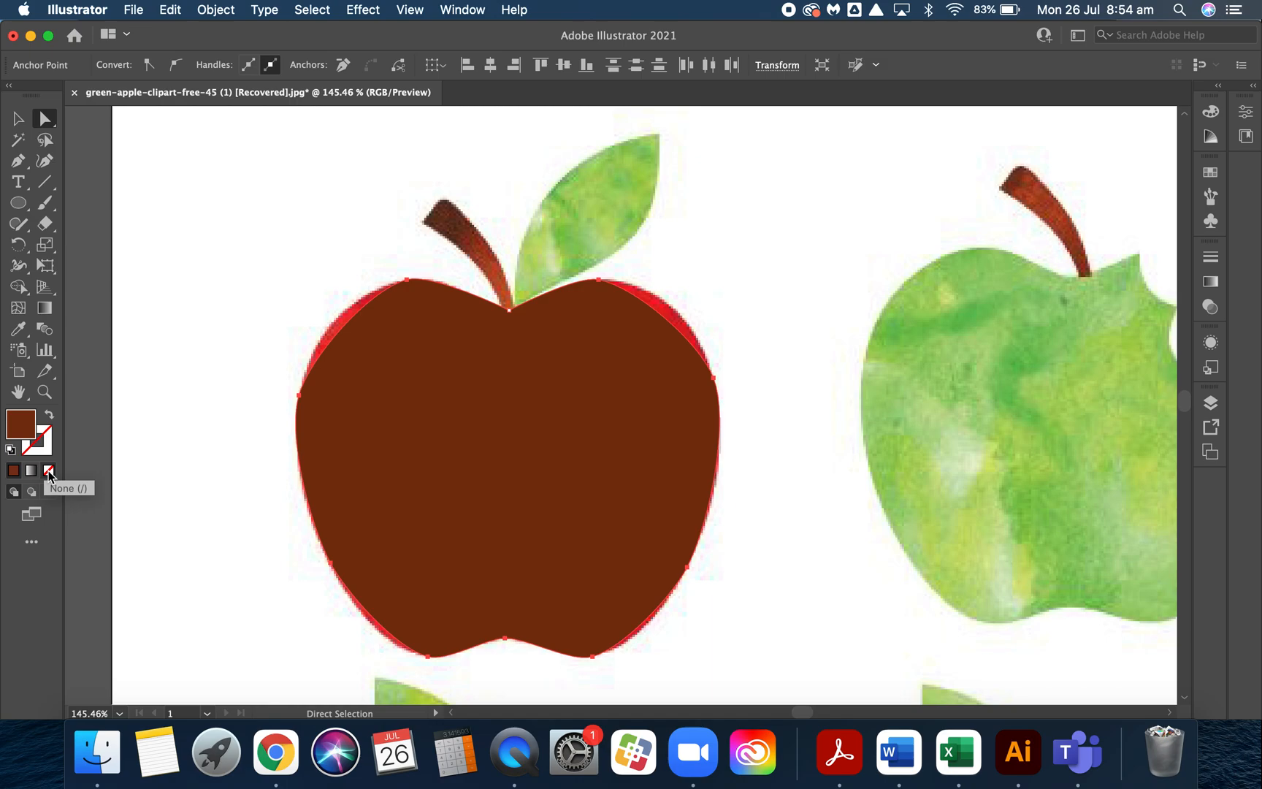
- Remove the apple shape's fill so only its green stroke shows, ready for point editing
{"action": "left_click", "coordinate": [49, 471]}
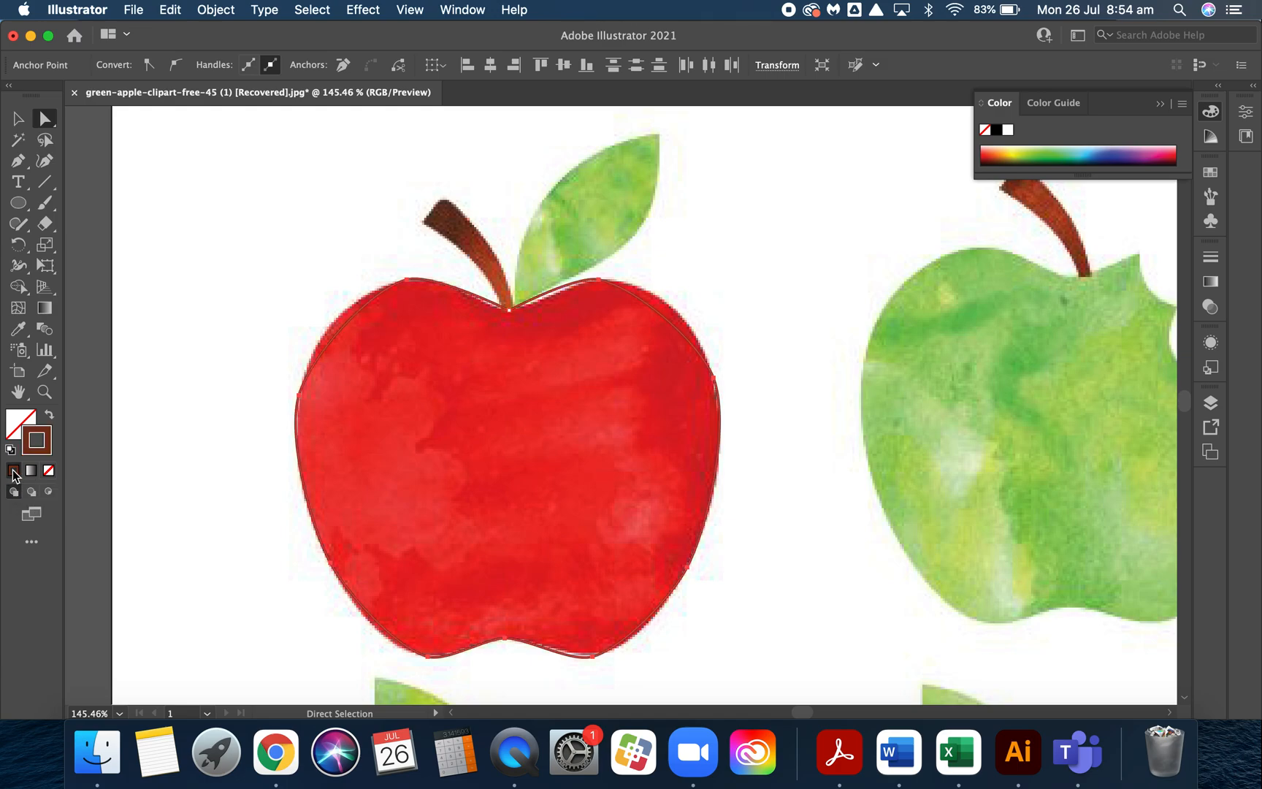
{"action": "mouse_move", "coordinate": [13, 470]}
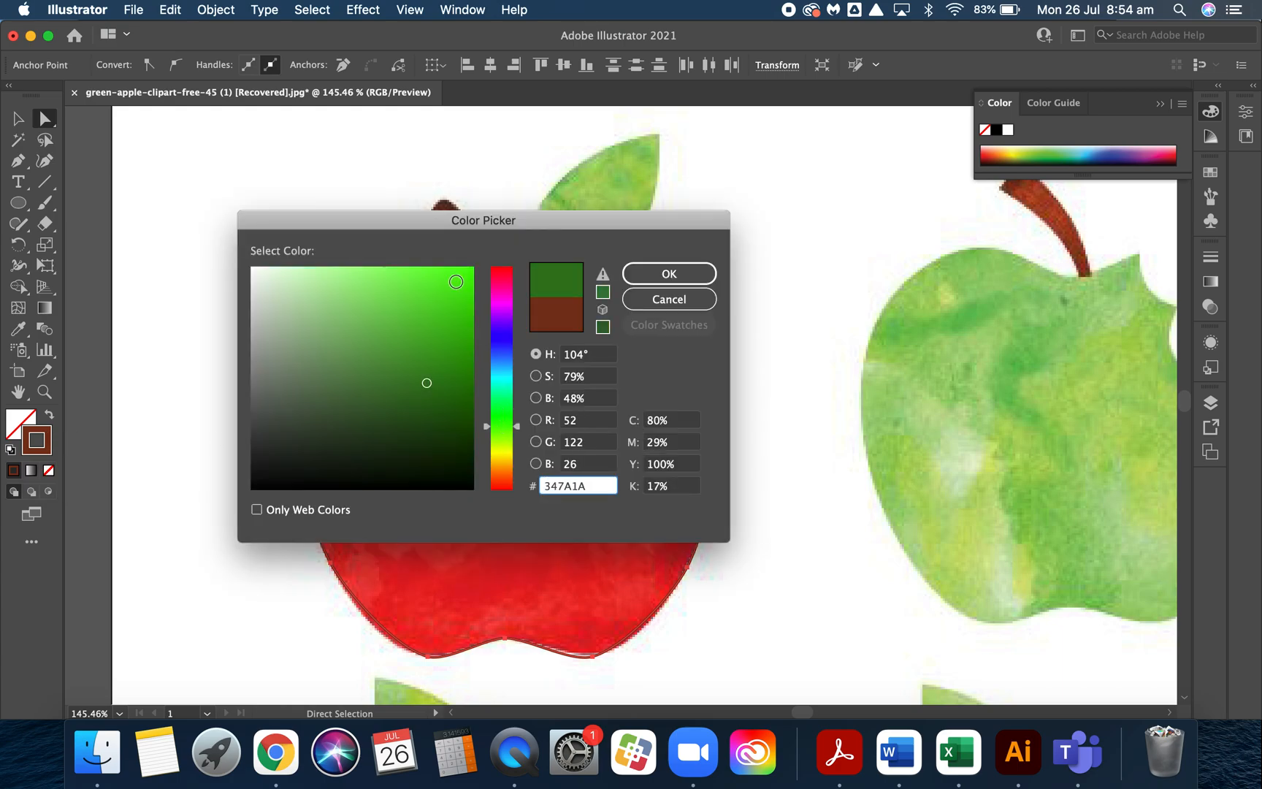
{"action": "left_click", "coordinate": [667, 273]}
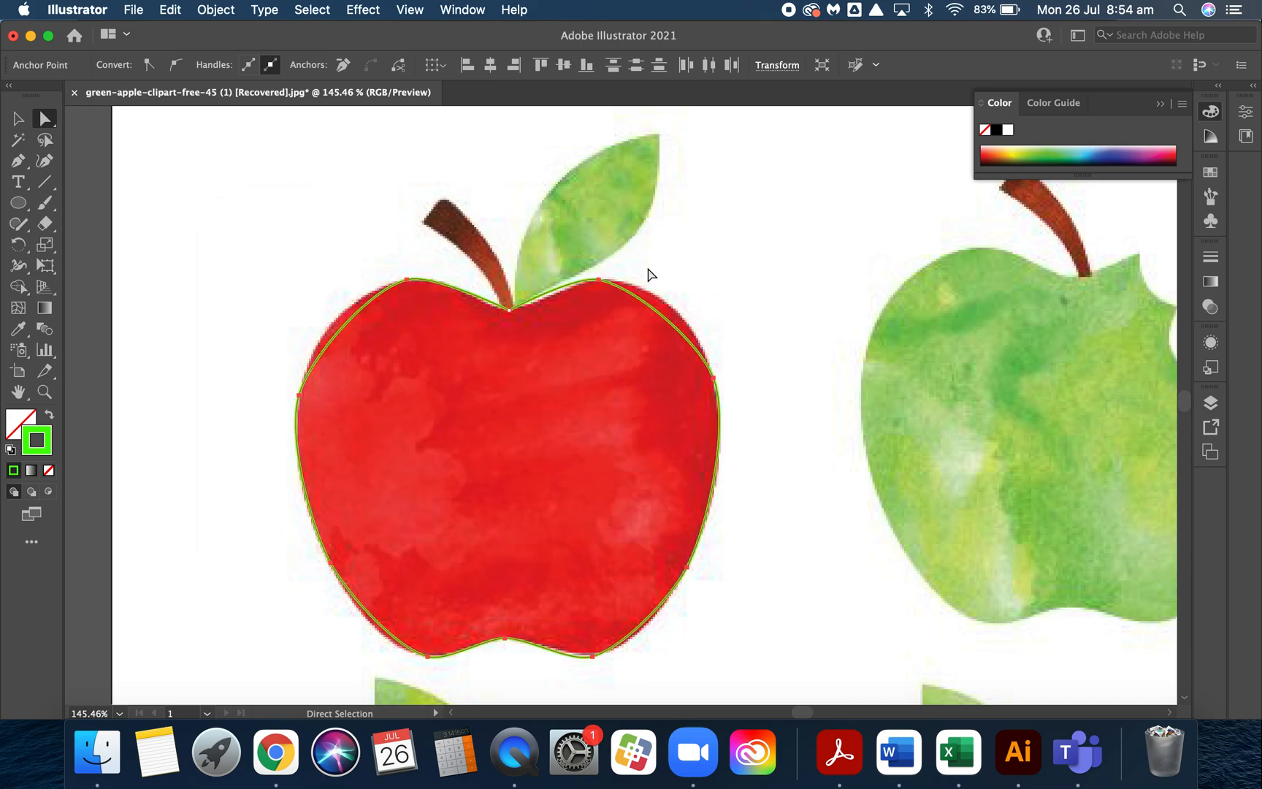
{"action": "mouse_move", "coordinate": [723, 293]}
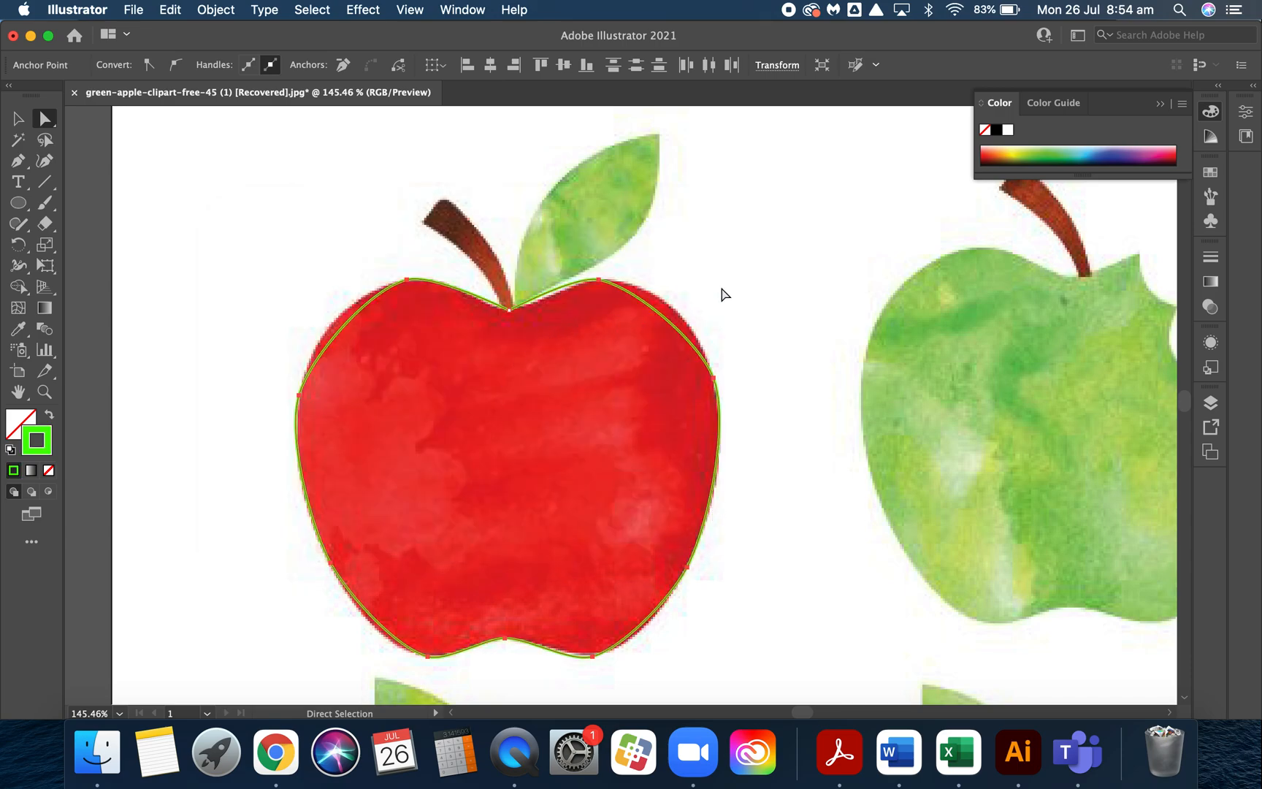
- Drag the anchor handles so the outline hugs the apple's rounded top and right side
{"action": "left_click", "coordinate": [408, 284]}
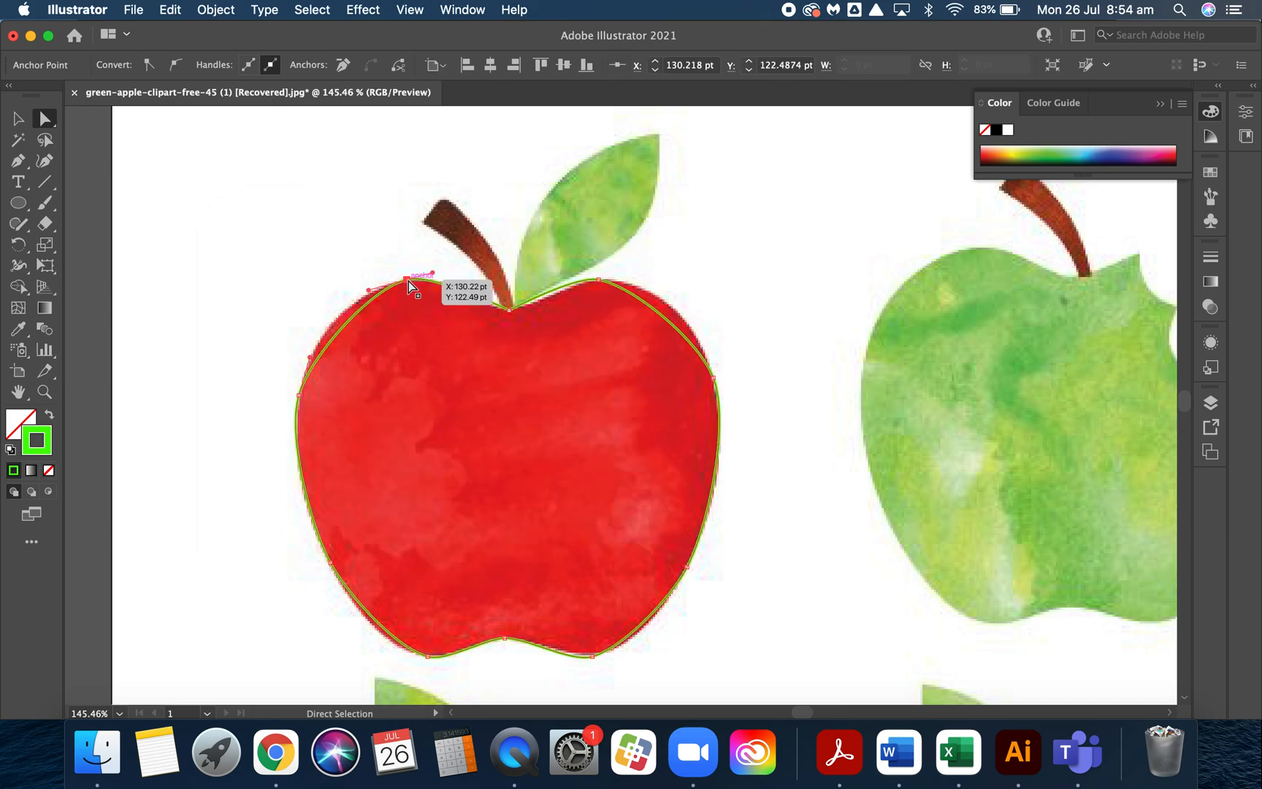
{"action": "mouse_move", "coordinate": [495, 413]}
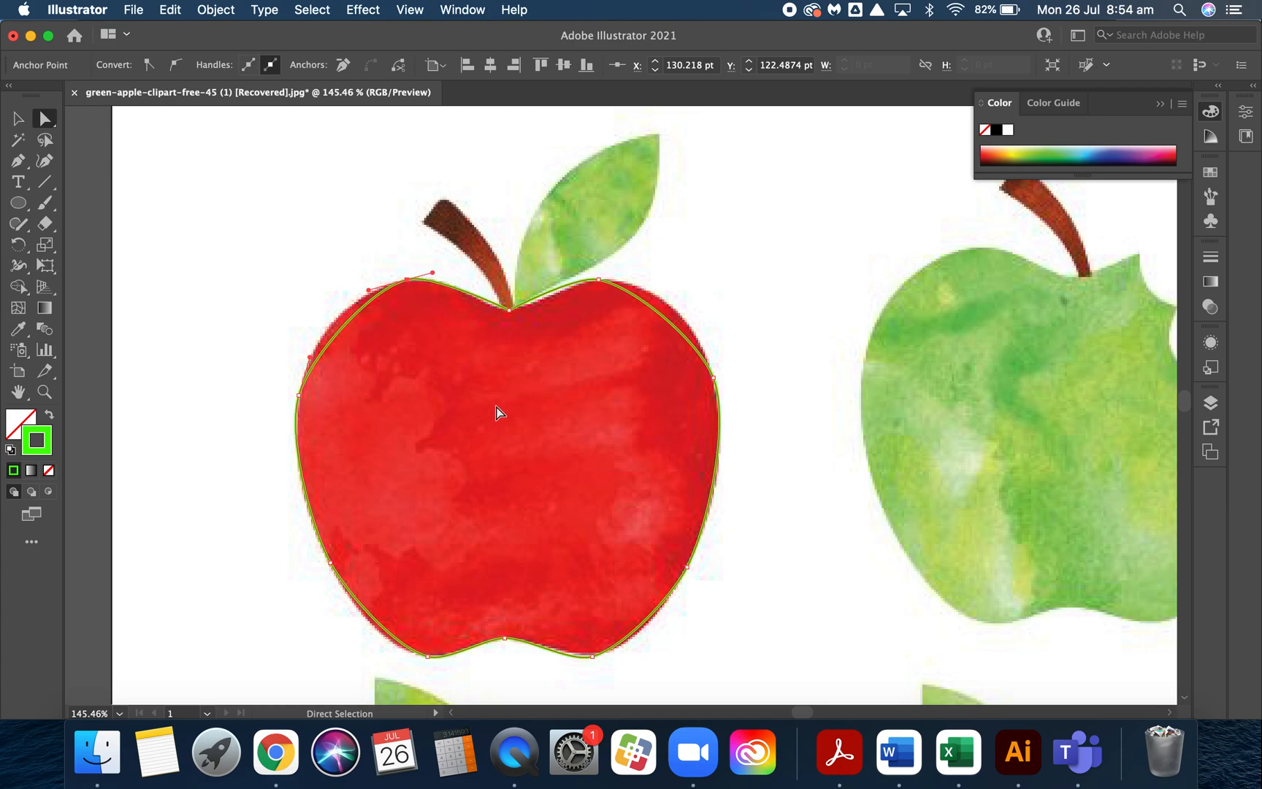
{"action": "mouse_move", "coordinate": [405, 288]}
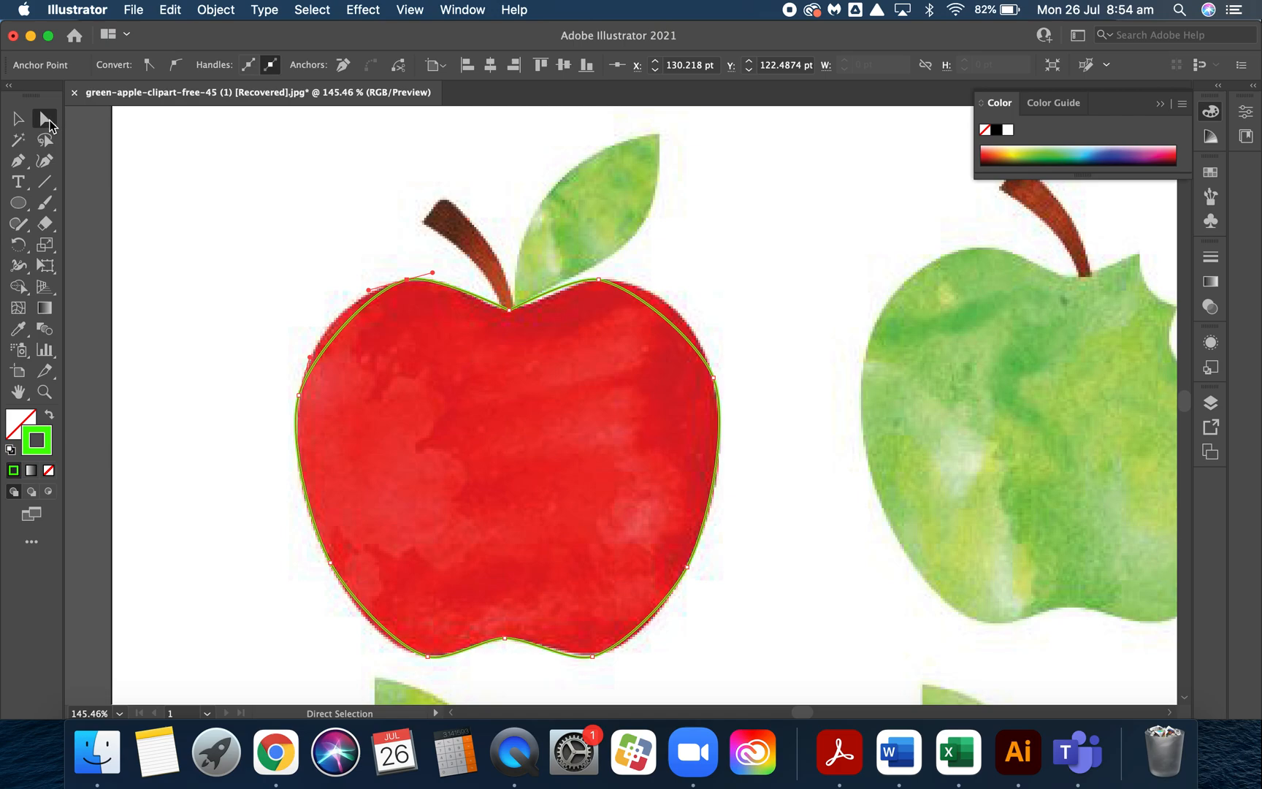
{"action": "mouse_move", "coordinate": [410, 286]}
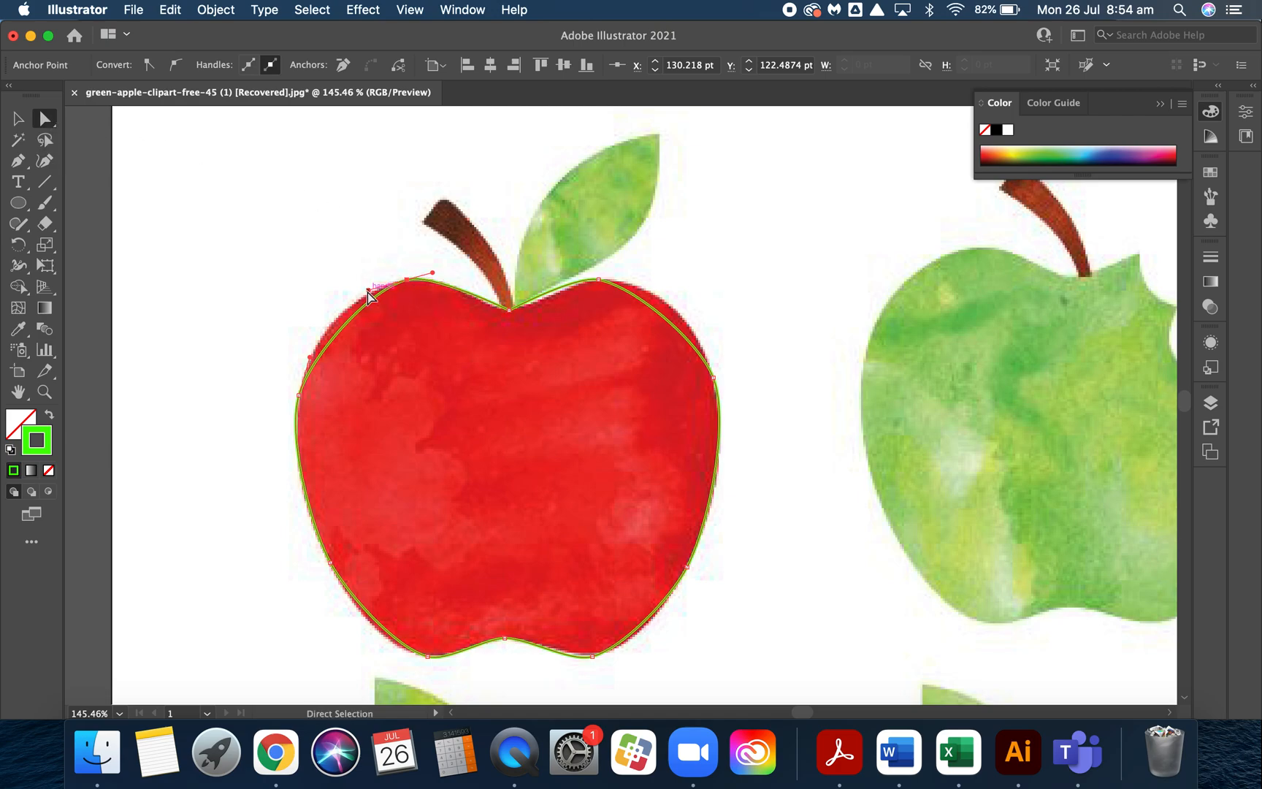
{"action": "mouse_move", "coordinate": [432, 274]}
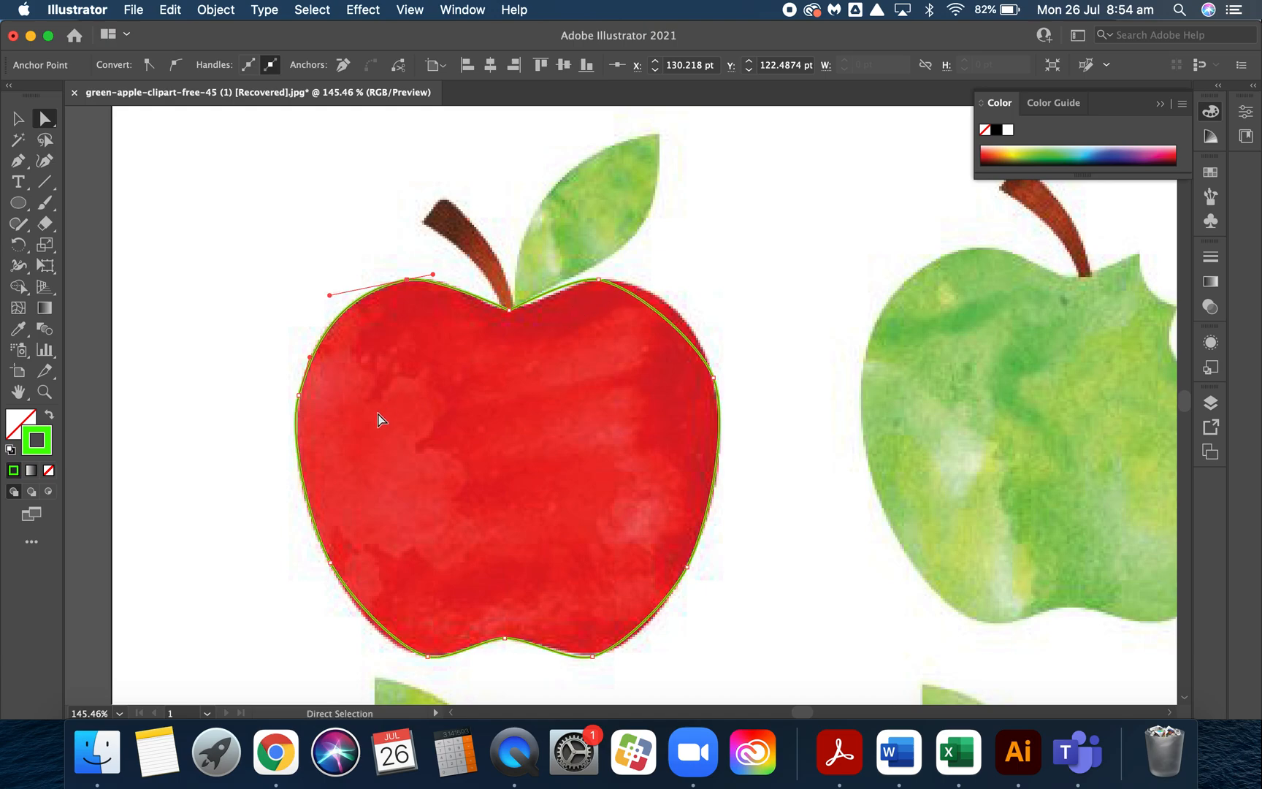
{"action": "mouse_move", "coordinate": [431, 664]}
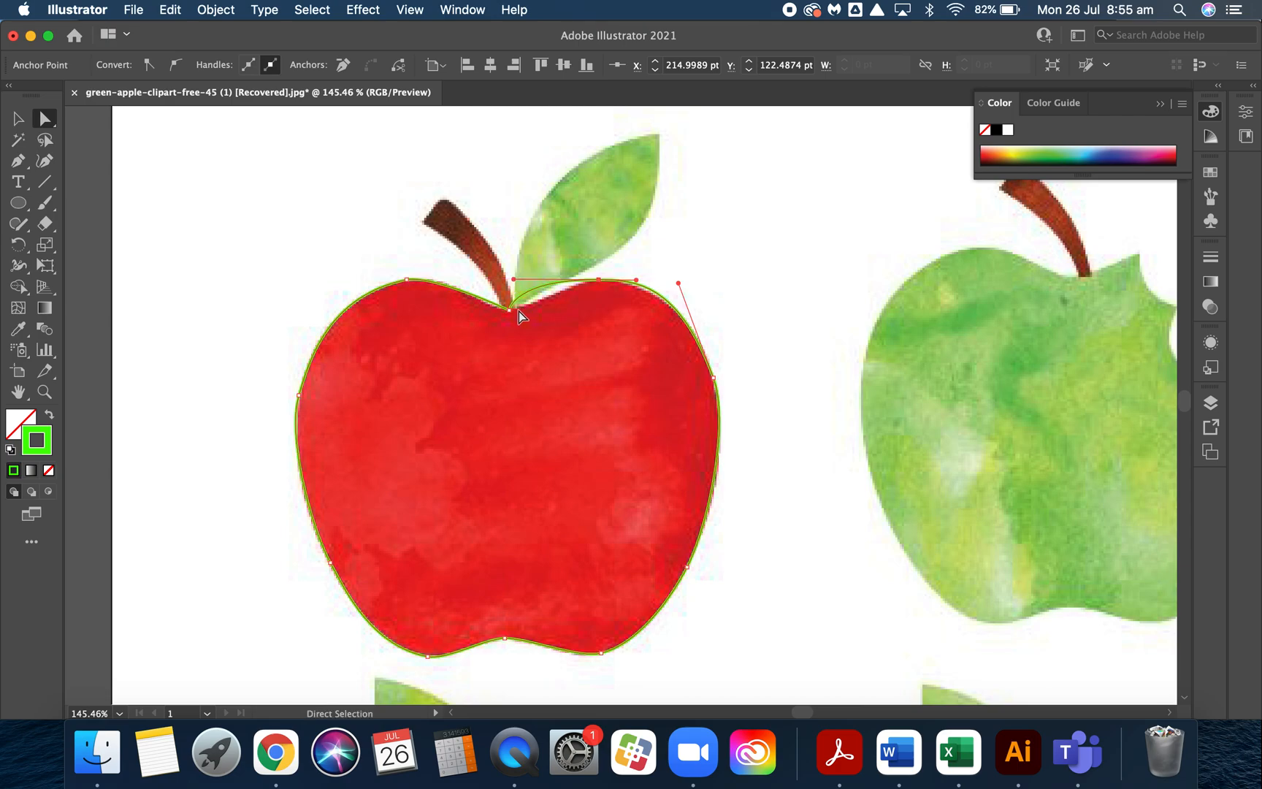
{"action": "mouse_move", "coordinate": [527, 310]}
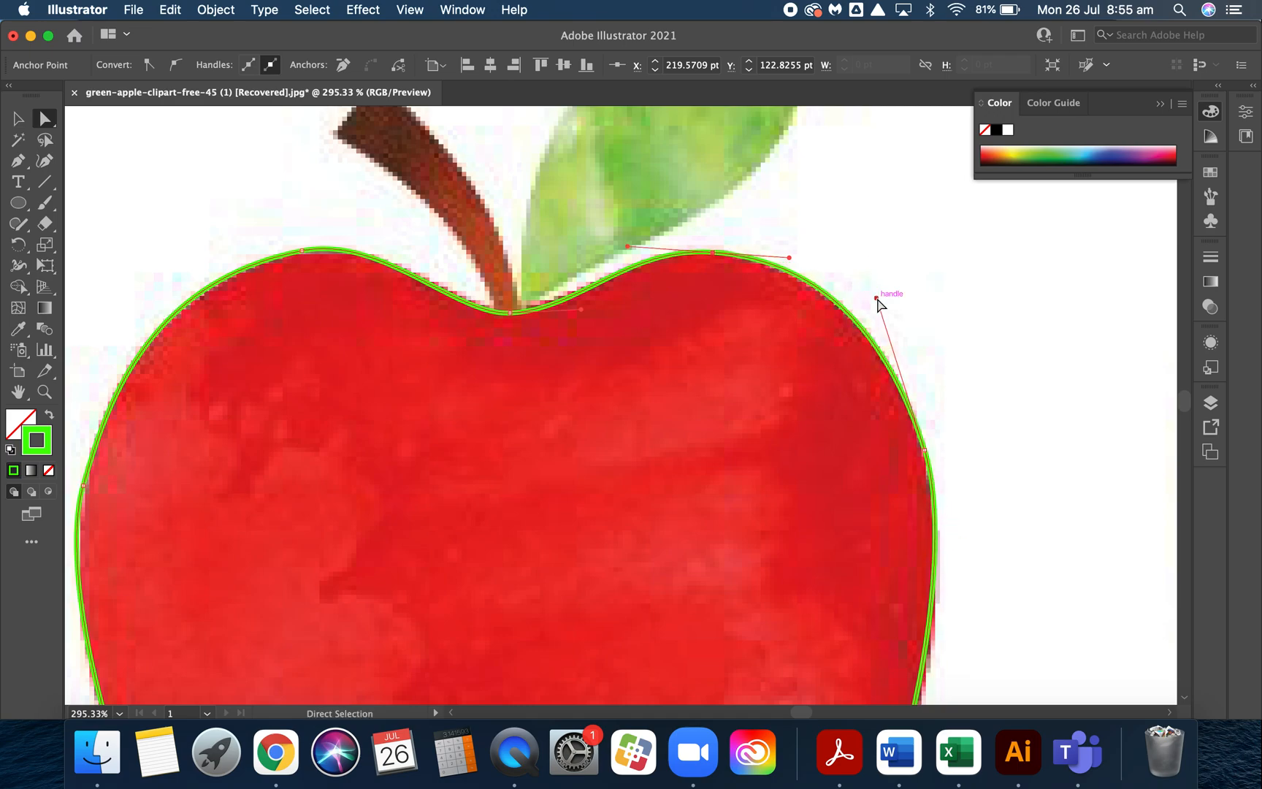
{"action": "scroll", "scroll_direction": "down", "scroll_amount": 3}
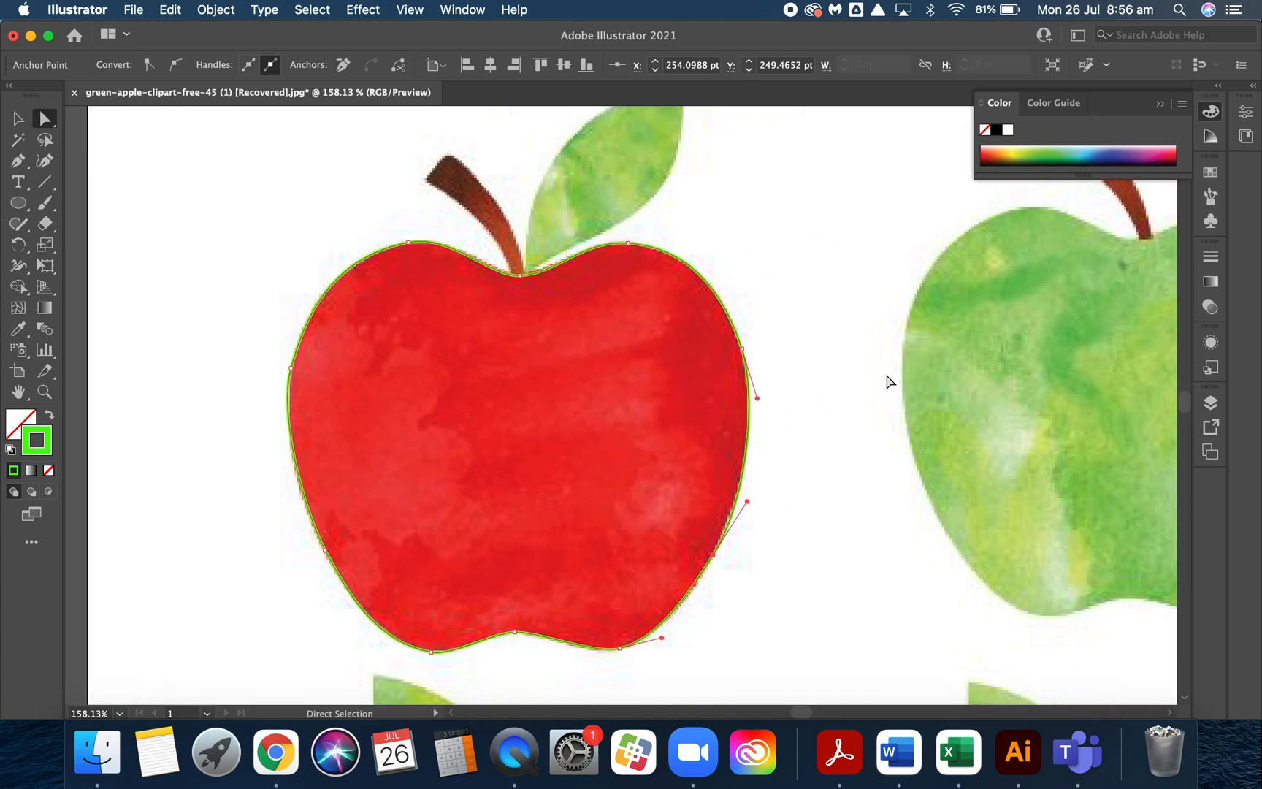
{"action": "mouse_move", "coordinate": [825, 357]}
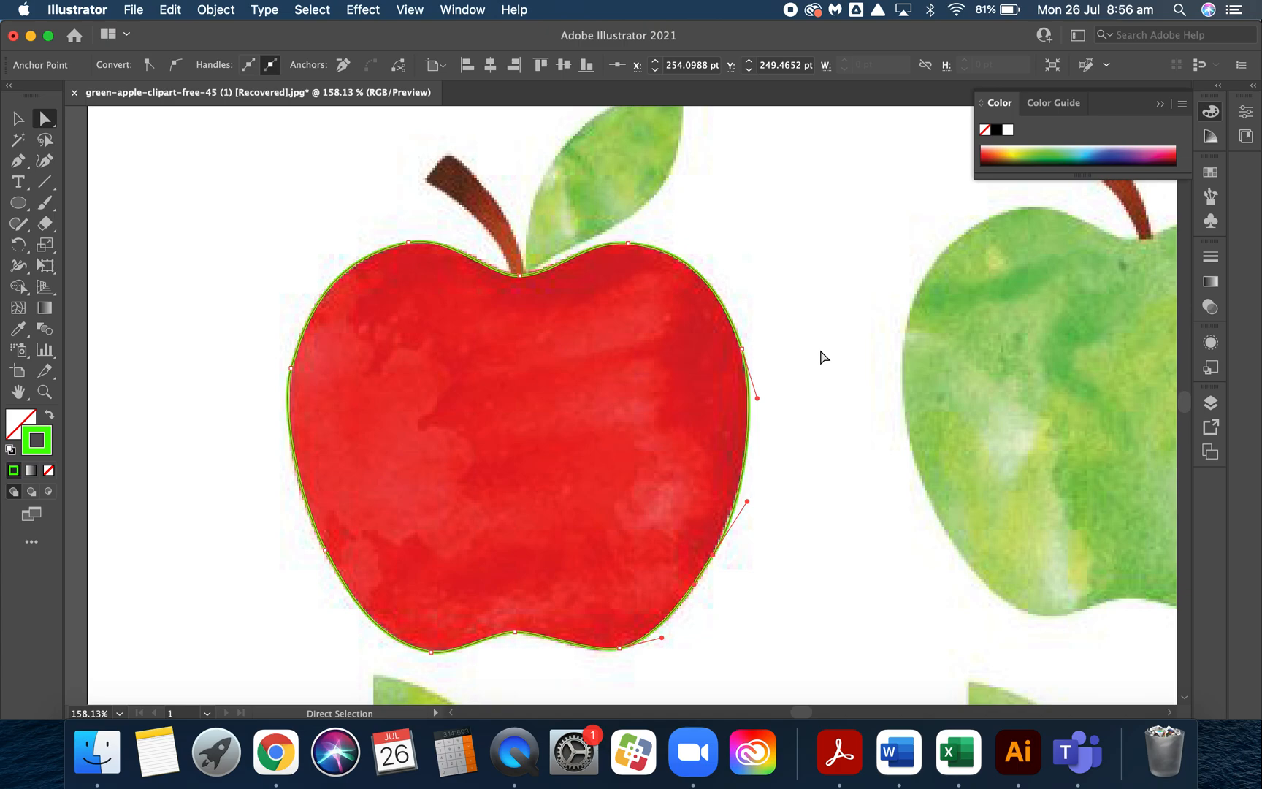
- Select the whole apple outline and set its green stroke to None
{"action": "left_click", "coordinate": [19, 118]}
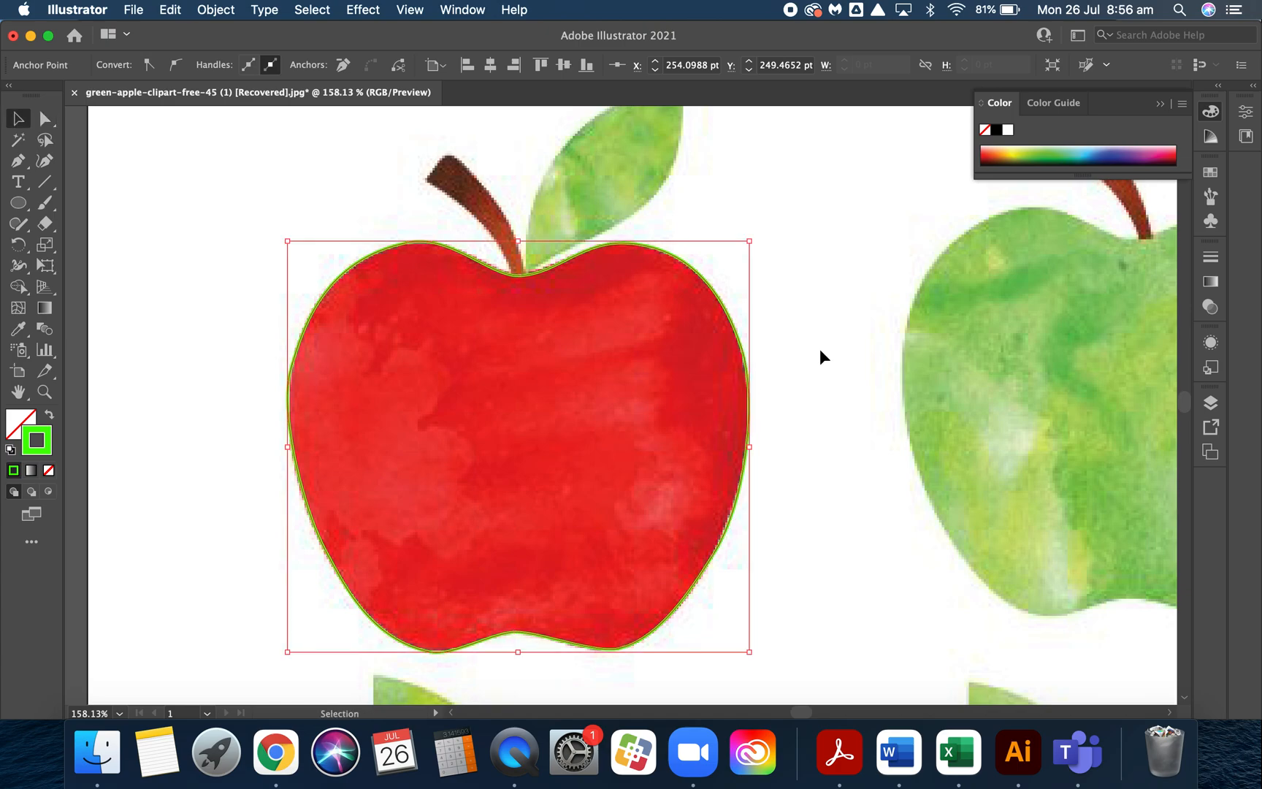
{"action": "mouse_move", "coordinate": [267, 228]}
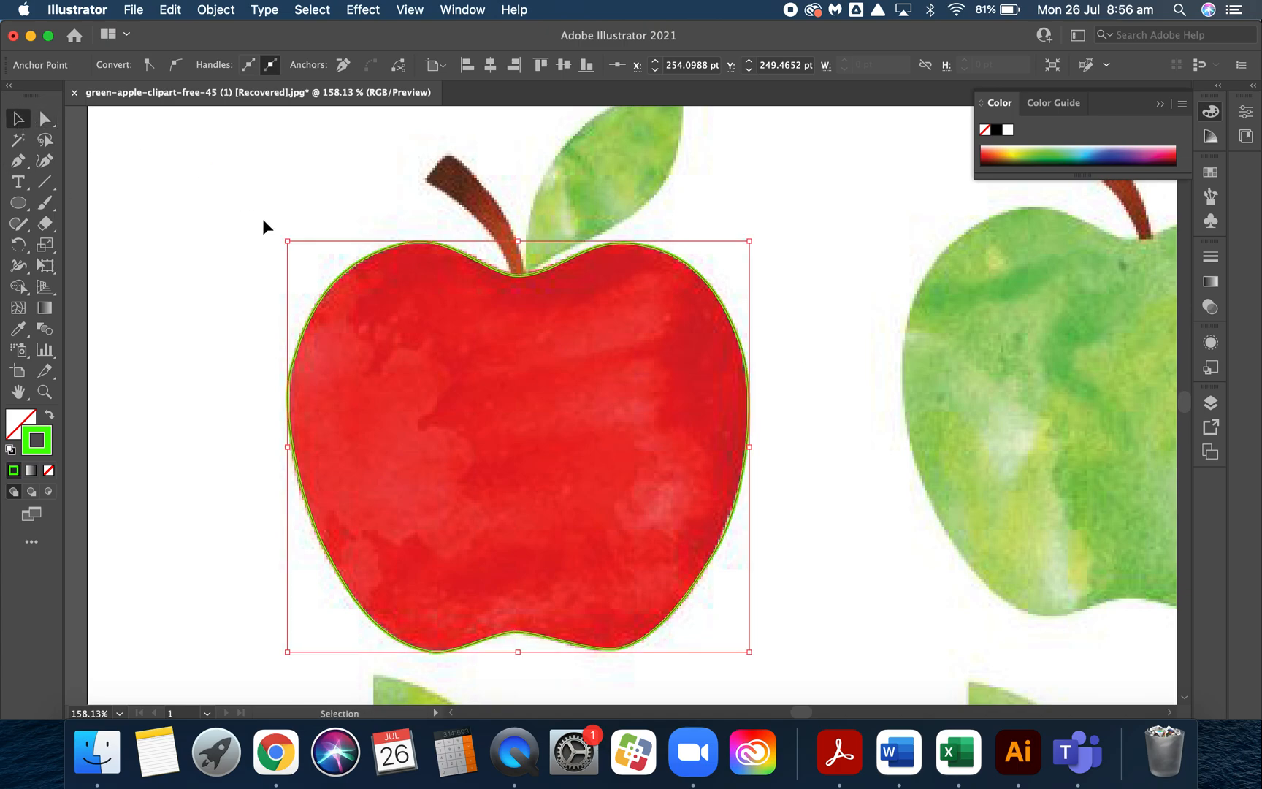
{"action": "left_click", "coordinate": [337, 289]}
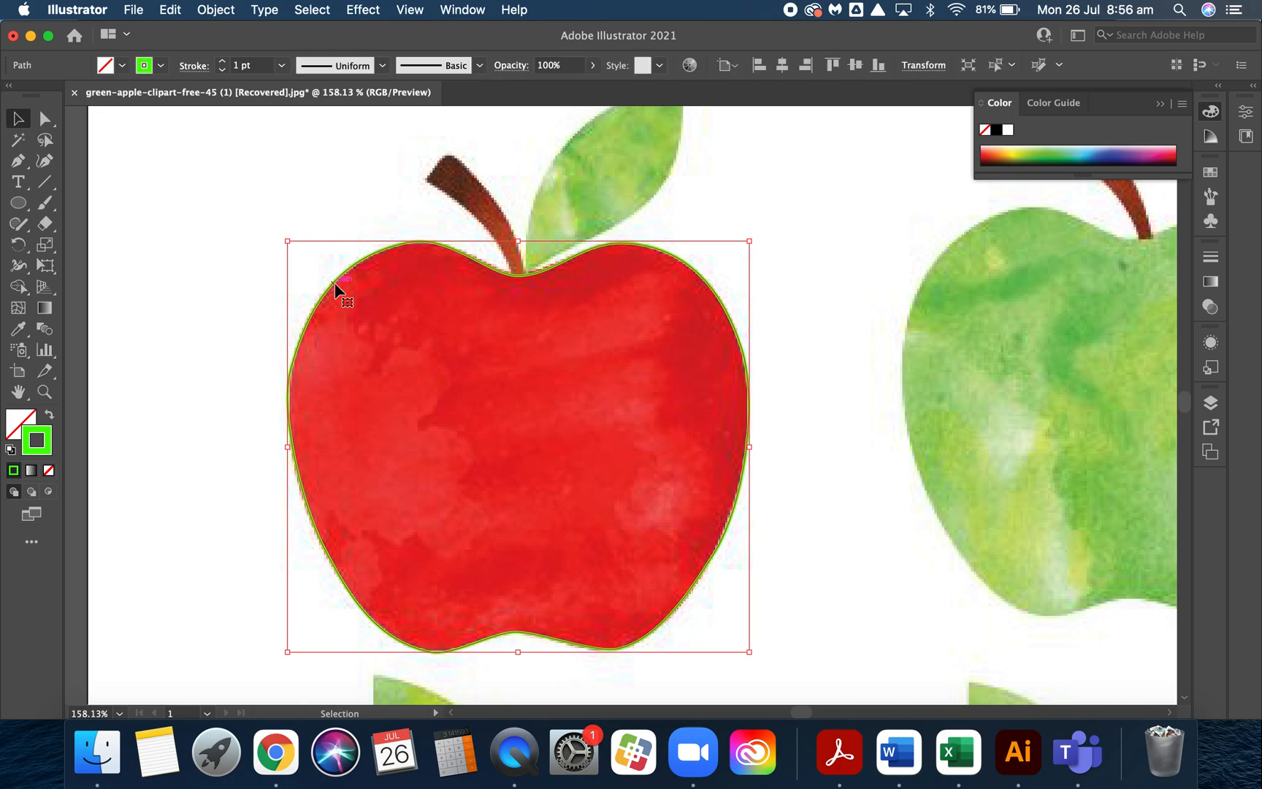
{"action": "mouse_move", "coordinate": [48, 451]}
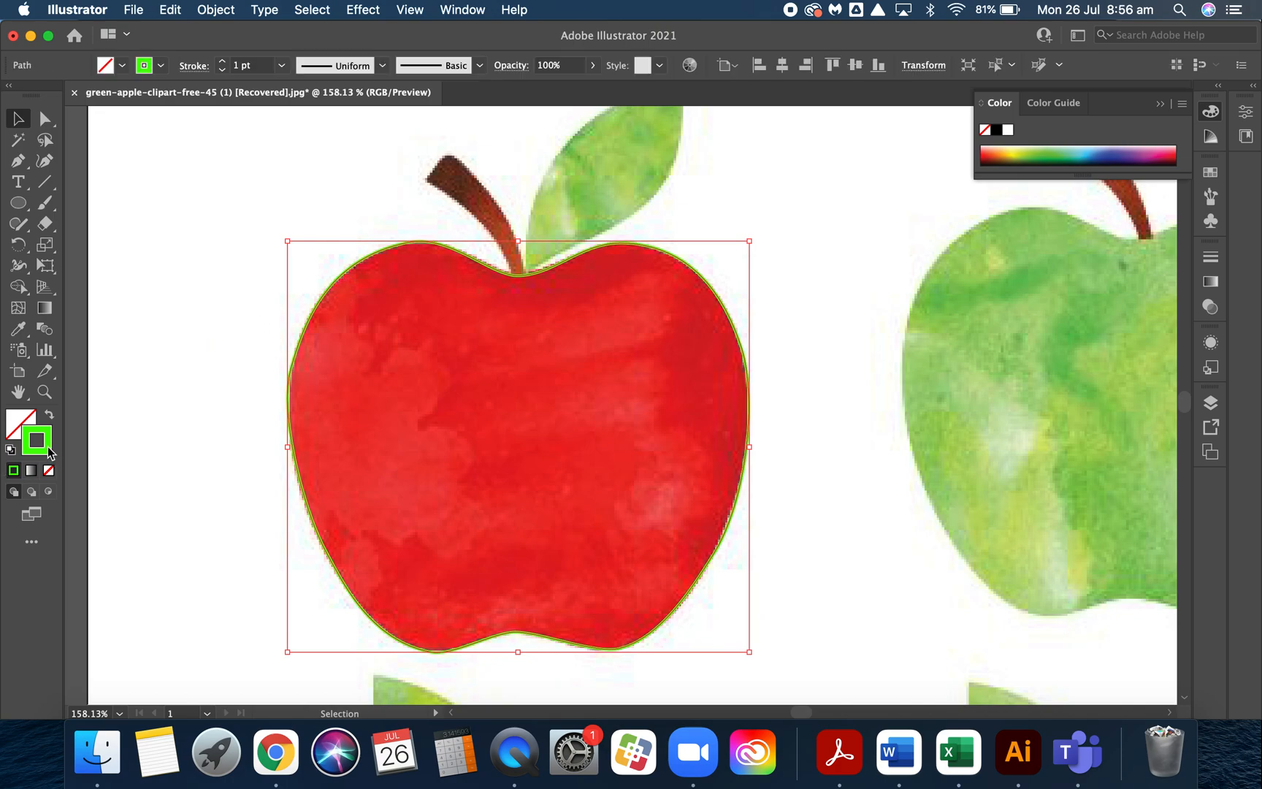
{"action": "left_click", "coordinate": [20, 424]}
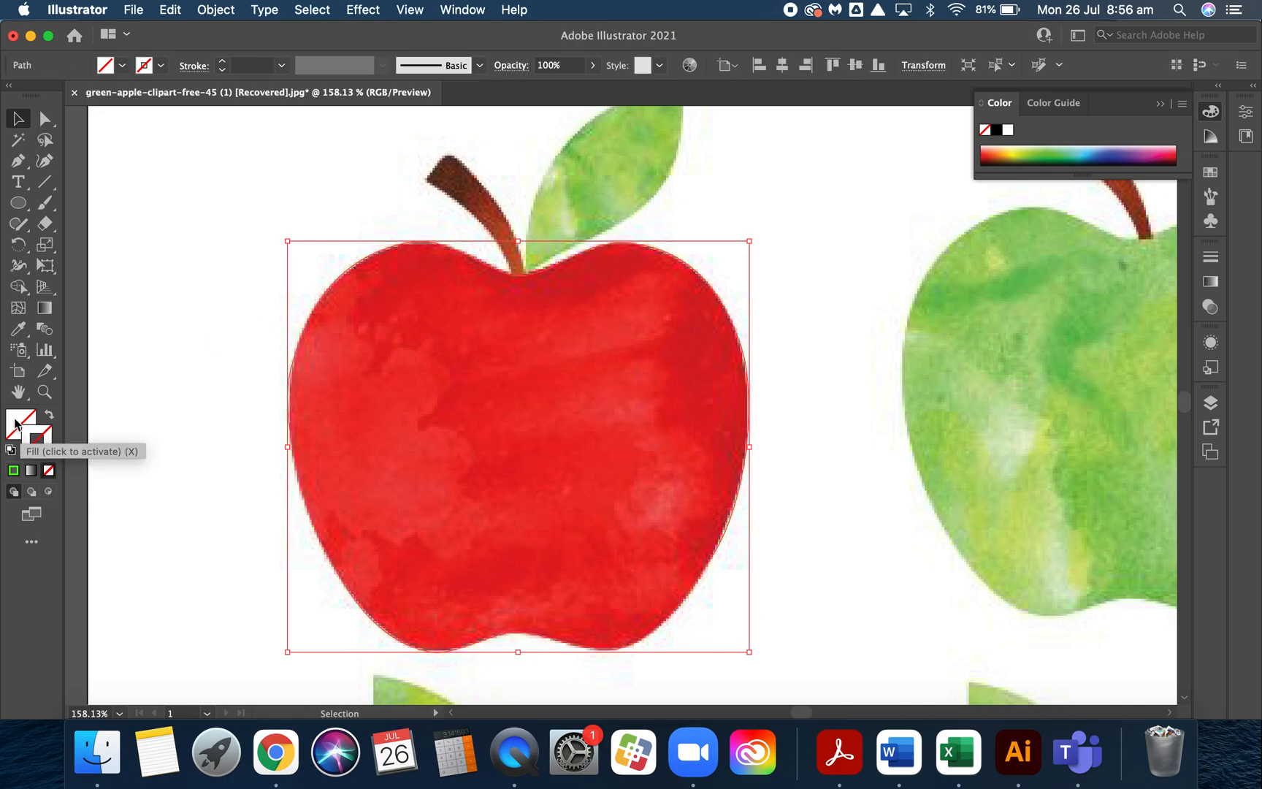
{"action": "mouse_move", "coordinate": [501, 416]}
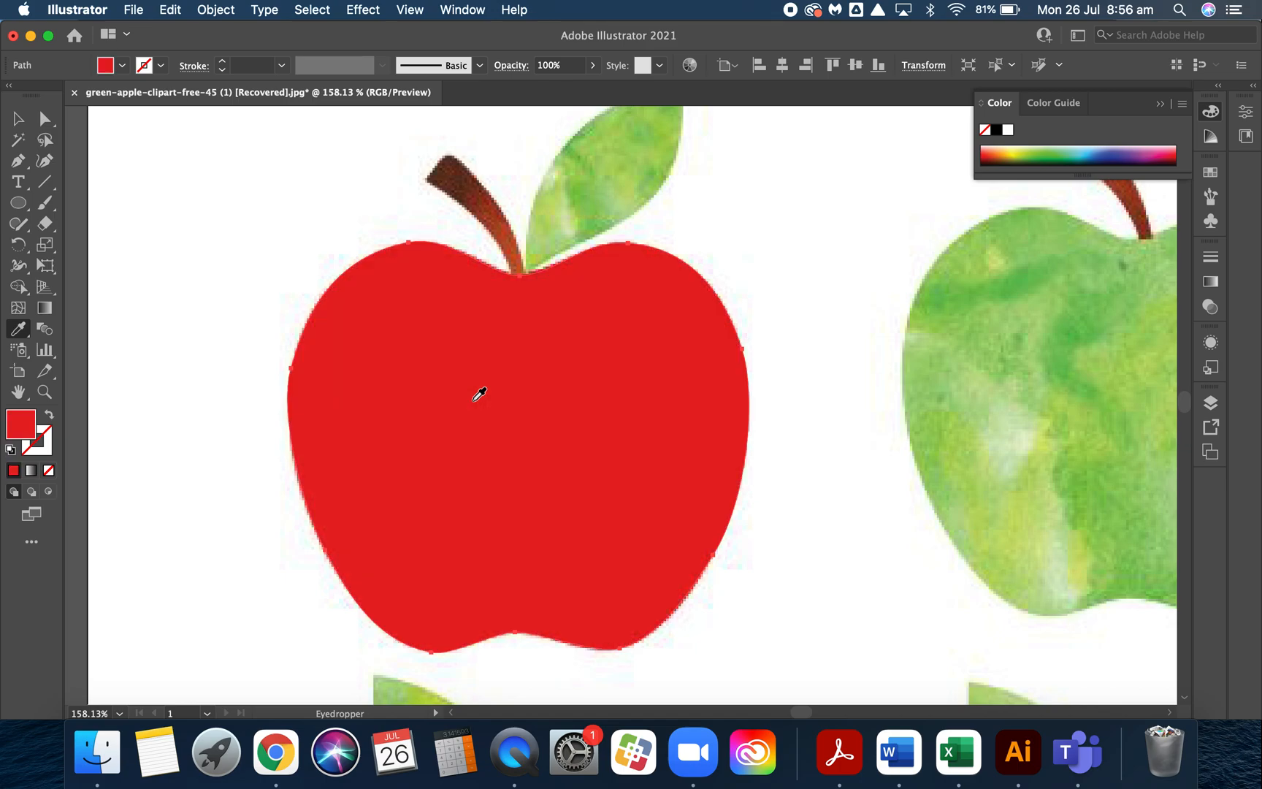
{"action": "mouse_move", "coordinate": [836, 301]}
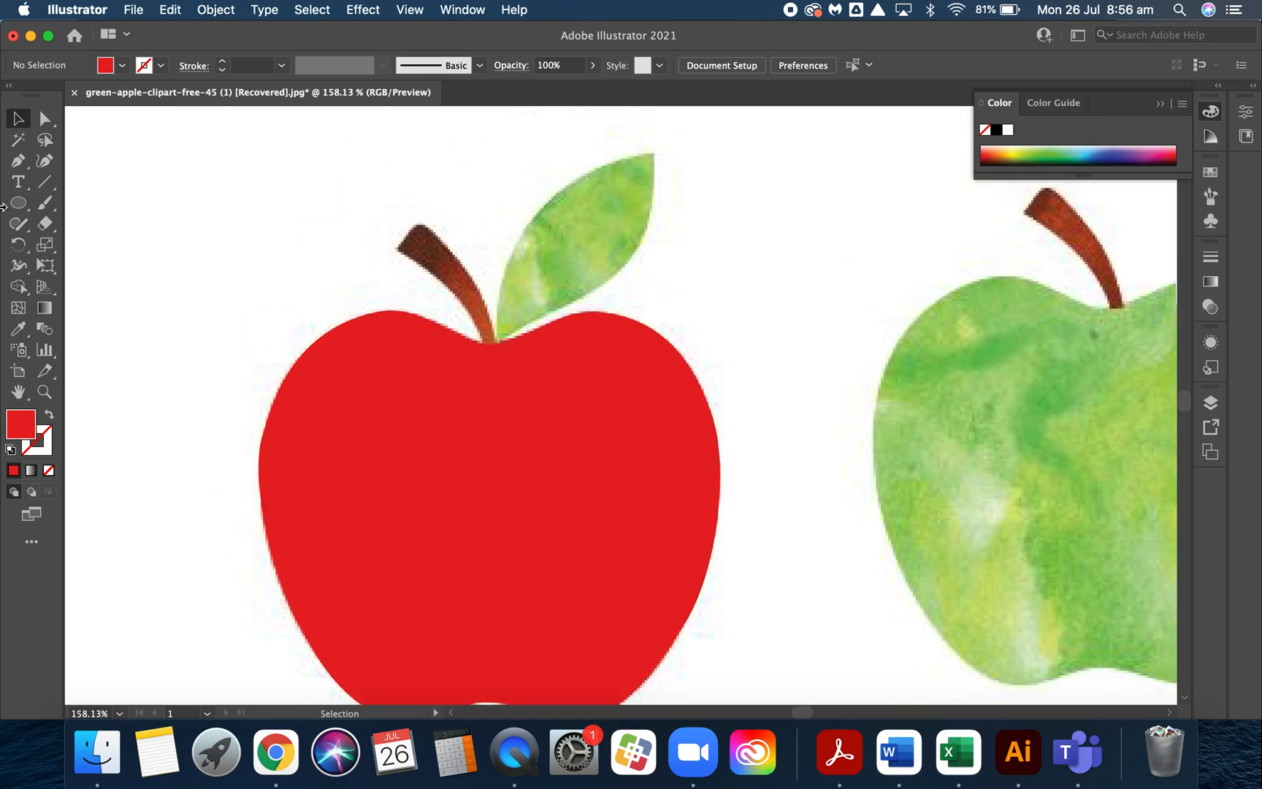
{"action": "mouse_move", "coordinate": [18, 161]}
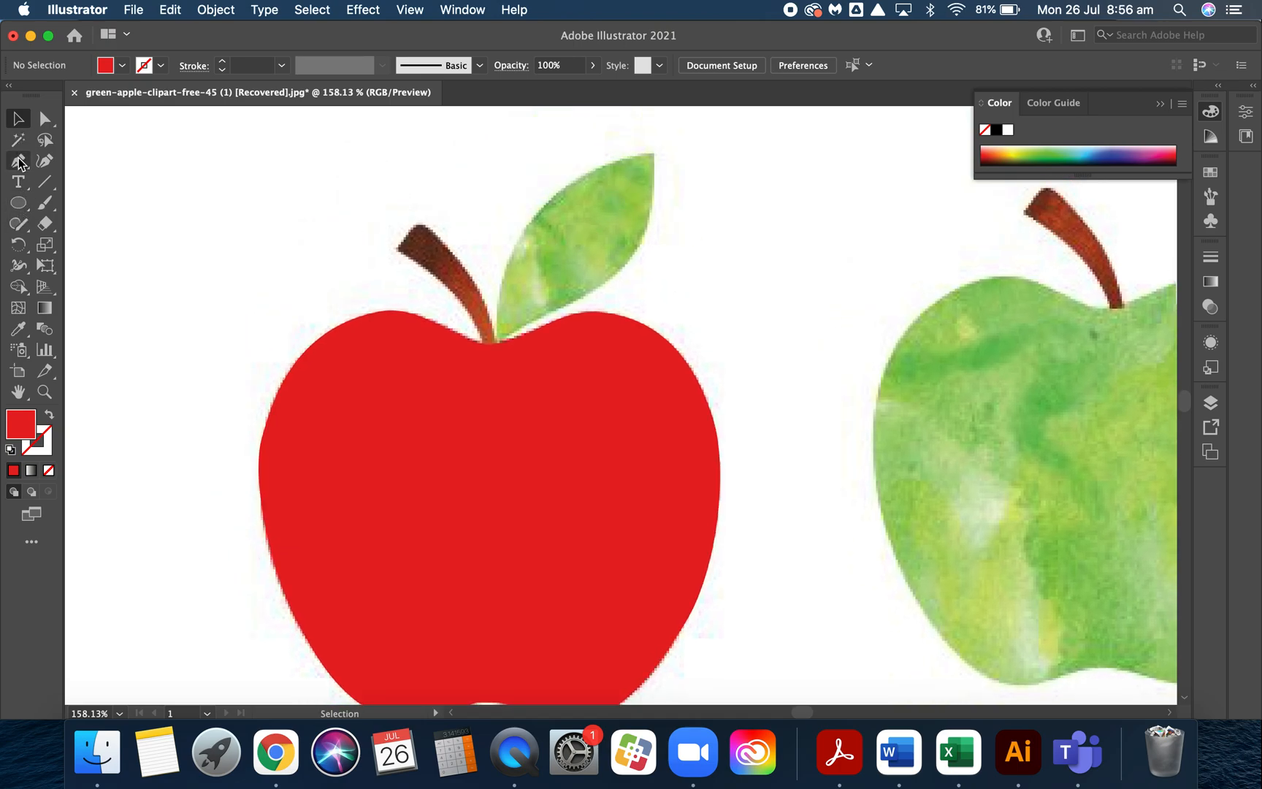
- Draw a closed leaf shape over the watercolor leaf and fill it with sampled green
{"action": "left_click", "coordinate": [18, 160]}
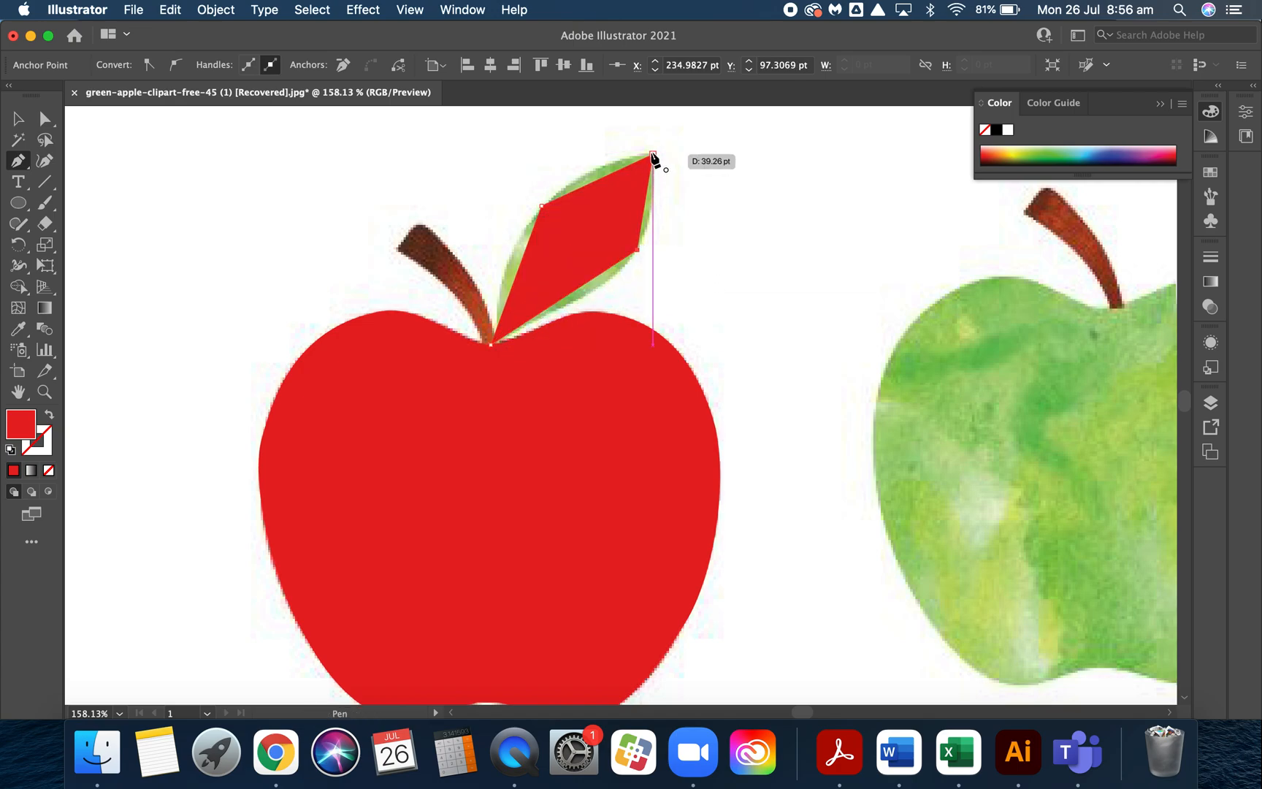
{"action": "left_click", "coordinate": [651, 156]}
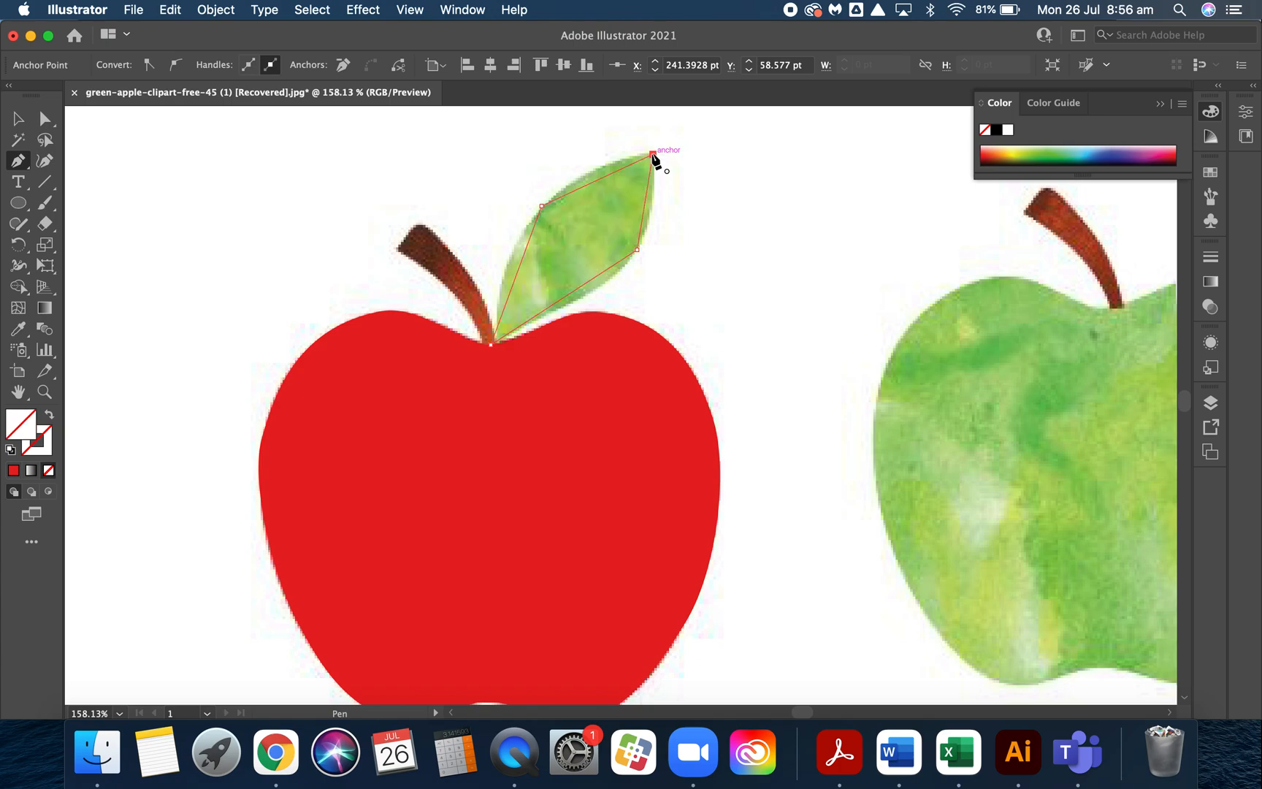
{"action": "left_click", "coordinate": [608, 197]}
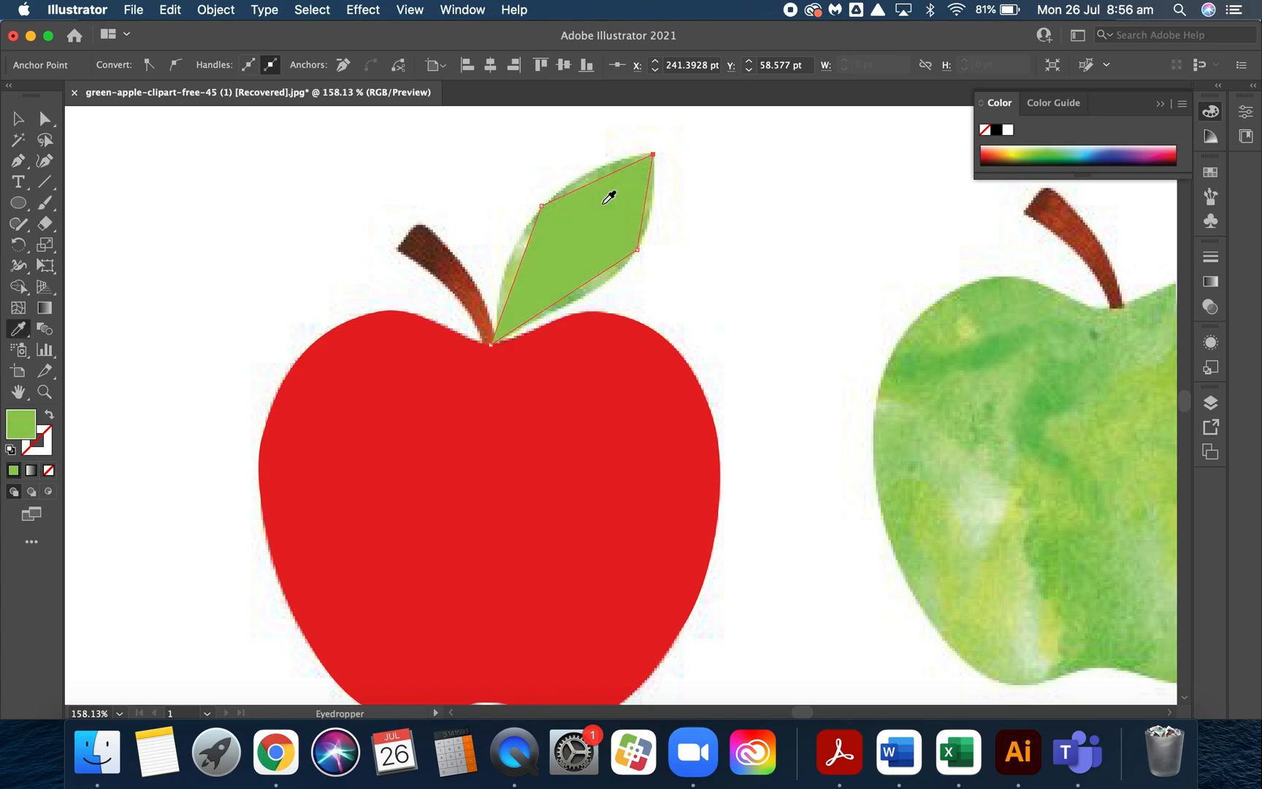
{"action": "mouse_move", "coordinate": [546, 198]}
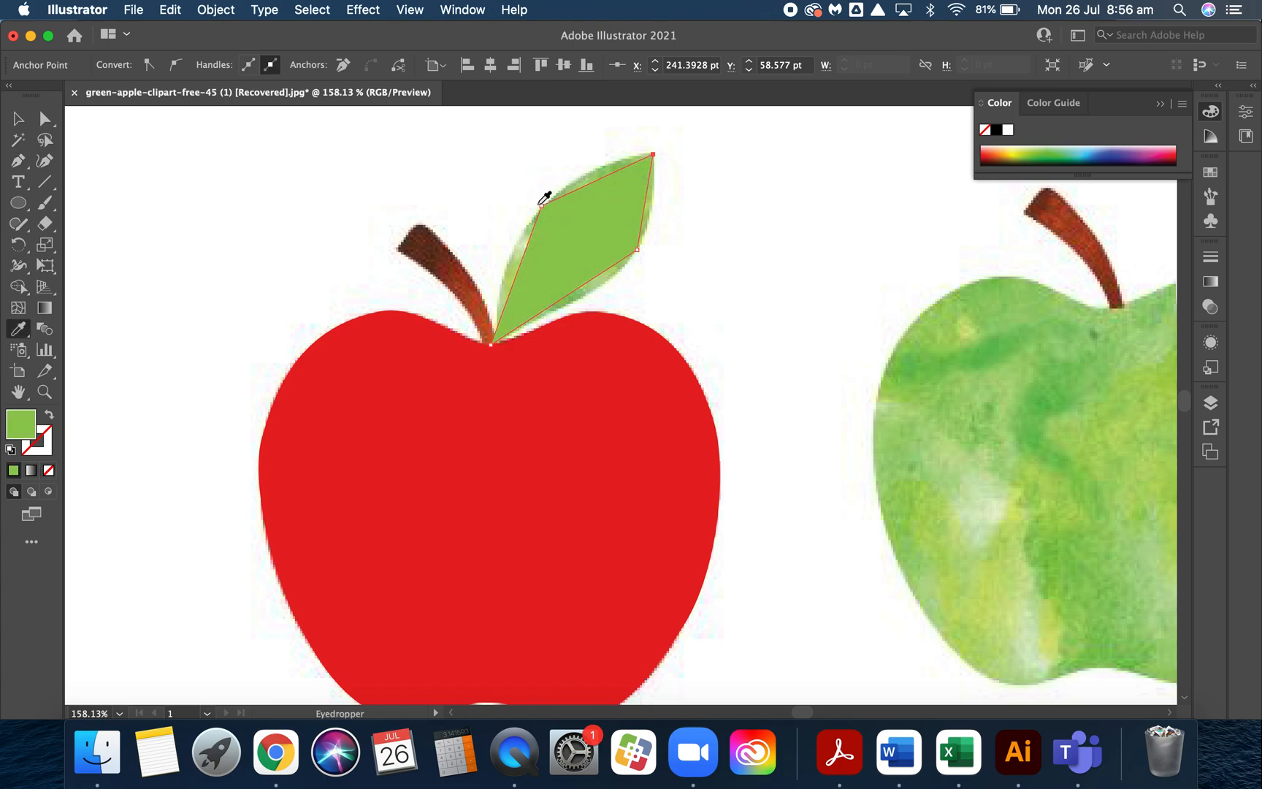
{"action": "mouse_move", "coordinate": [681, 104]}
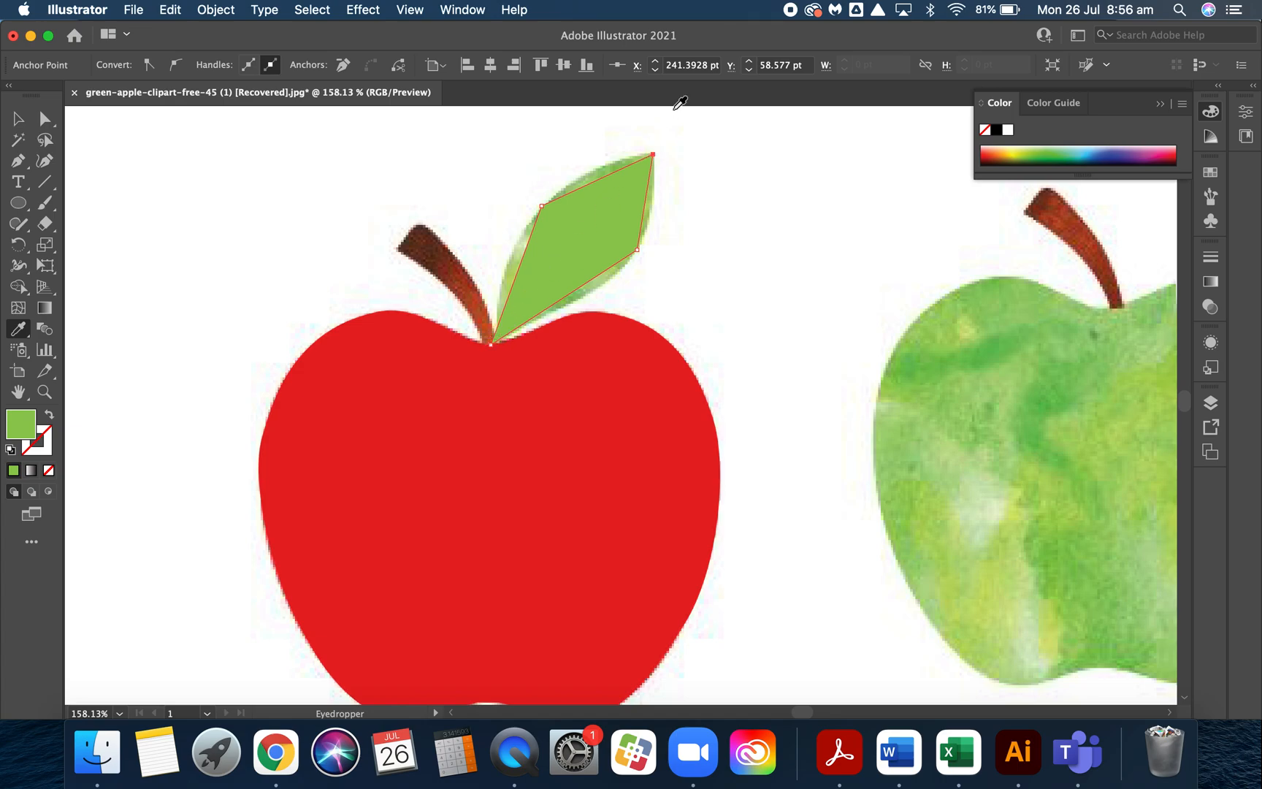
{"action": "mouse_move", "coordinate": [697, 165]}
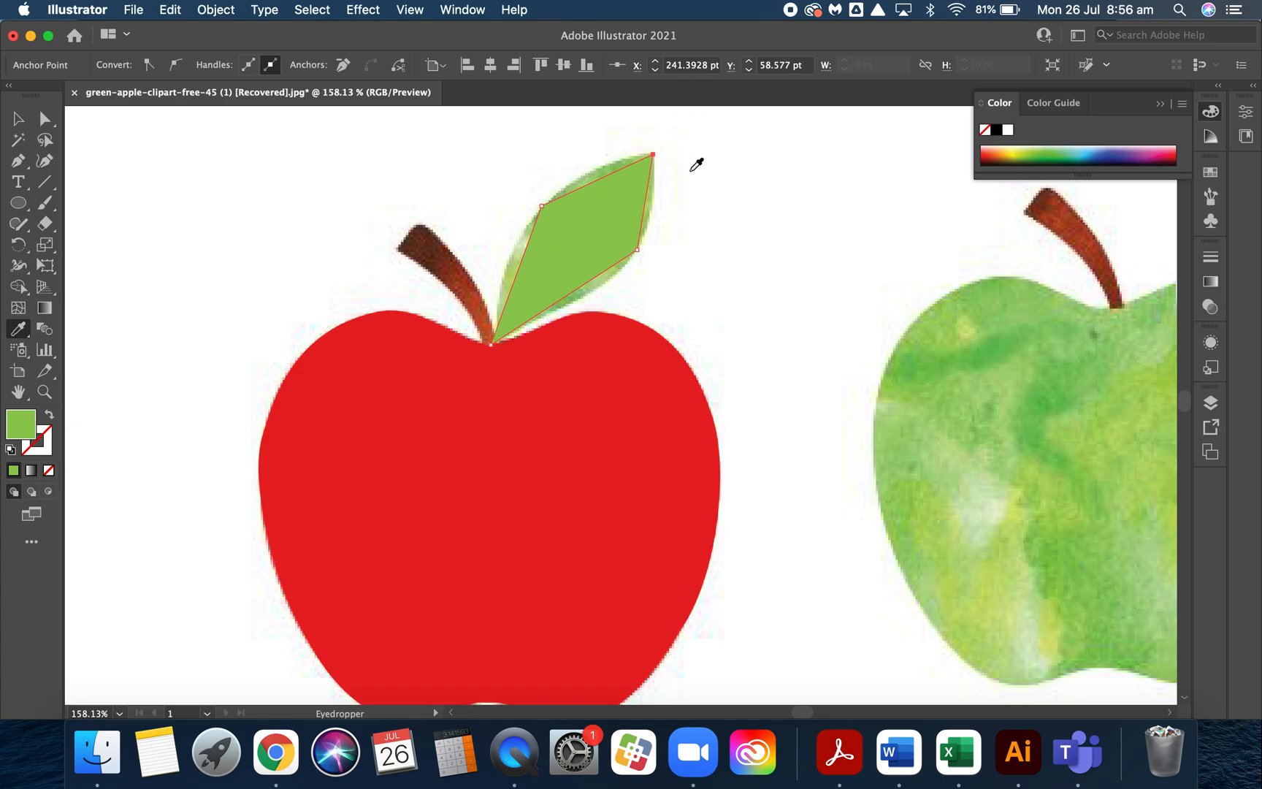
- Curve the leaf's edge anchors so its outline follows the rounded leaf
{"action": "left_click", "coordinate": [19, 119]}
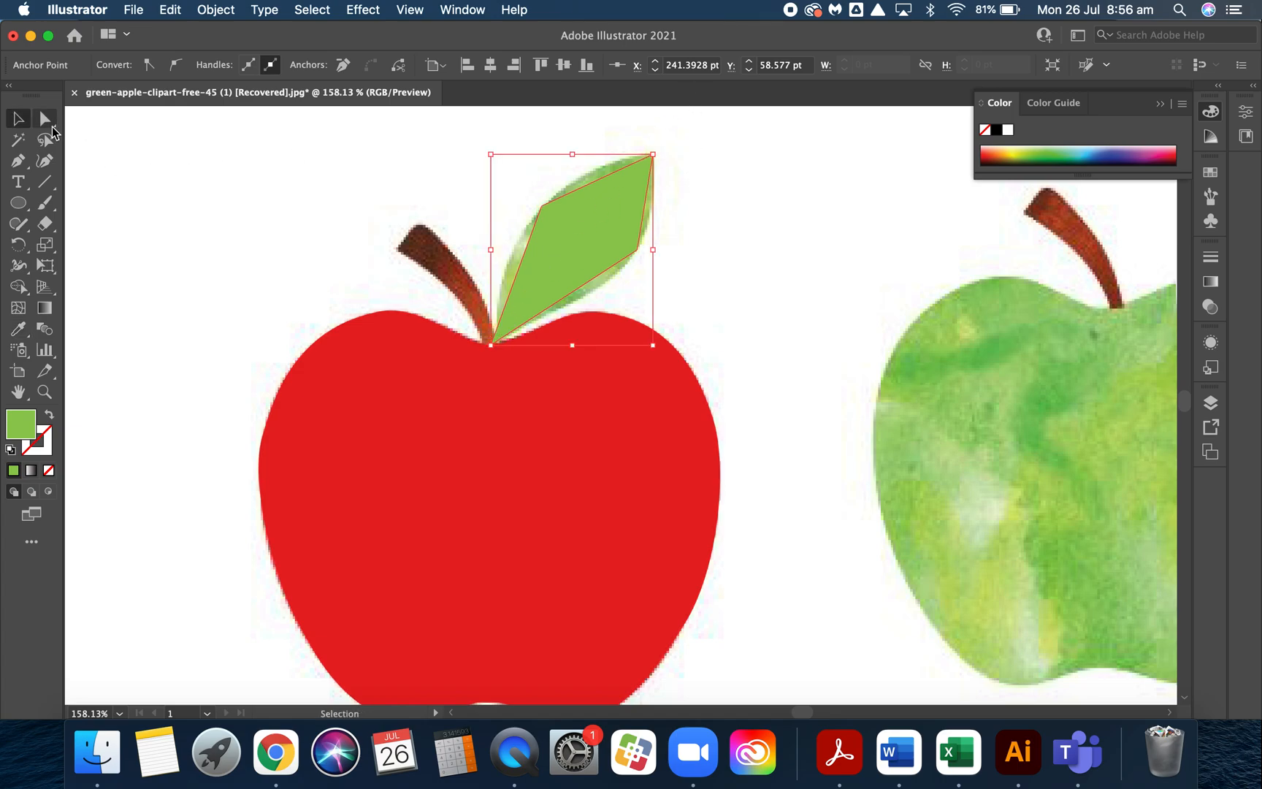
{"action": "left_click", "coordinate": [45, 118]}
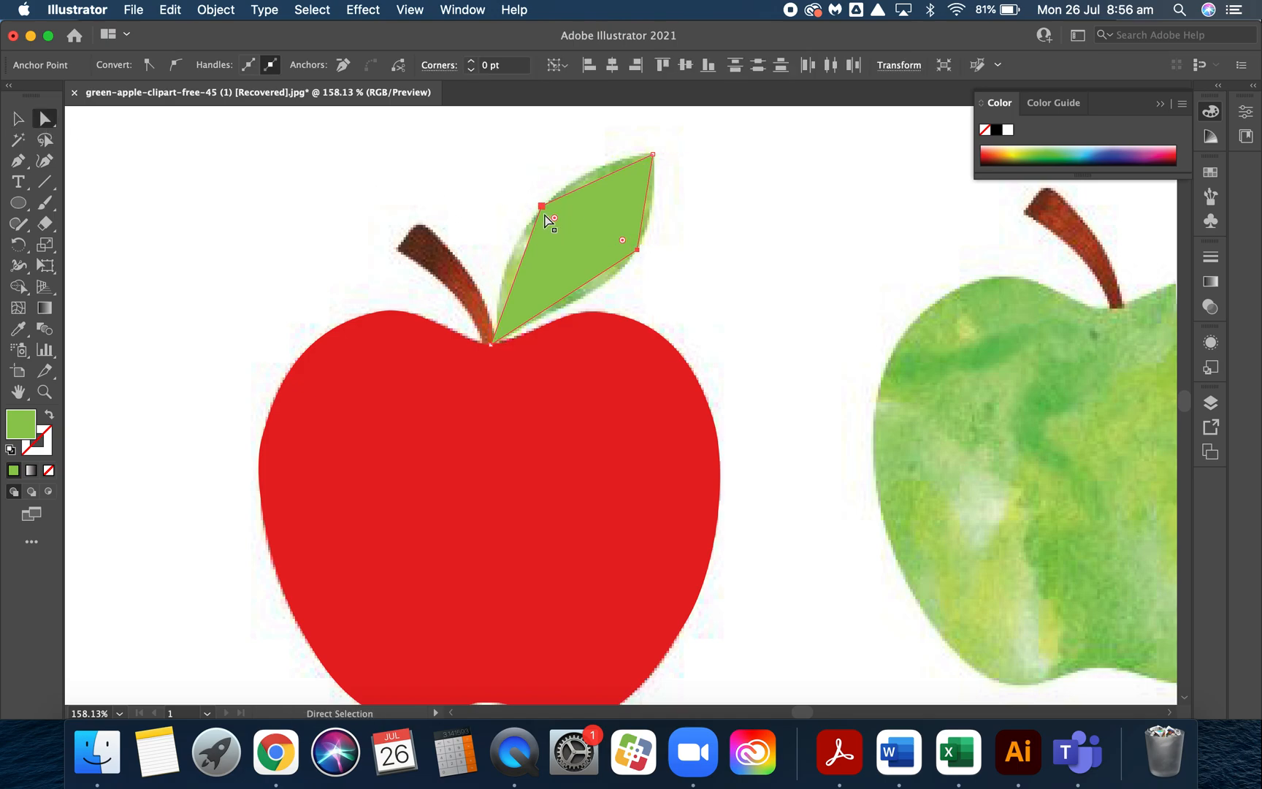
{"action": "mouse_move", "coordinate": [650, 148]}
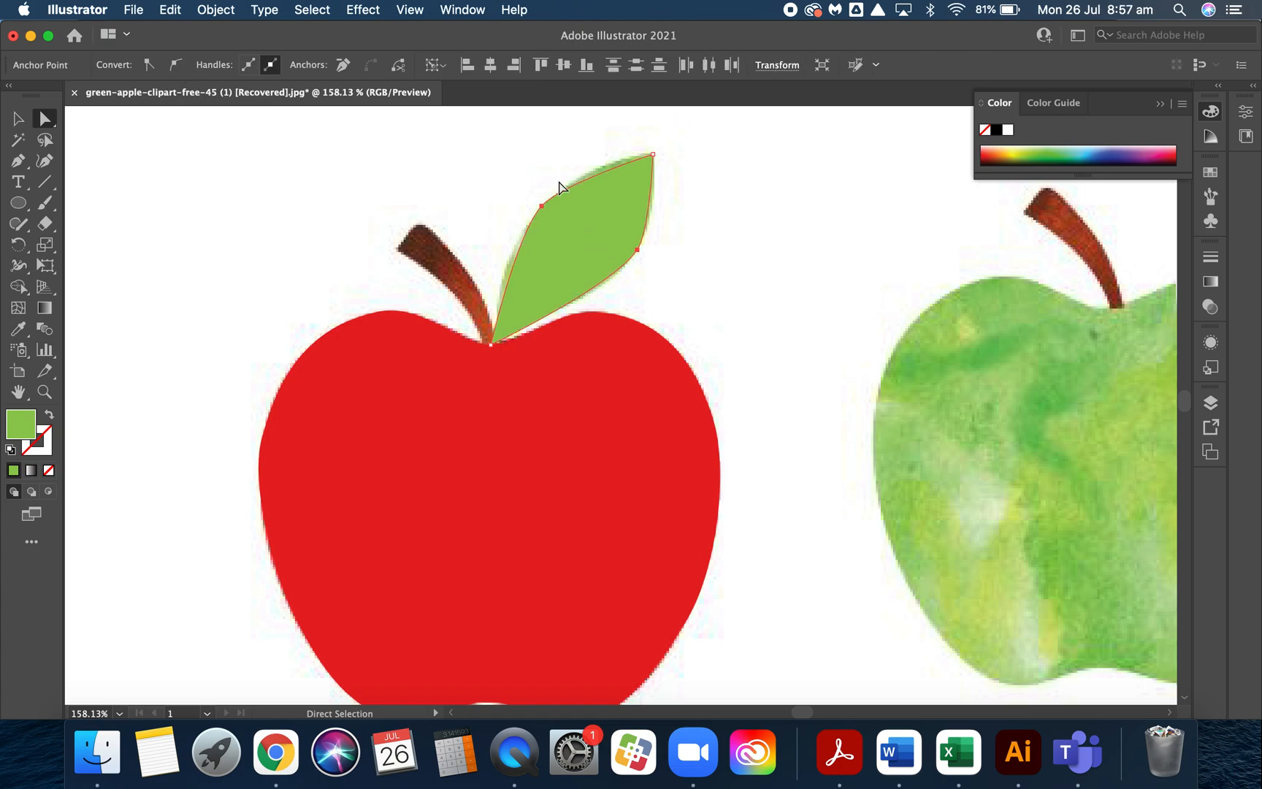
{"action": "left_click", "coordinate": [542, 206]}
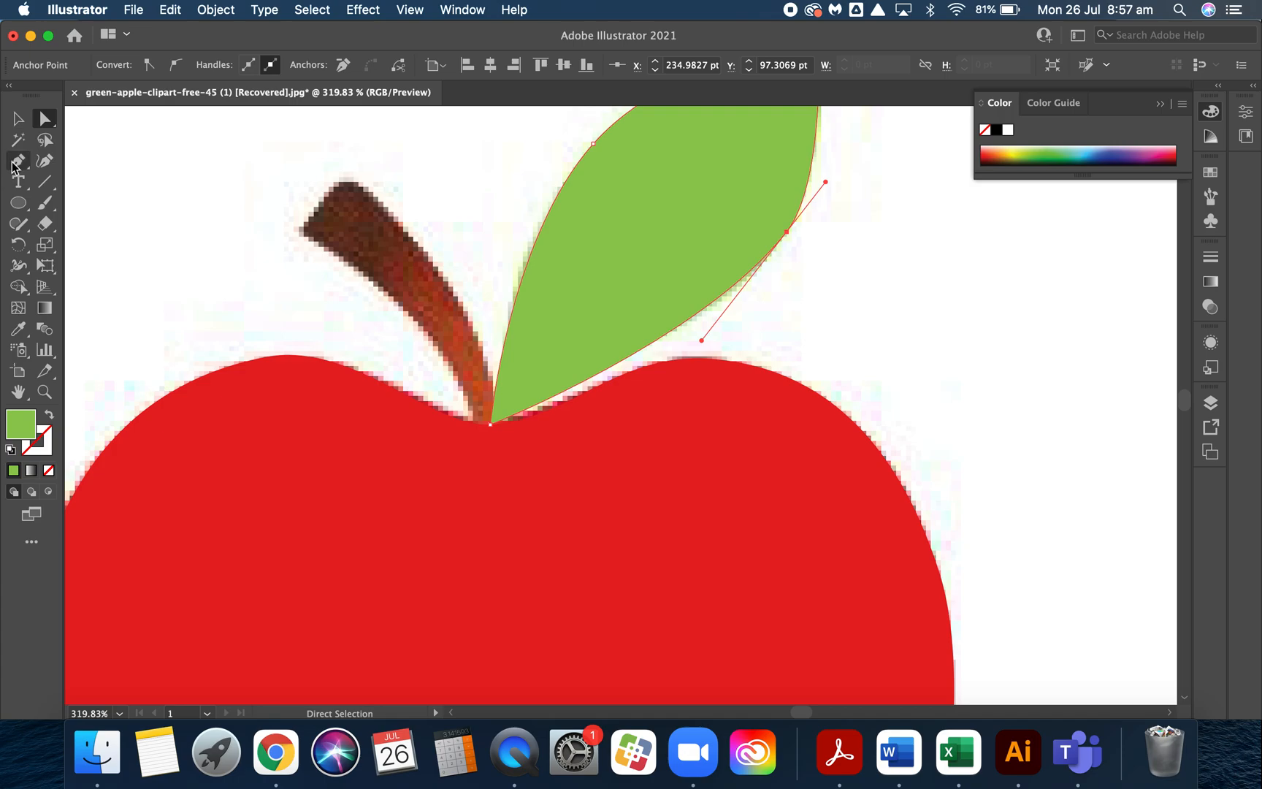
- Draw the stalk shape and fill it with dark brown sampled from the picture
{"action": "left_click", "coordinate": [18, 161]}
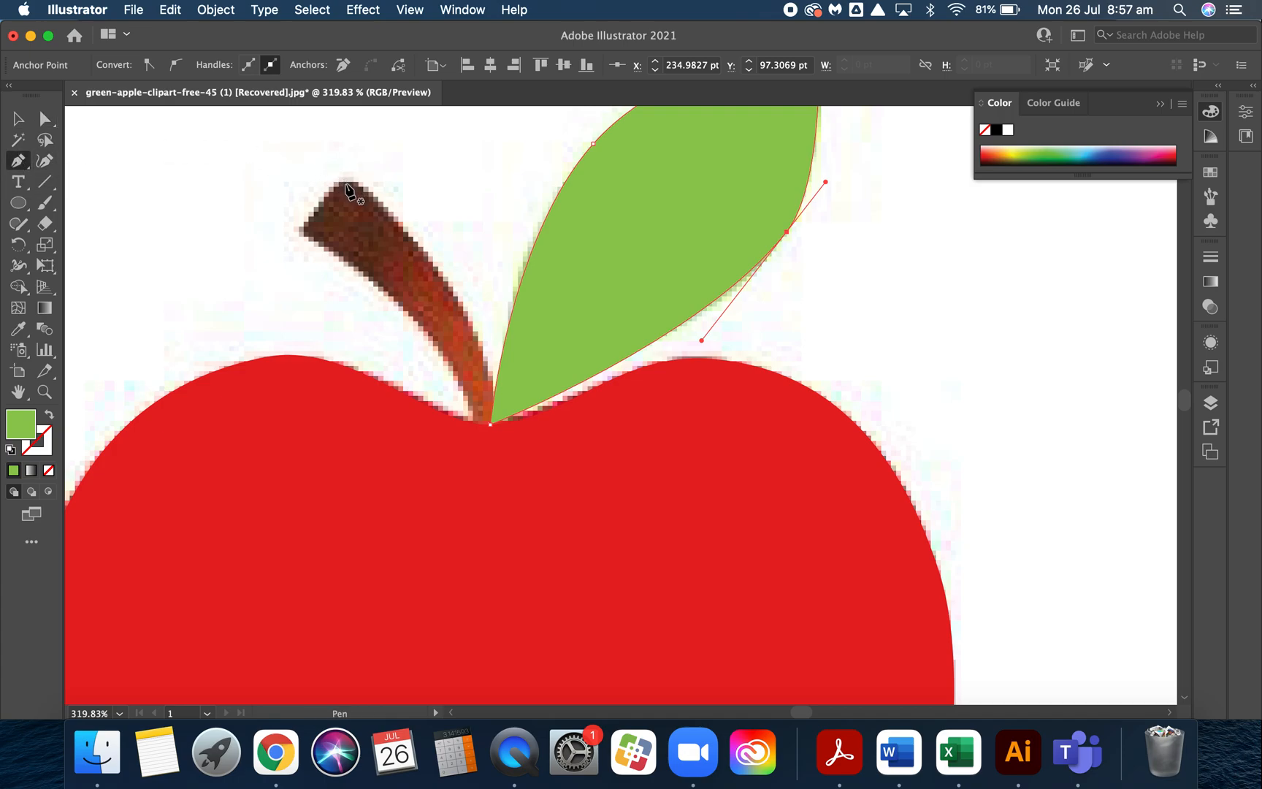
{"action": "left_click", "coordinate": [431, 345]}
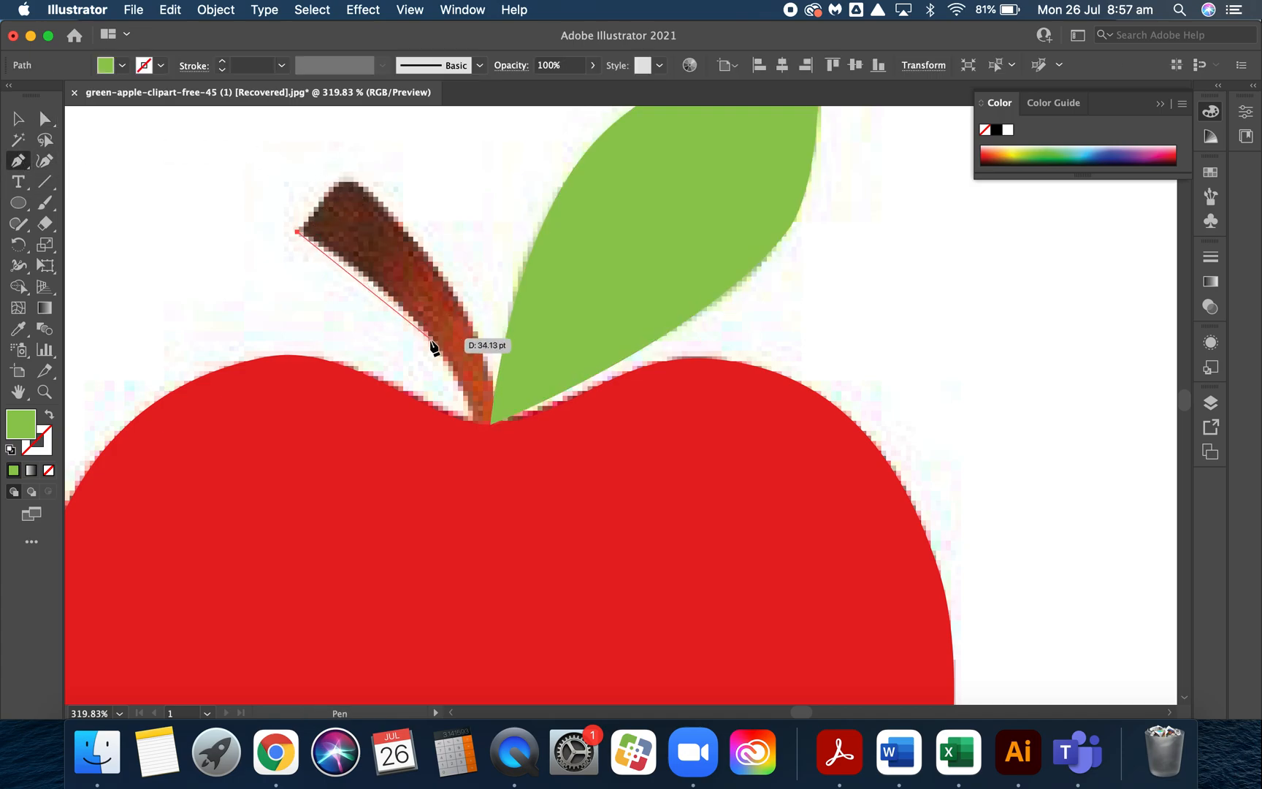
{"action": "left_click", "coordinate": [477, 429]}
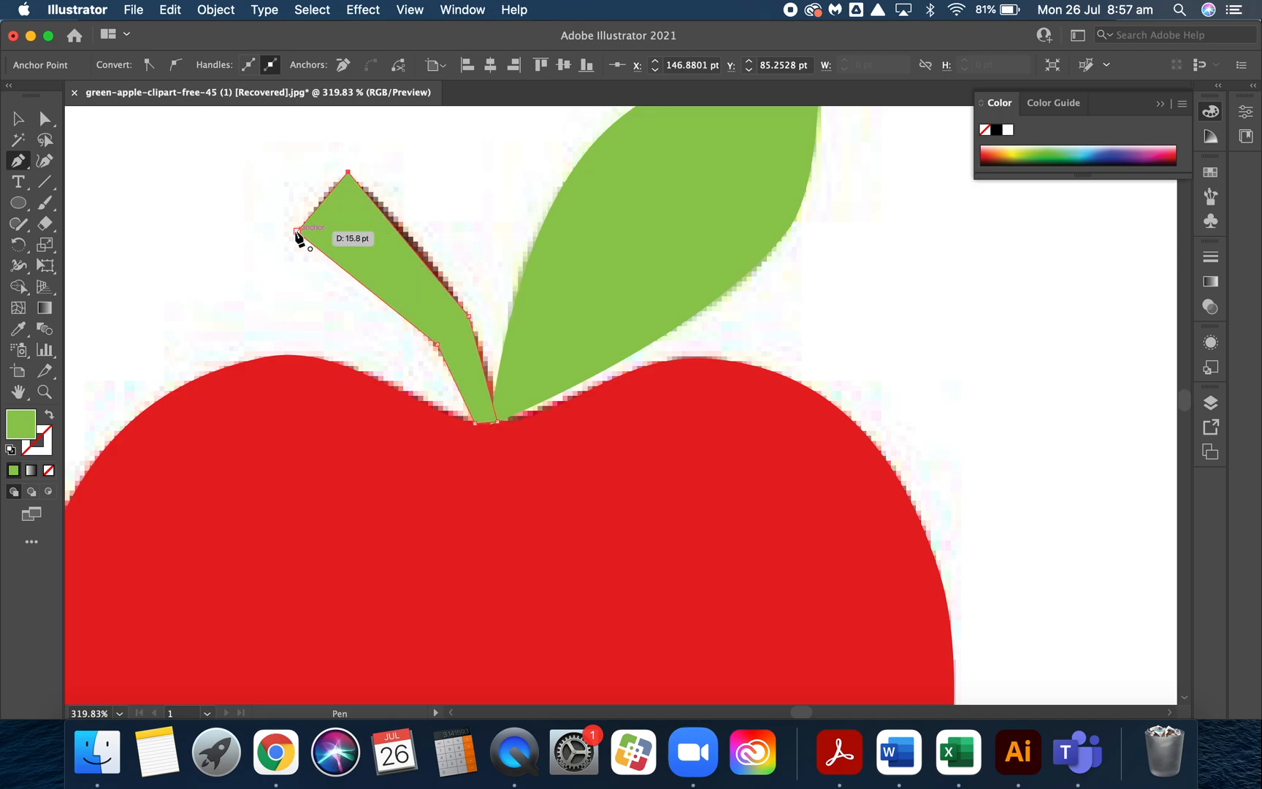
{"action": "left_click", "coordinate": [405, 256]}
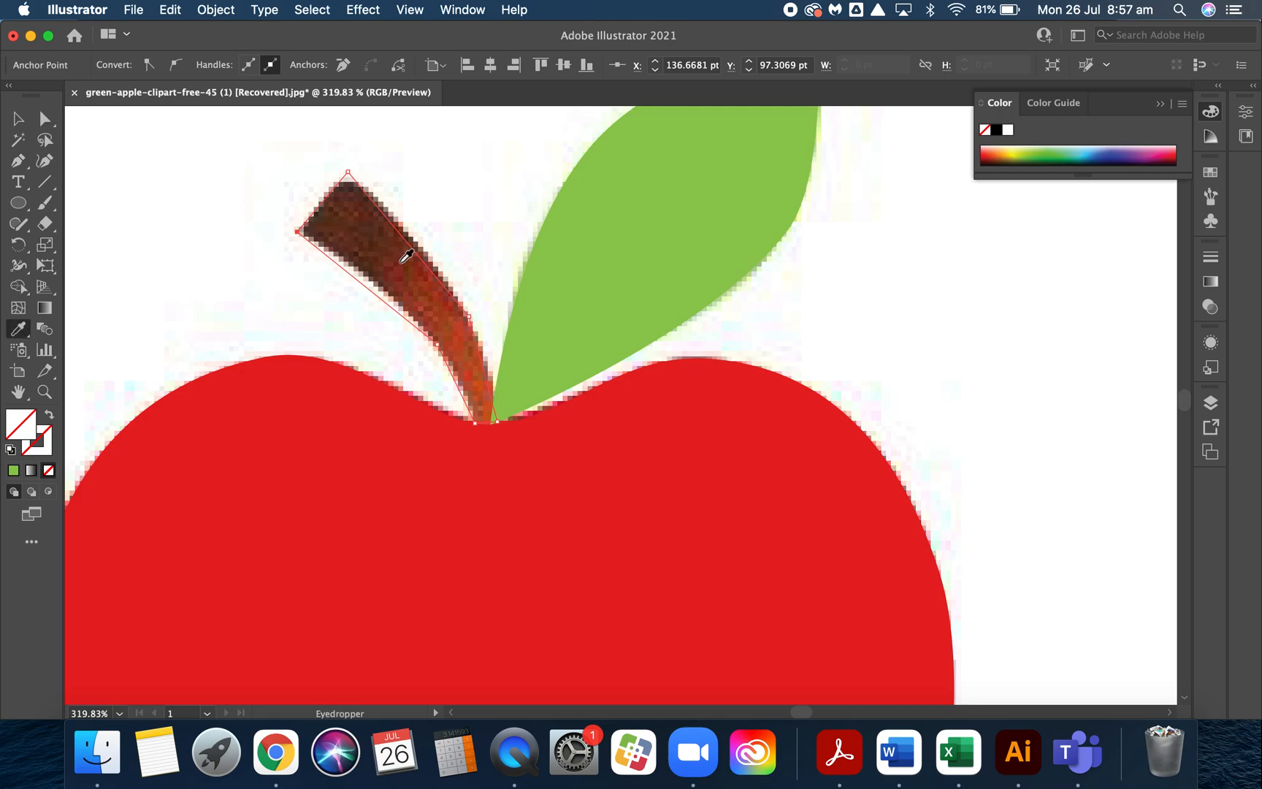
{"action": "left_click", "coordinate": [405, 257]}
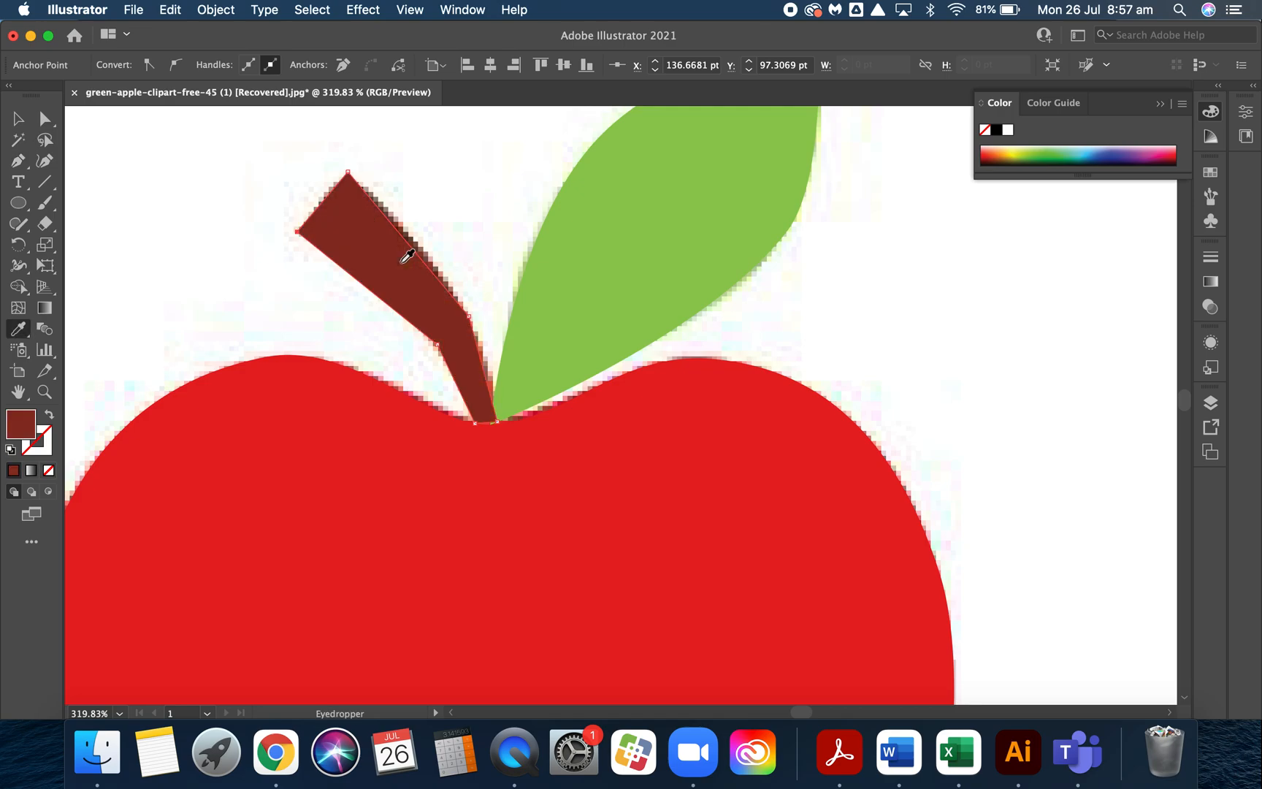
- Smooth the anchor at the stalk's bend with the Direct Selection tool
{"action": "left_click", "coordinate": [45, 117]}
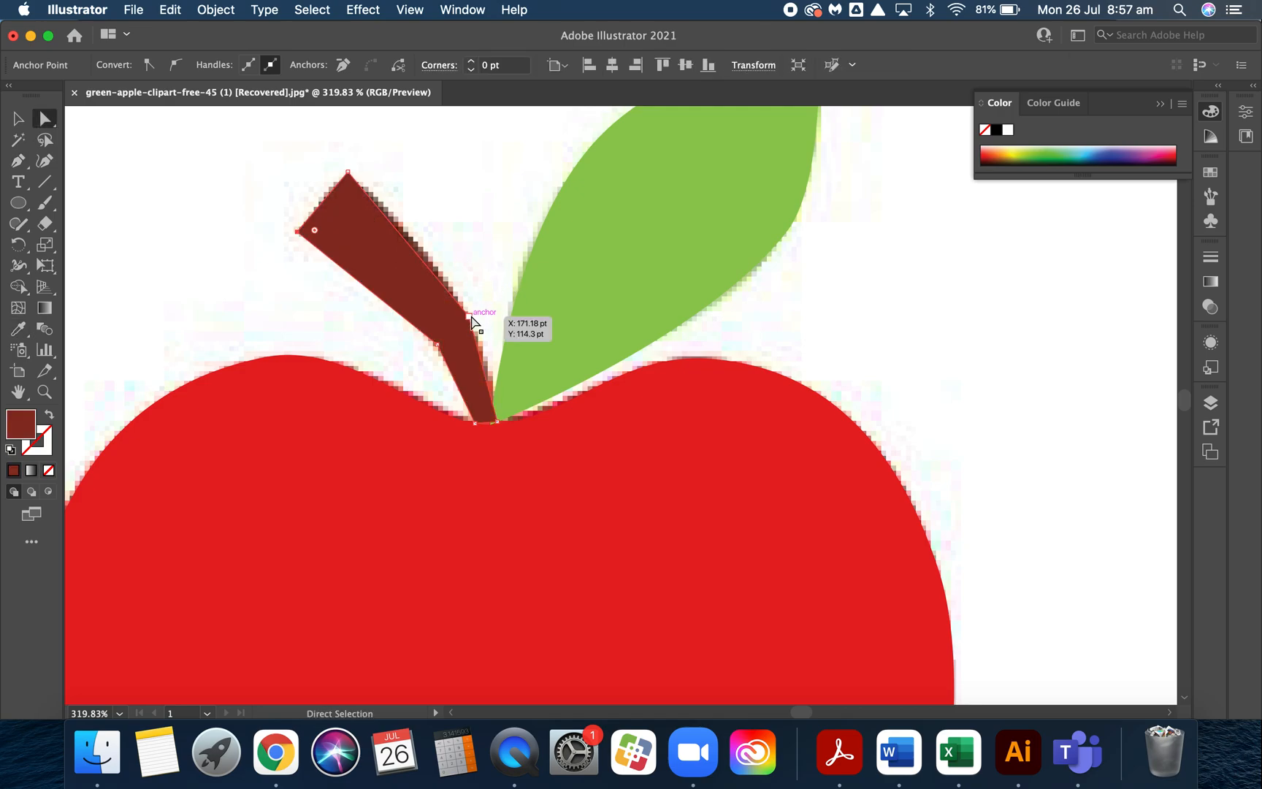
{"action": "left_click", "coordinate": [475, 321]}
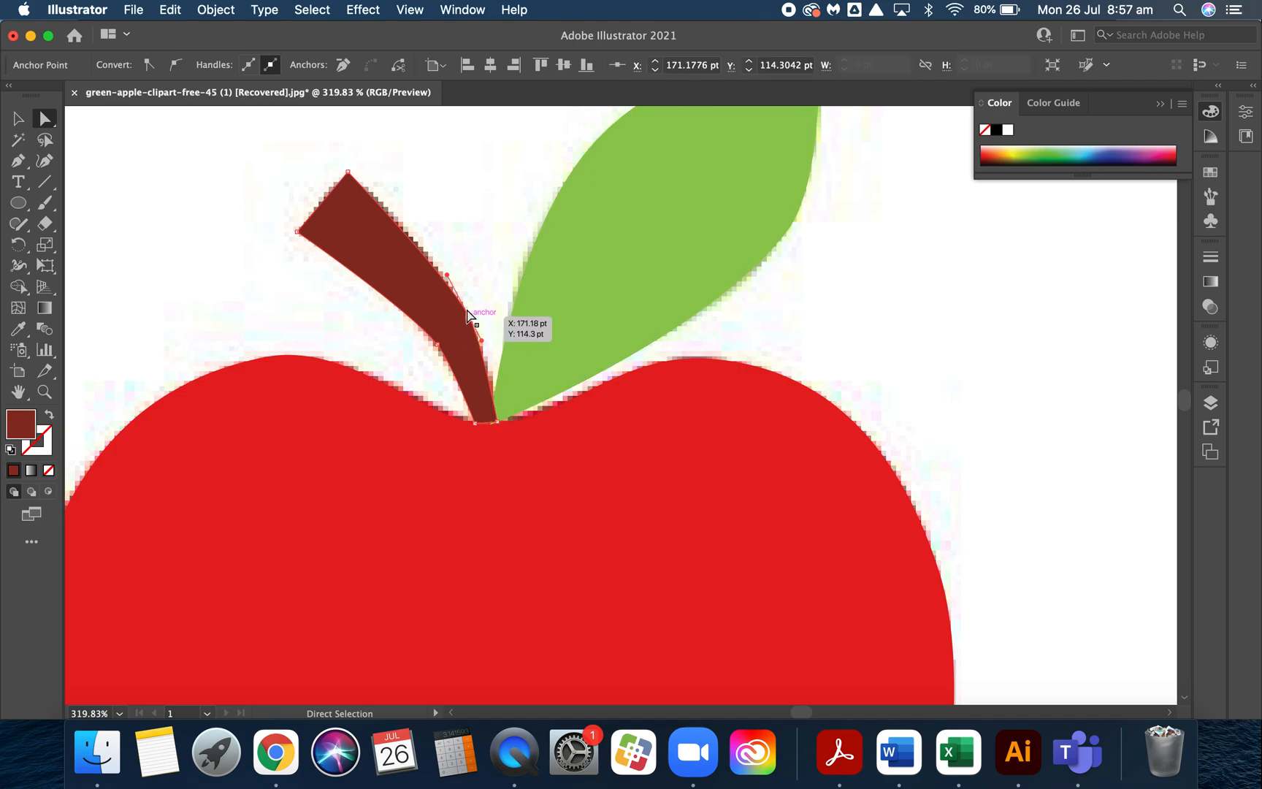
{"action": "mouse_move", "coordinate": [446, 278]}
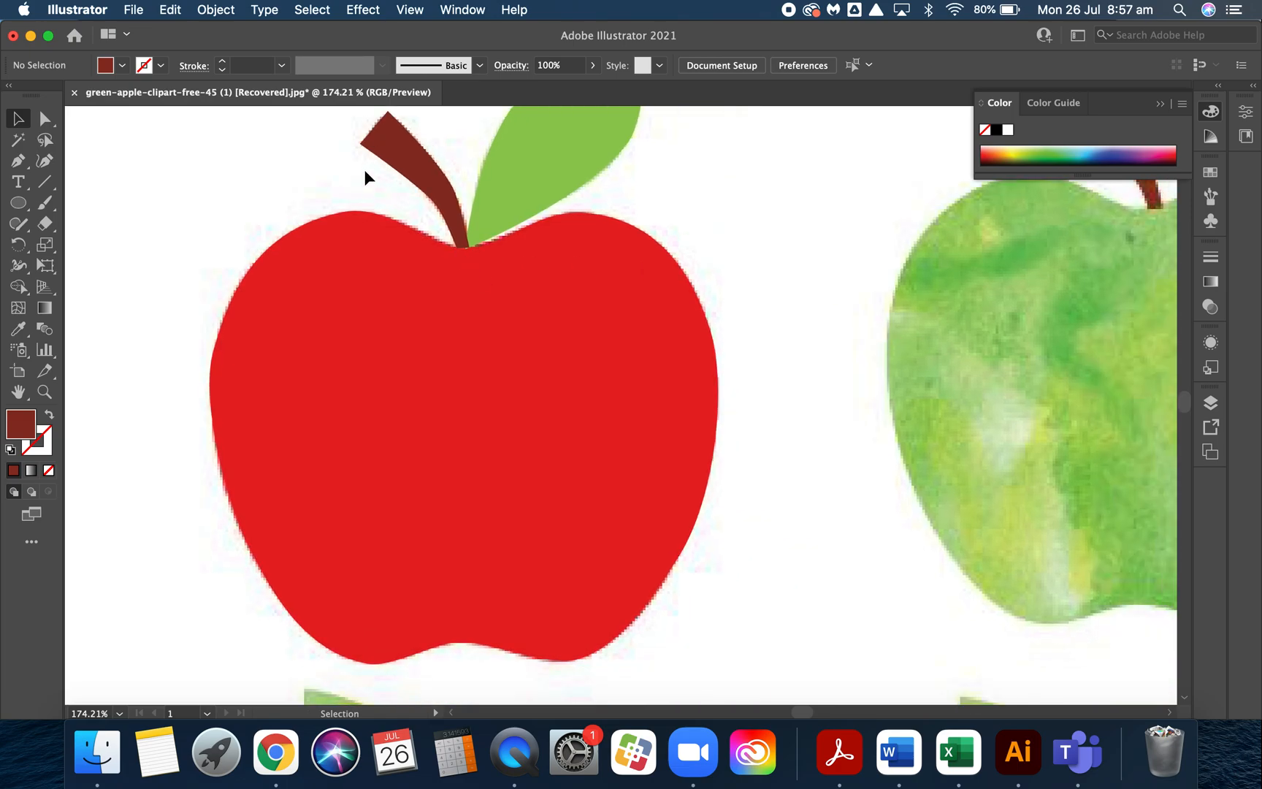
- Copy the apple body and stalk onto the green apple image and remove the copy's fill
{"action": "left_click", "coordinate": [435, 309]}
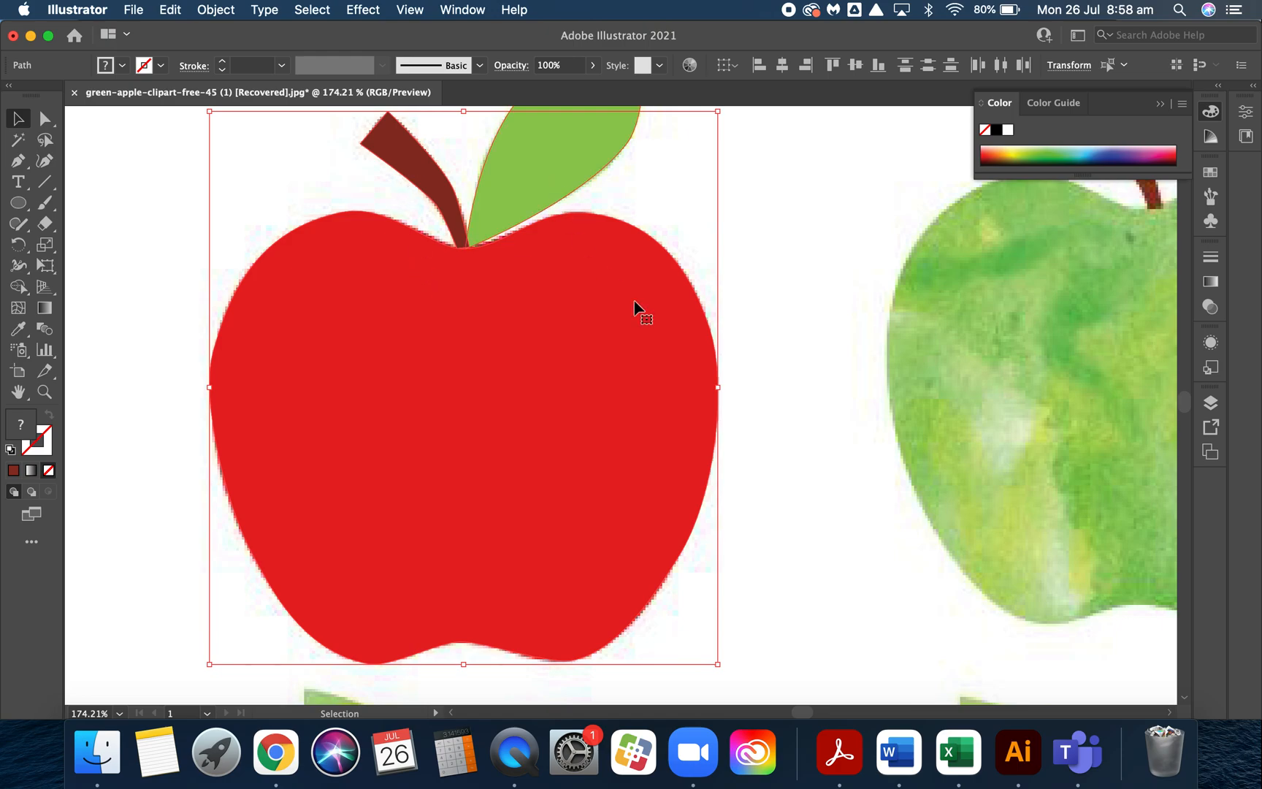
{"action": "mouse_move", "coordinate": [801, 409]}
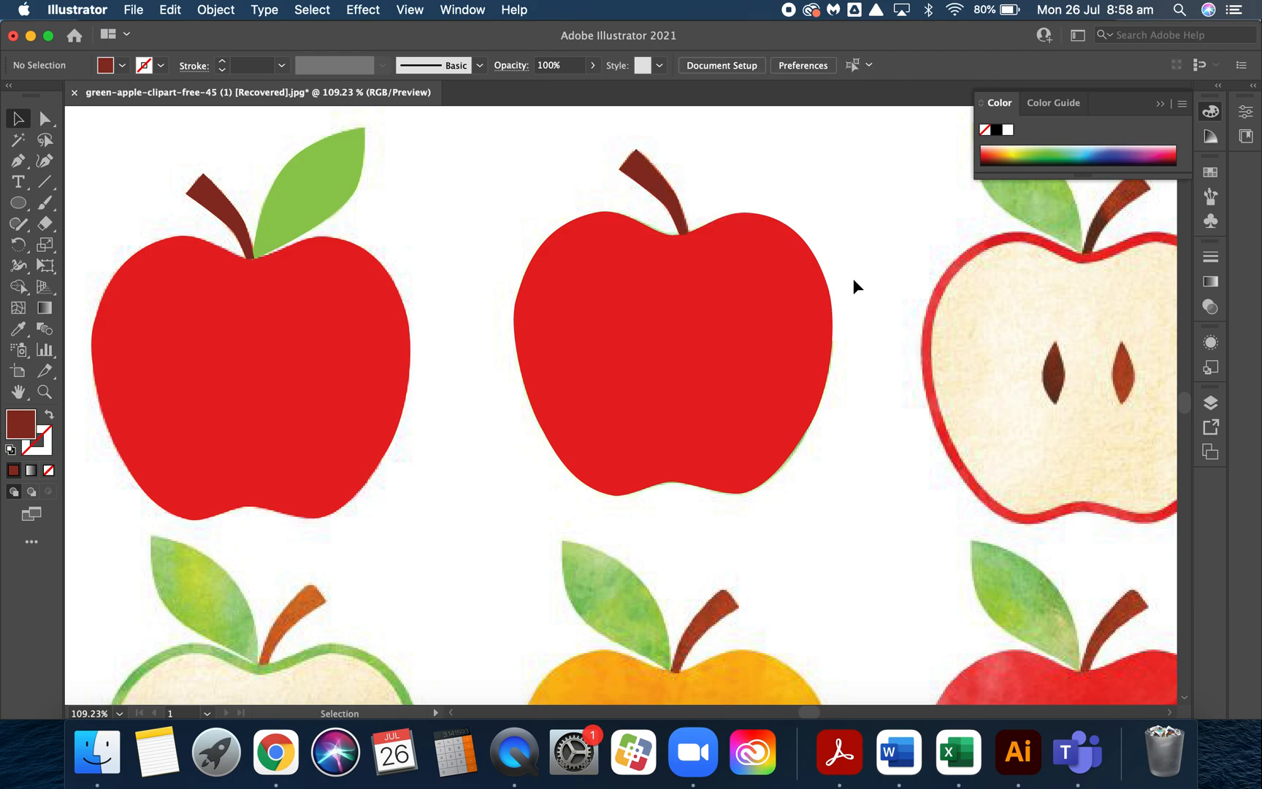
{"action": "left_click", "coordinate": [671, 352]}
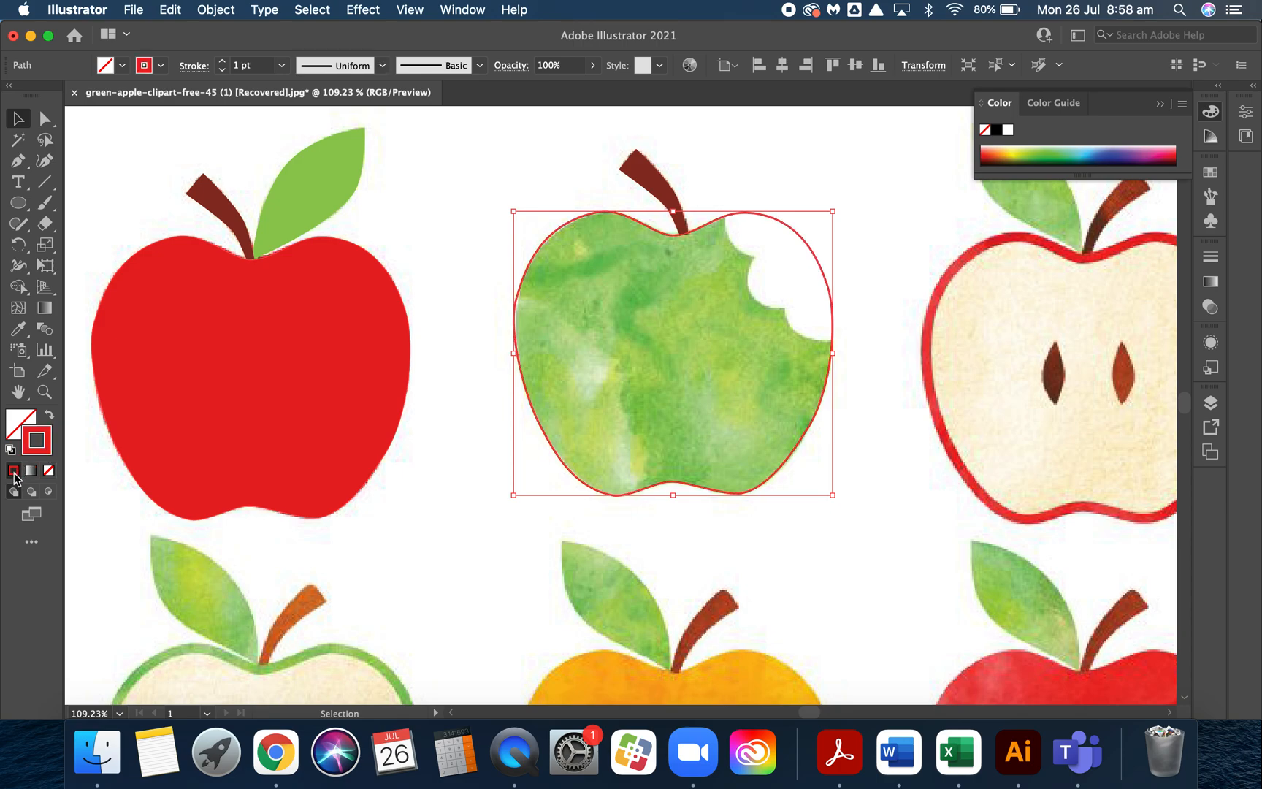
- Draw three overlapping circles along the copied apple's bite edge with the Ellipse tool
{"action": "left_click", "coordinate": [892, 400]}
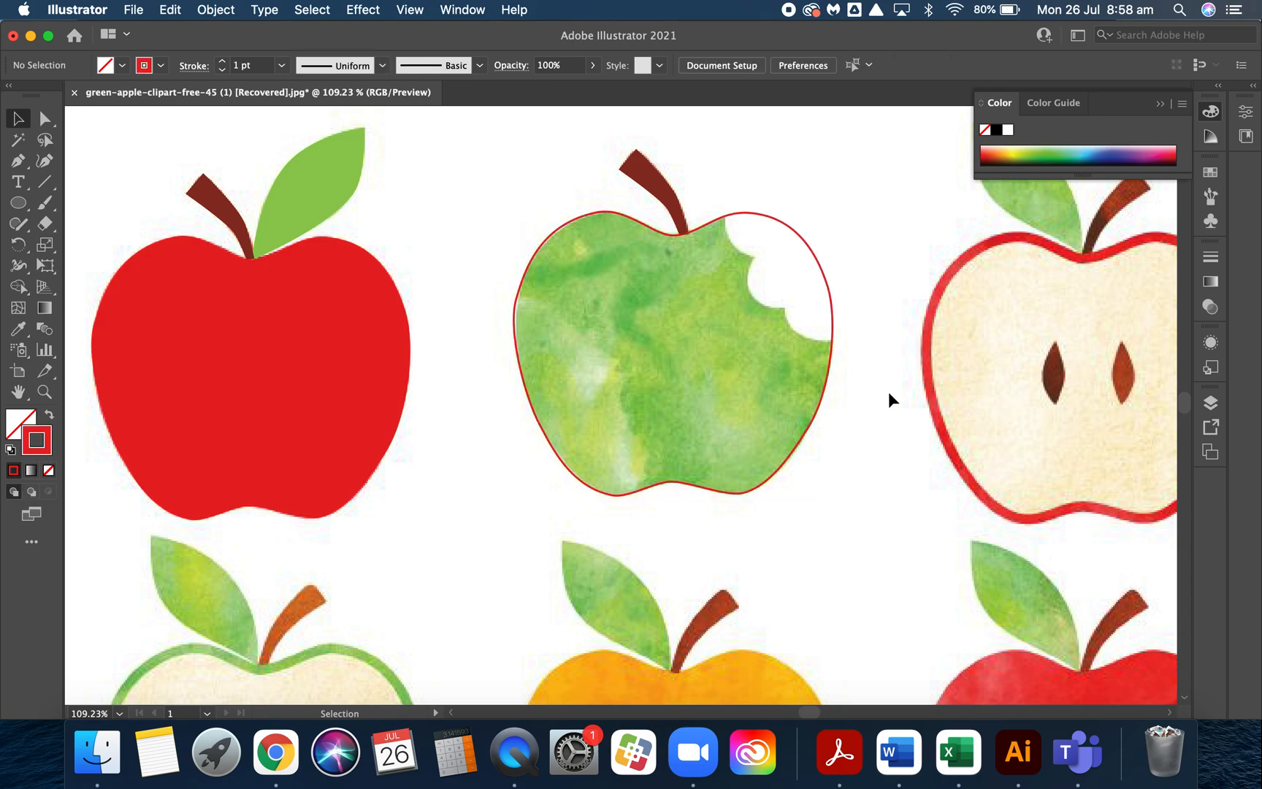
{"action": "mouse_move", "coordinate": [752, 247]}
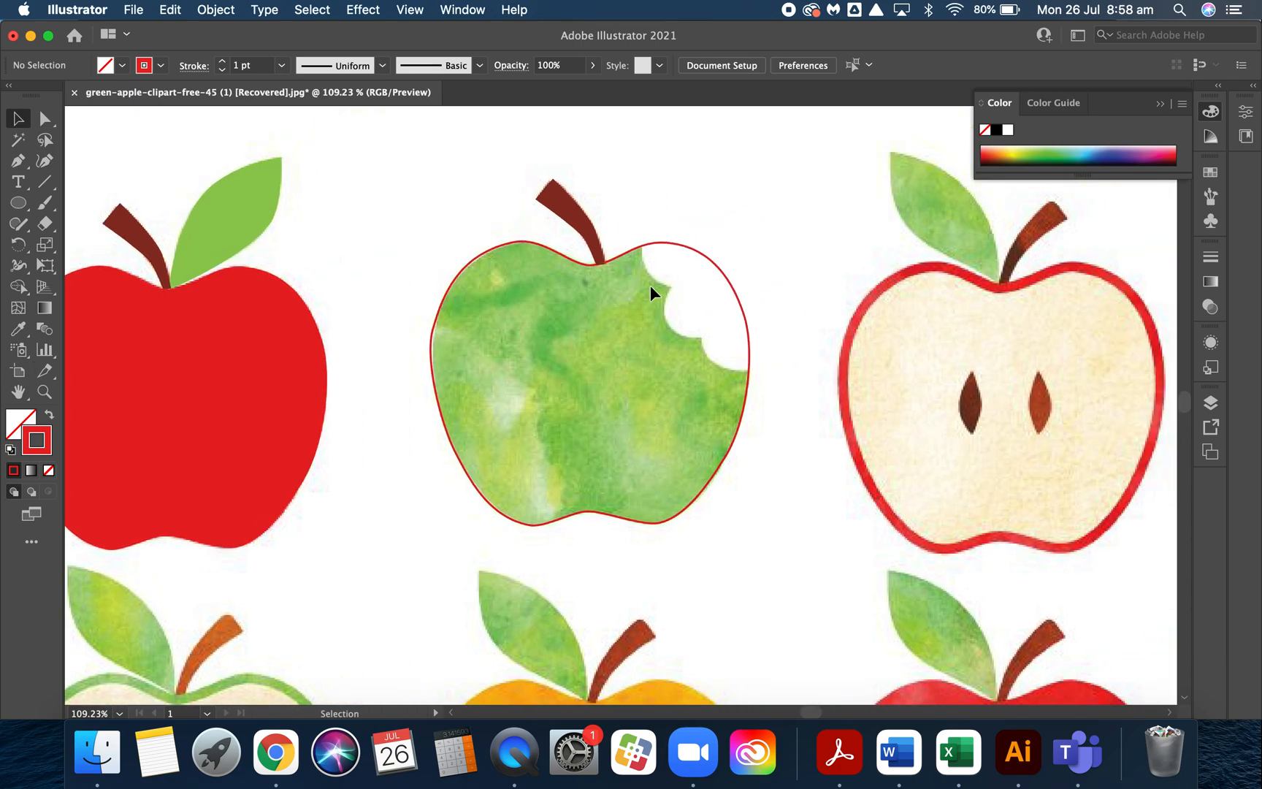
{"action": "mouse_move", "coordinate": [50, 234]}
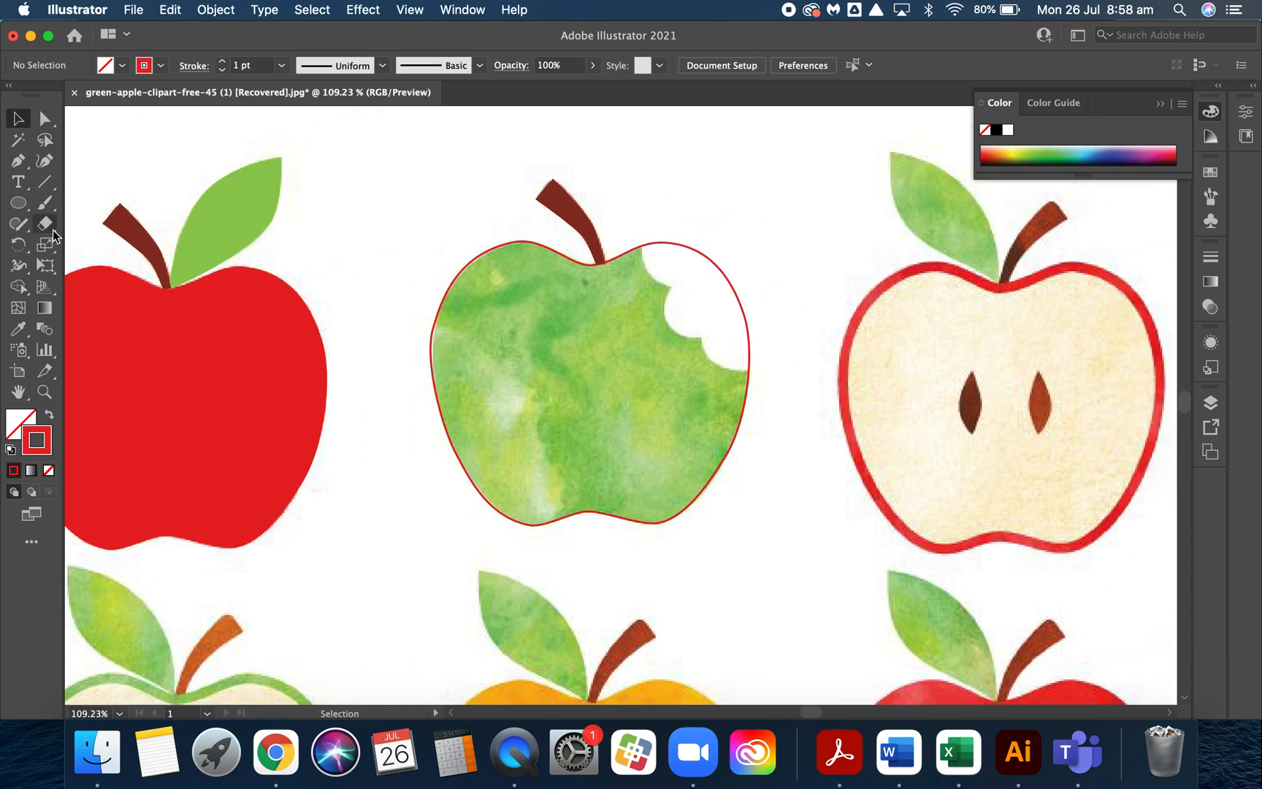
{"action": "left_click", "coordinate": [18, 203]}
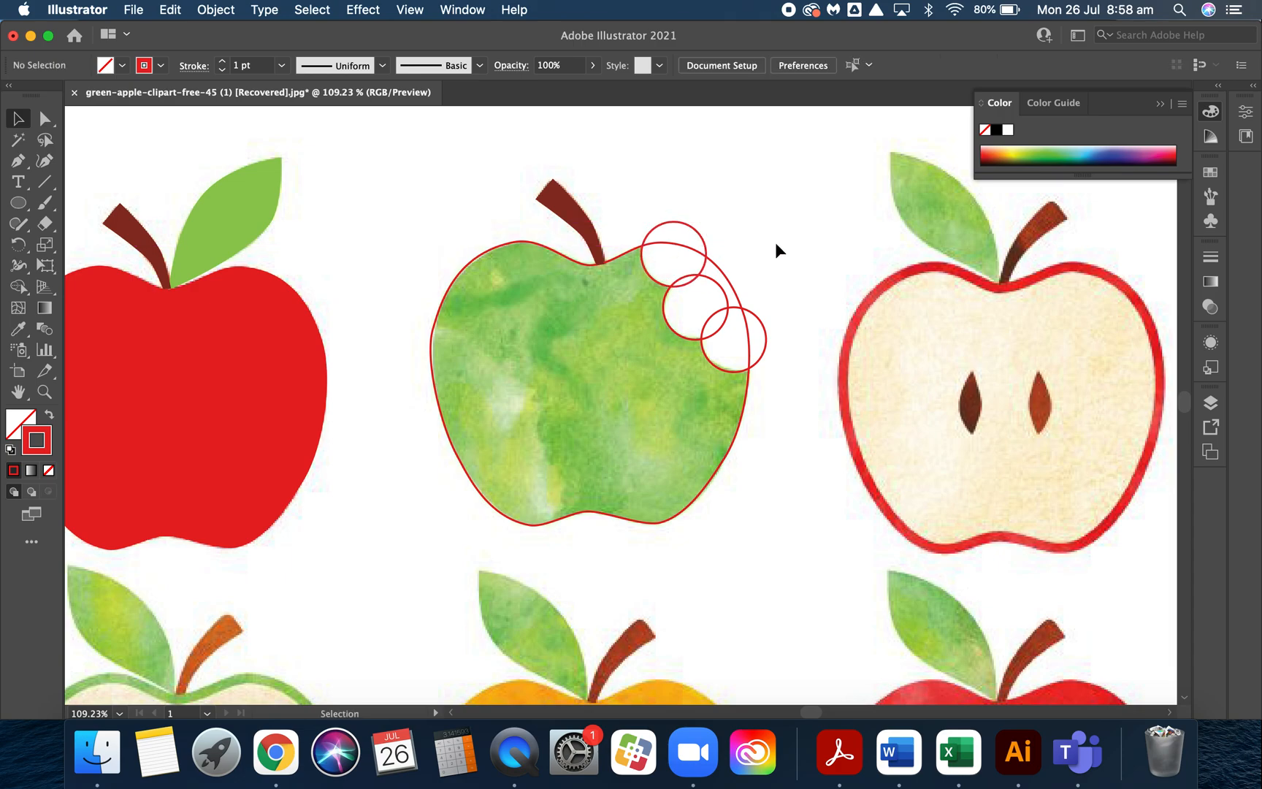
{"action": "mouse_move", "coordinate": [694, 194]}
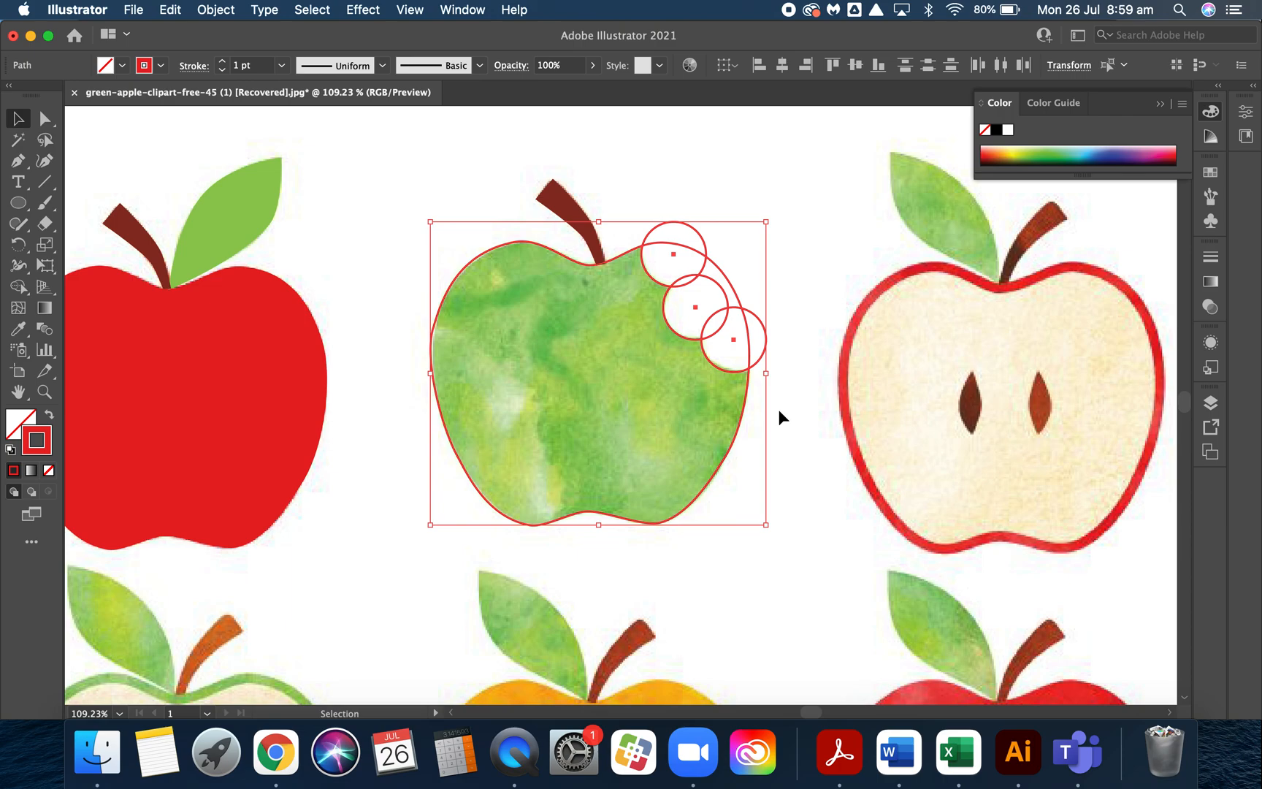
{"action": "mouse_move", "coordinate": [108, 163]}
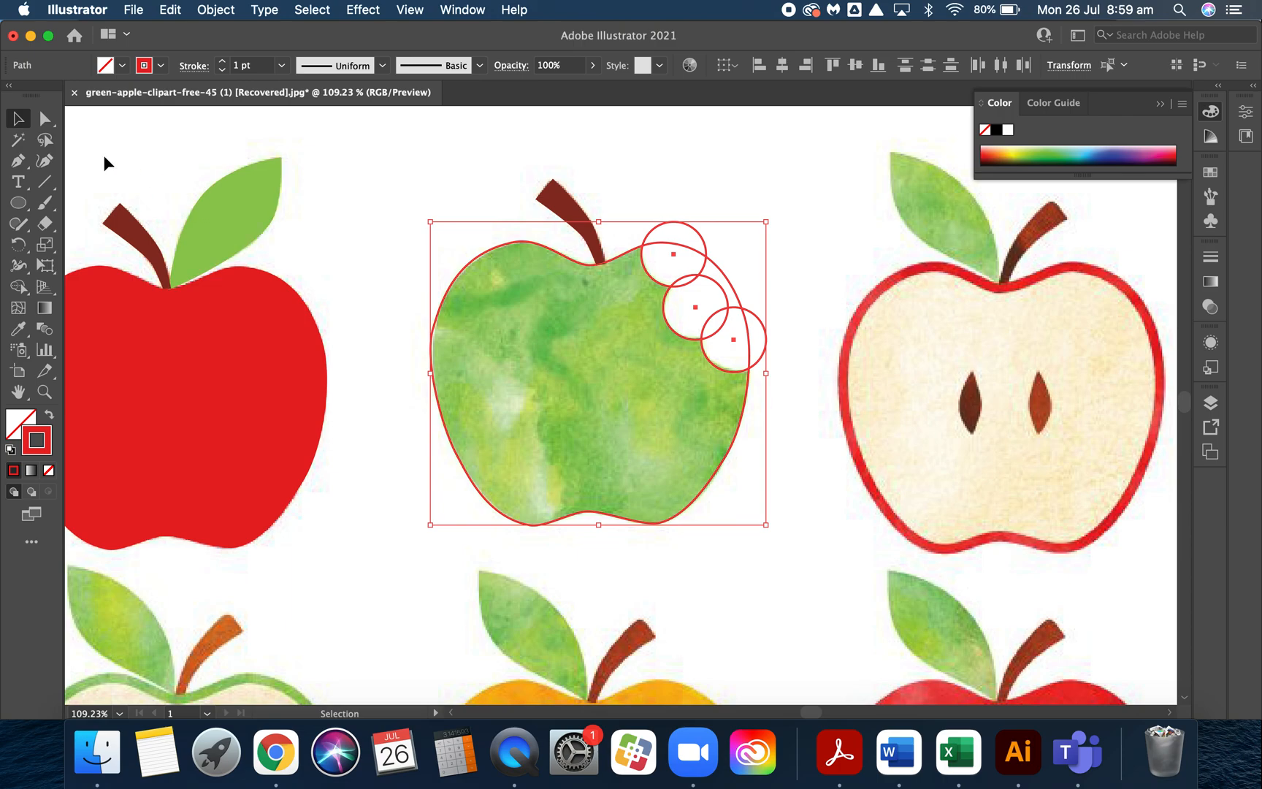
{"action": "mouse_move", "coordinate": [19, 347]}
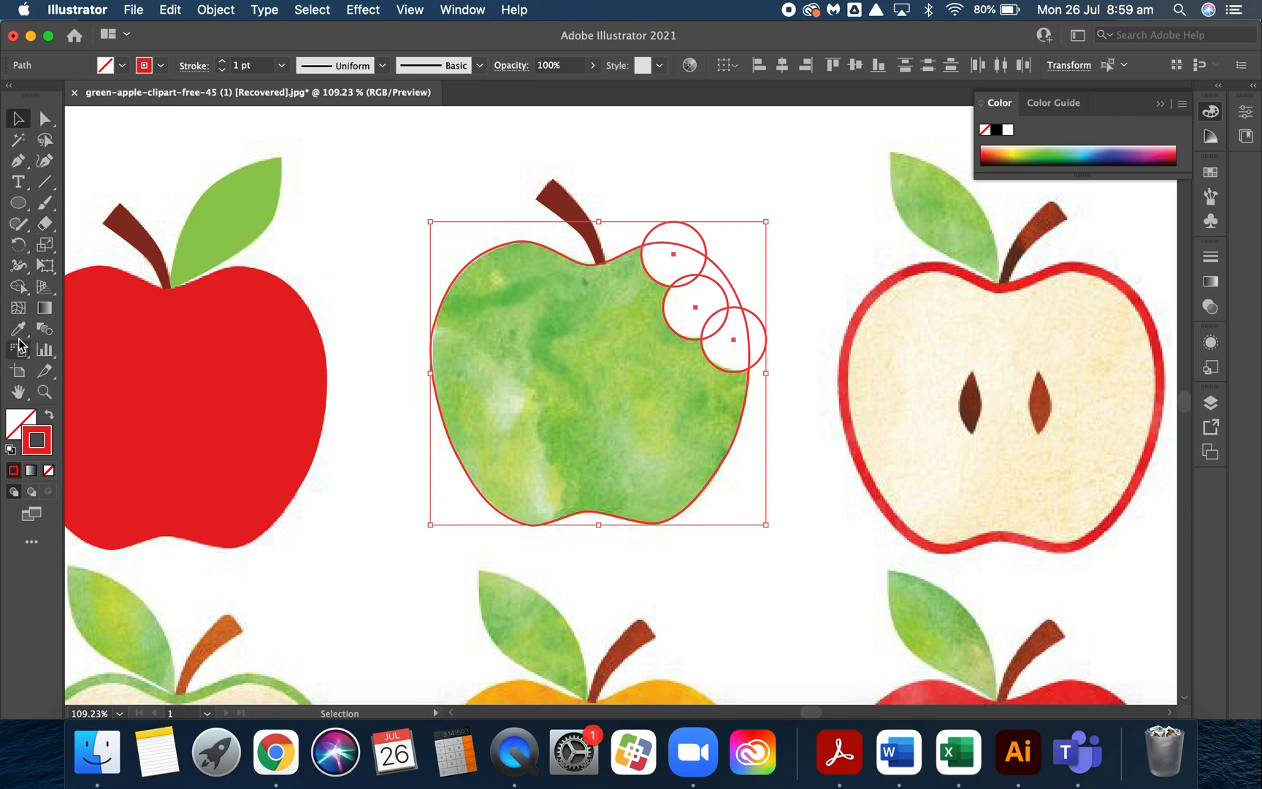
{"action": "mouse_move", "coordinate": [17, 288]}
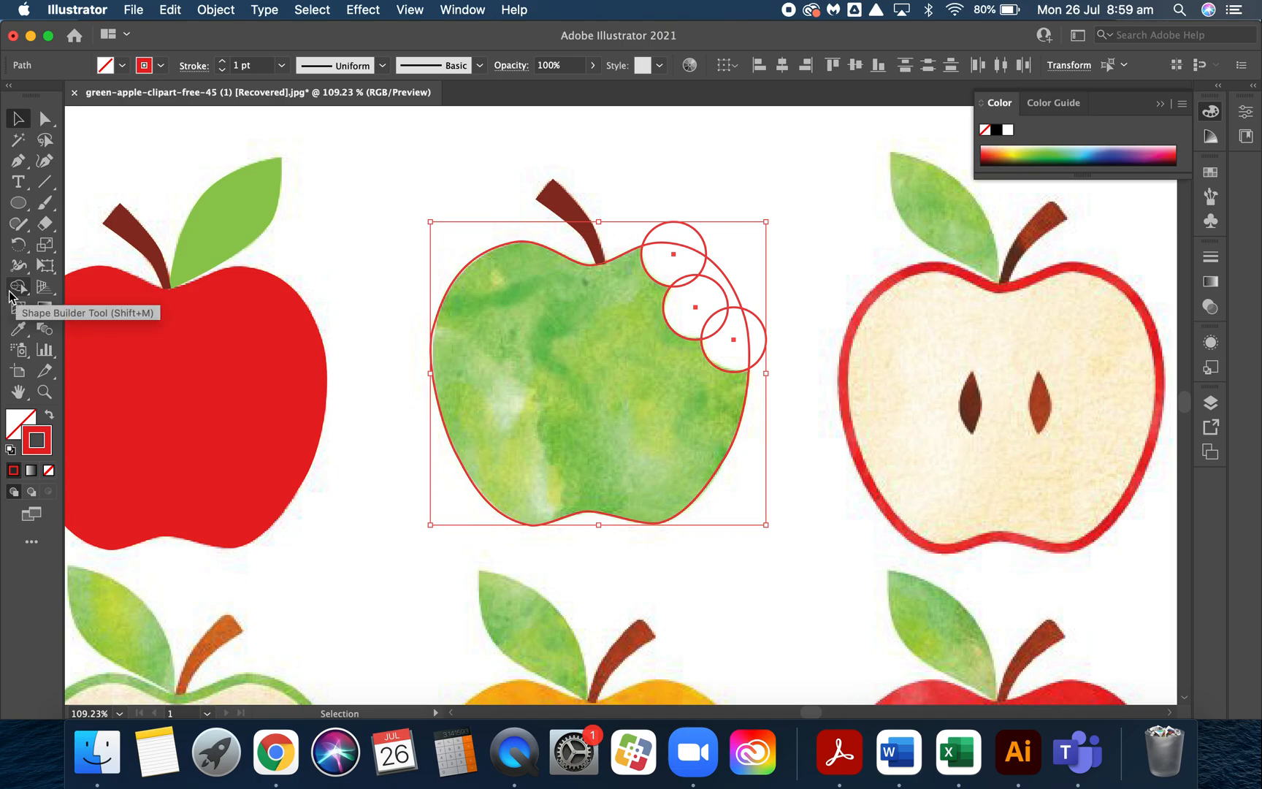
- Cut the overlapping circle areas out of the apple outline with the Shape Builder tool
{"action": "left_click", "coordinate": [18, 286]}
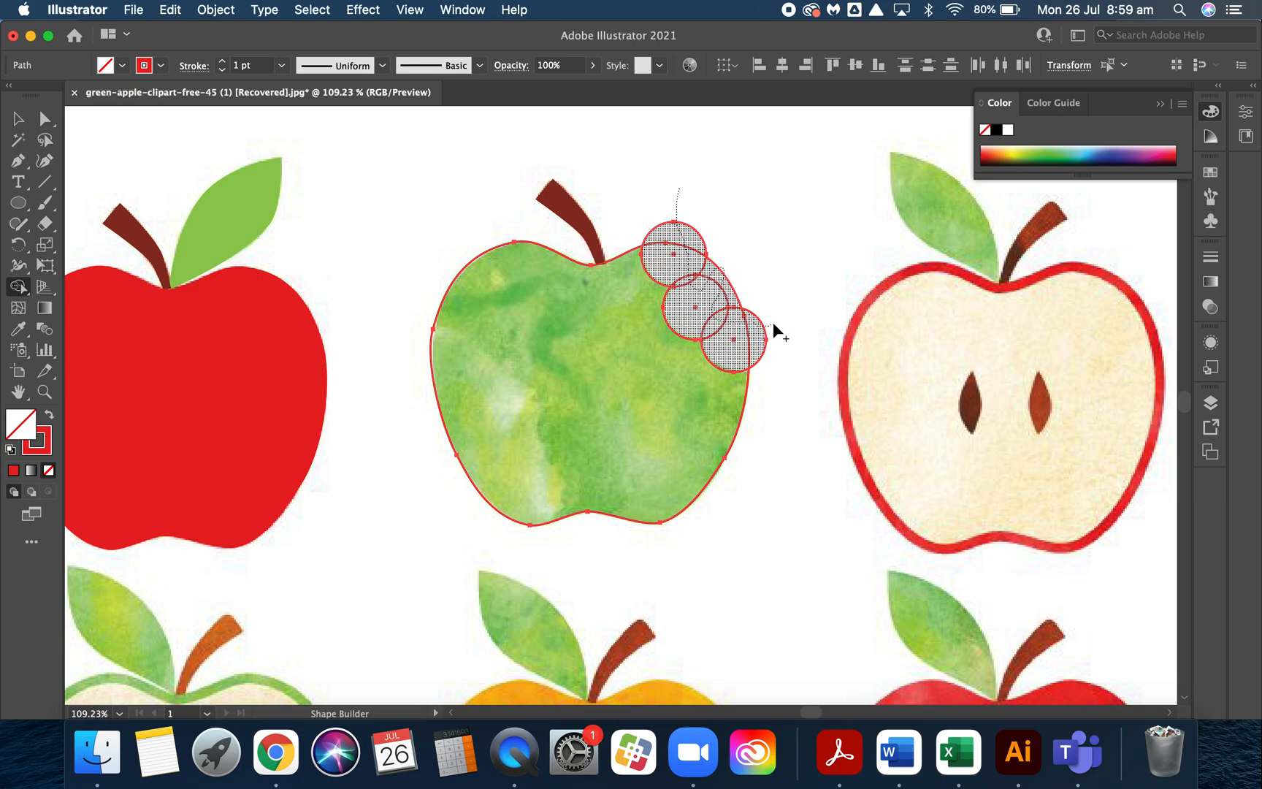
{"action": "left_click", "coordinate": [692, 305]}
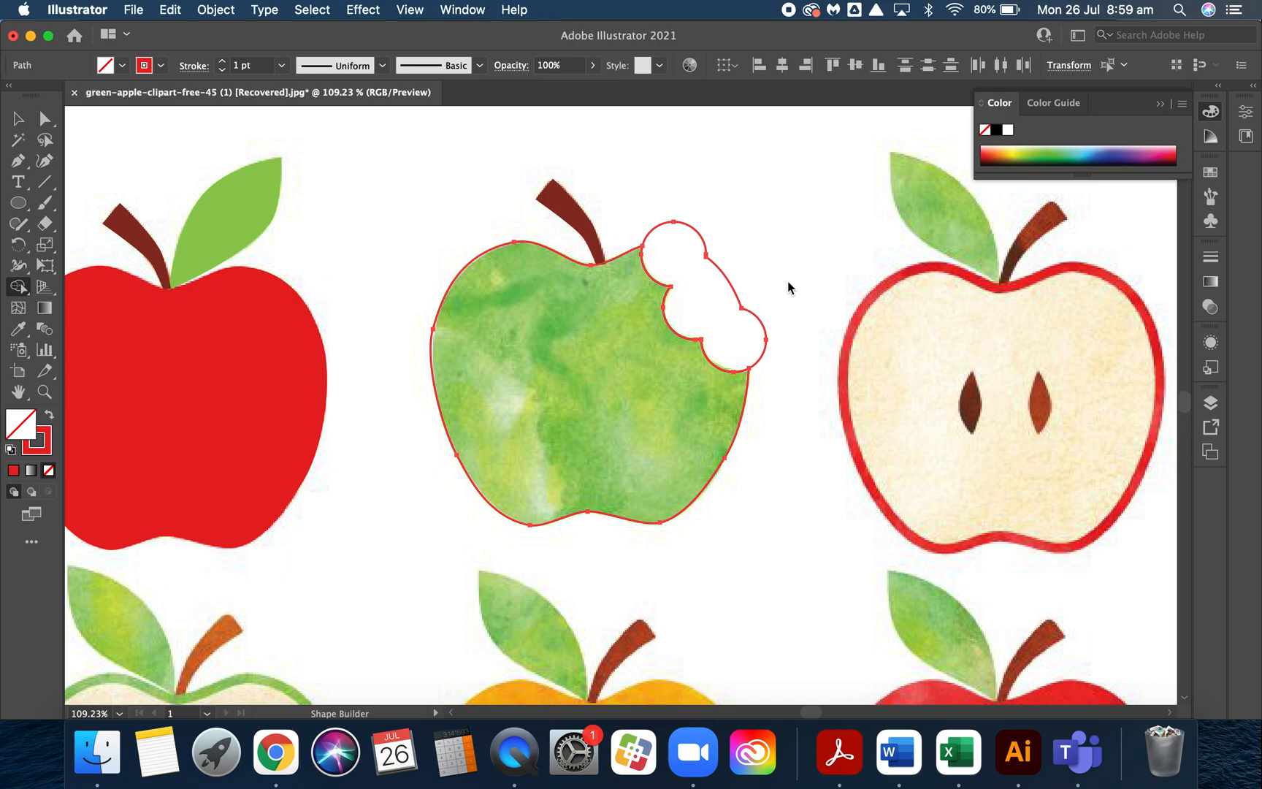
{"action": "left_click", "coordinate": [808, 268]}
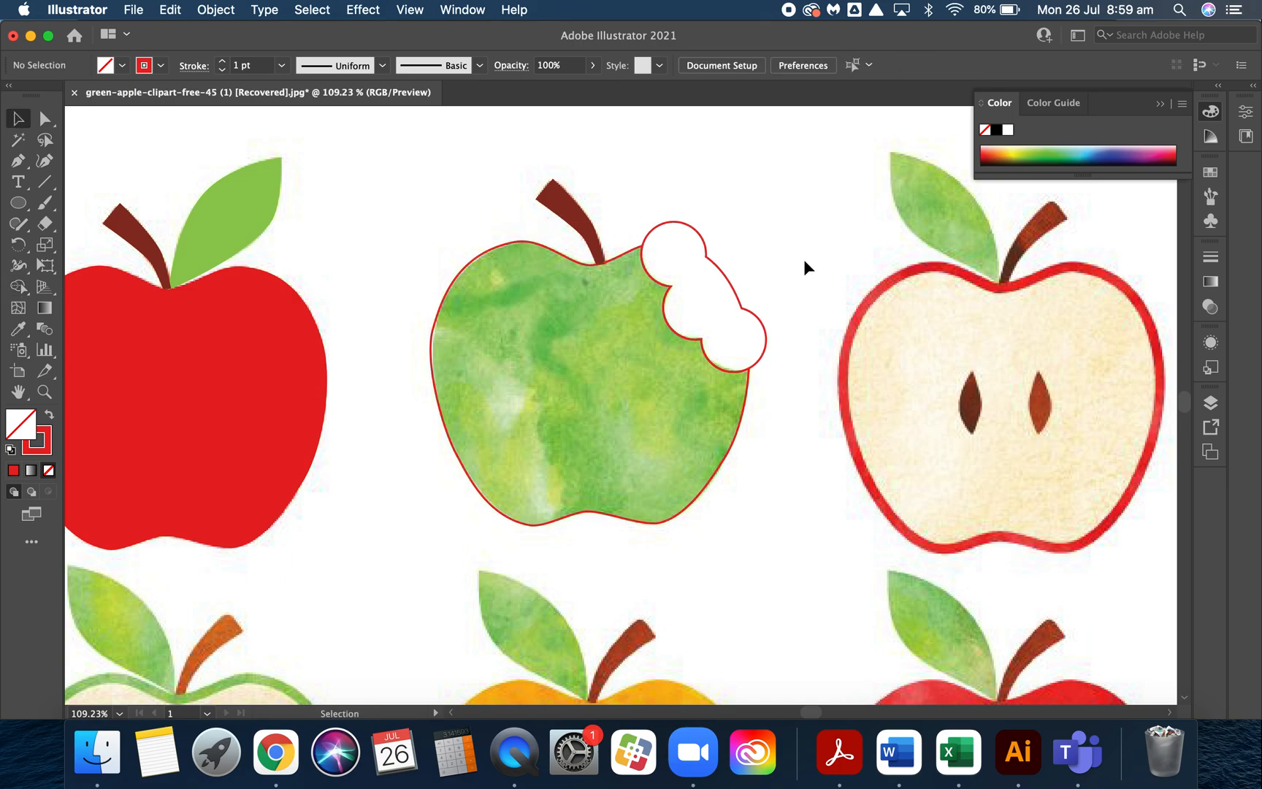
{"action": "mouse_move", "coordinate": [800, 249]}
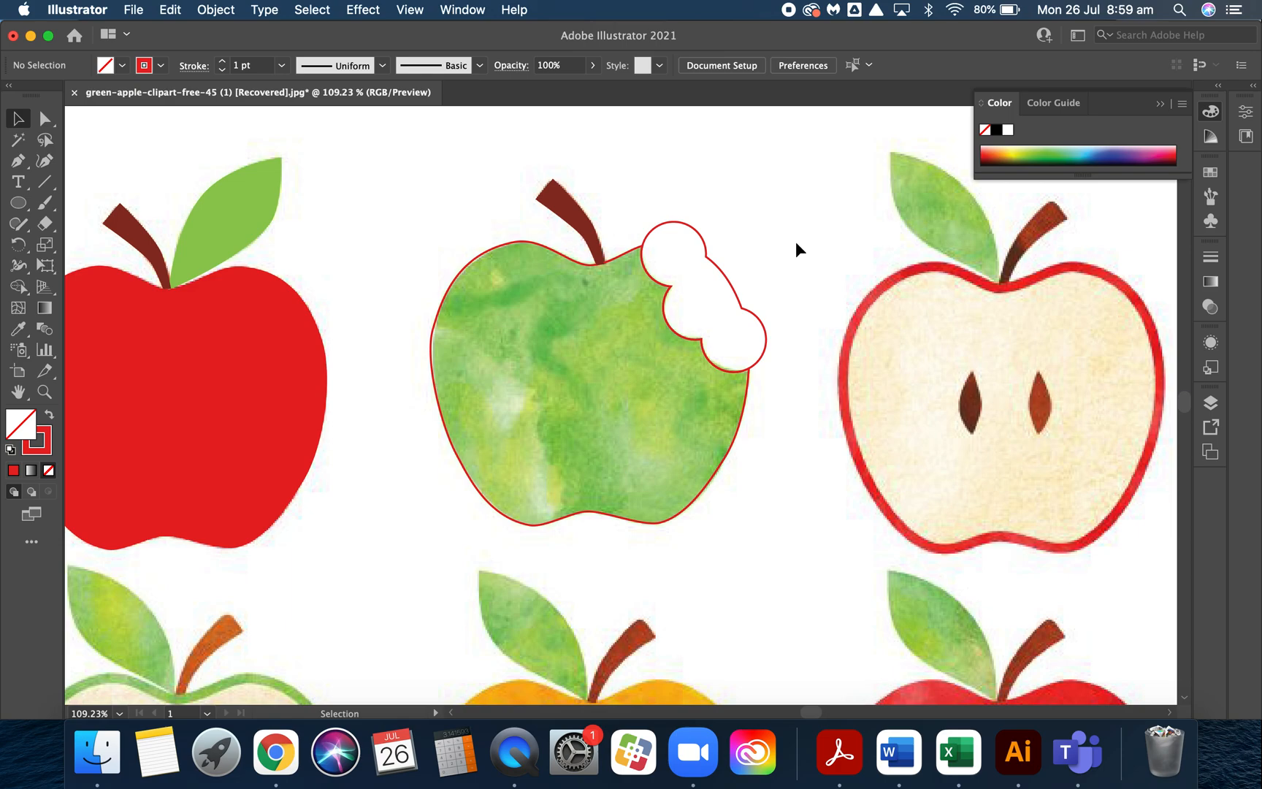
{"action": "mouse_move", "coordinate": [729, 284]}
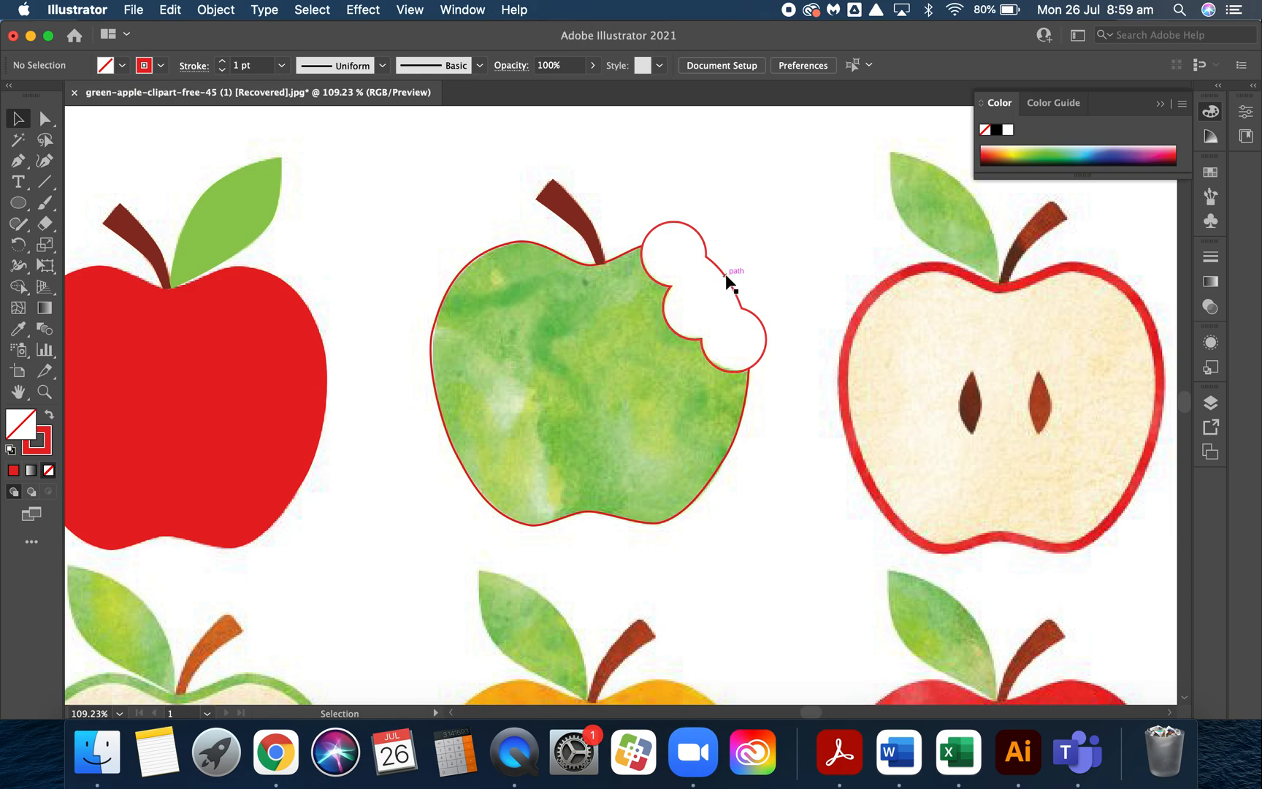
- Delete the leftover circle pieces, leaving the bitten apple outline
{"action": "left_click", "coordinate": [699, 297]}
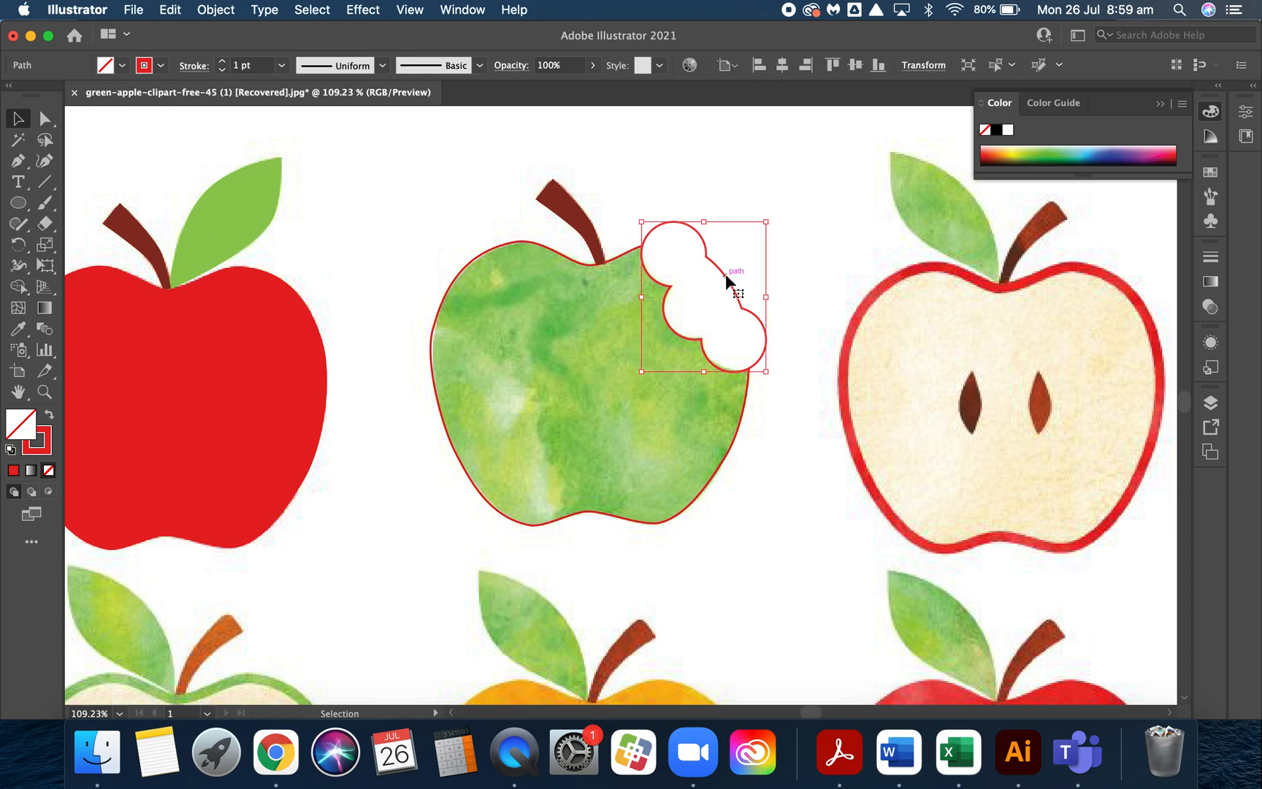
{"action": "left_click", "coordinate": [729, 282]}
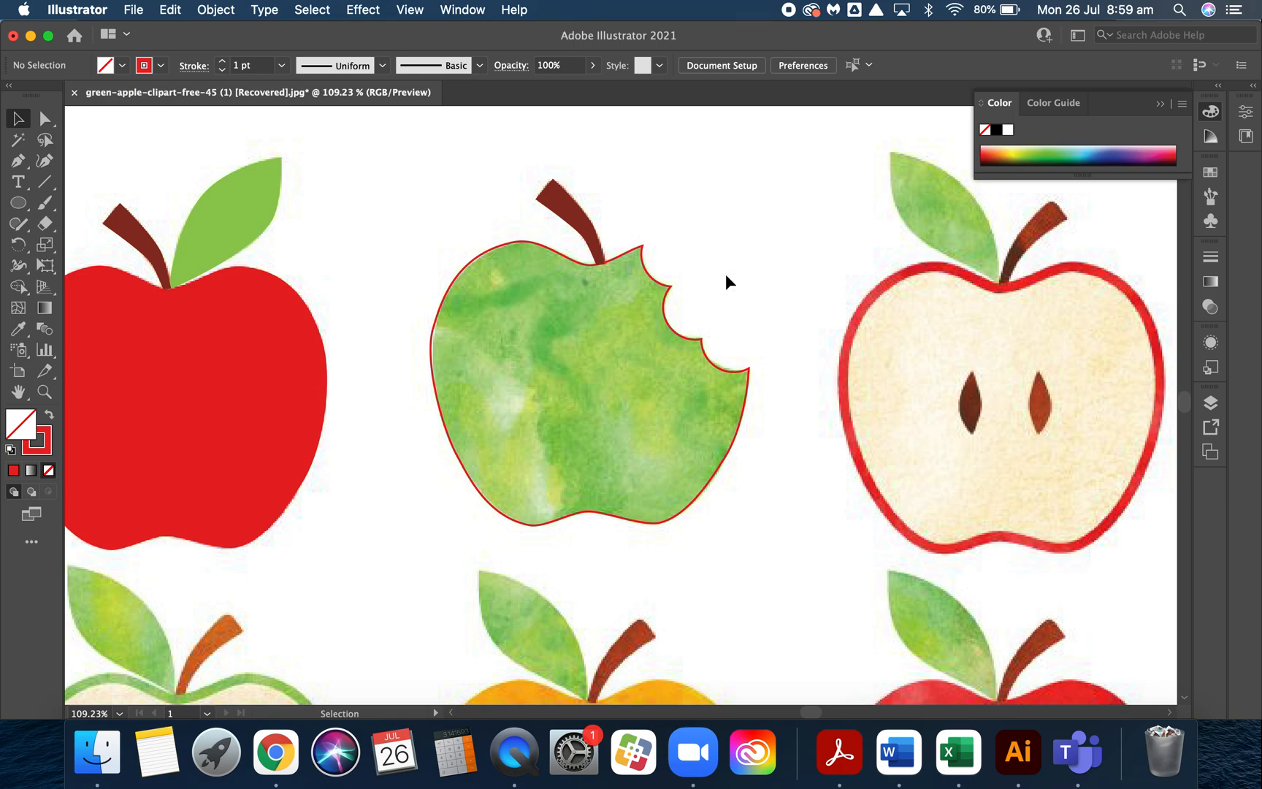
{"action": "left_click", "coordinate": [588, 362]}
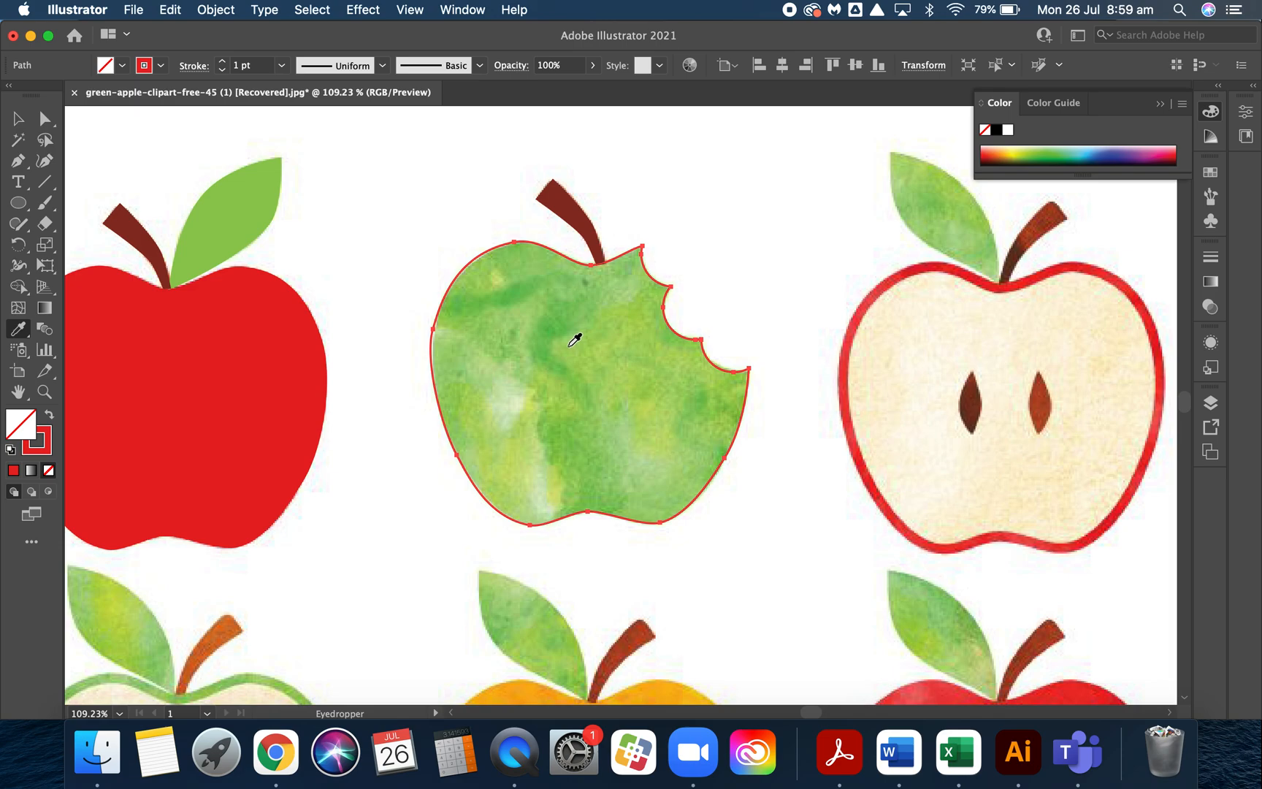
- Fill the bitten apple copy with a flat green sampled by the Eyedropper
{"action": "left_click", "coordinate": [574, 339]}
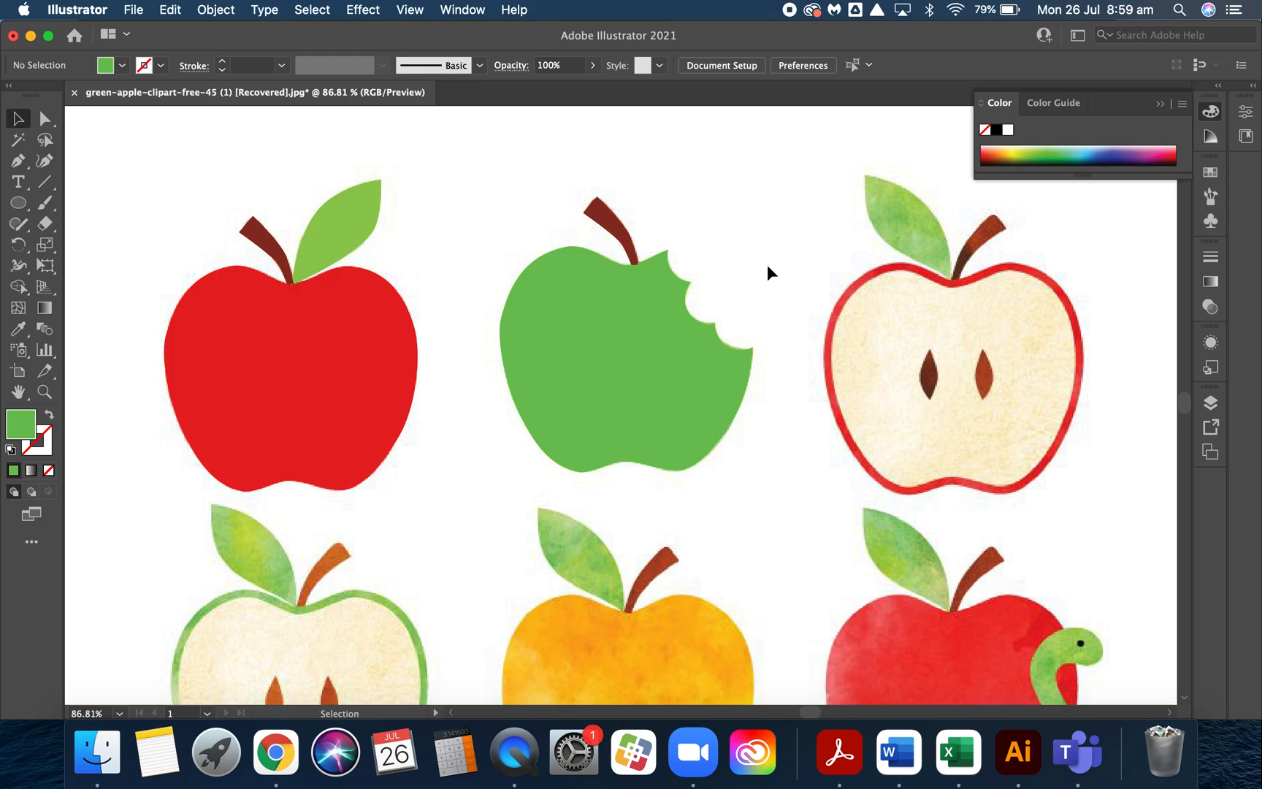
{"action": "mouse_move", "coordinate": [783, 329]}
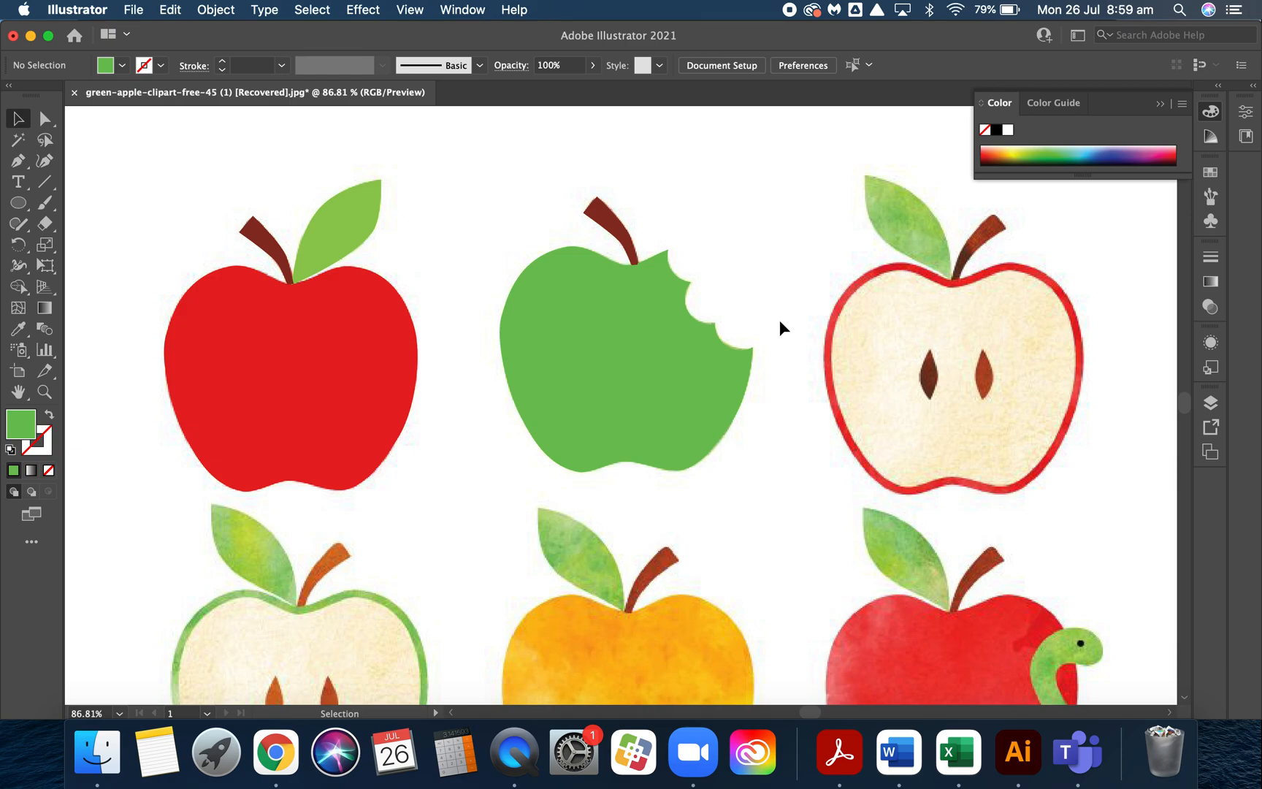
{"action": "mouse_move", "coordinate": [797, 384]}
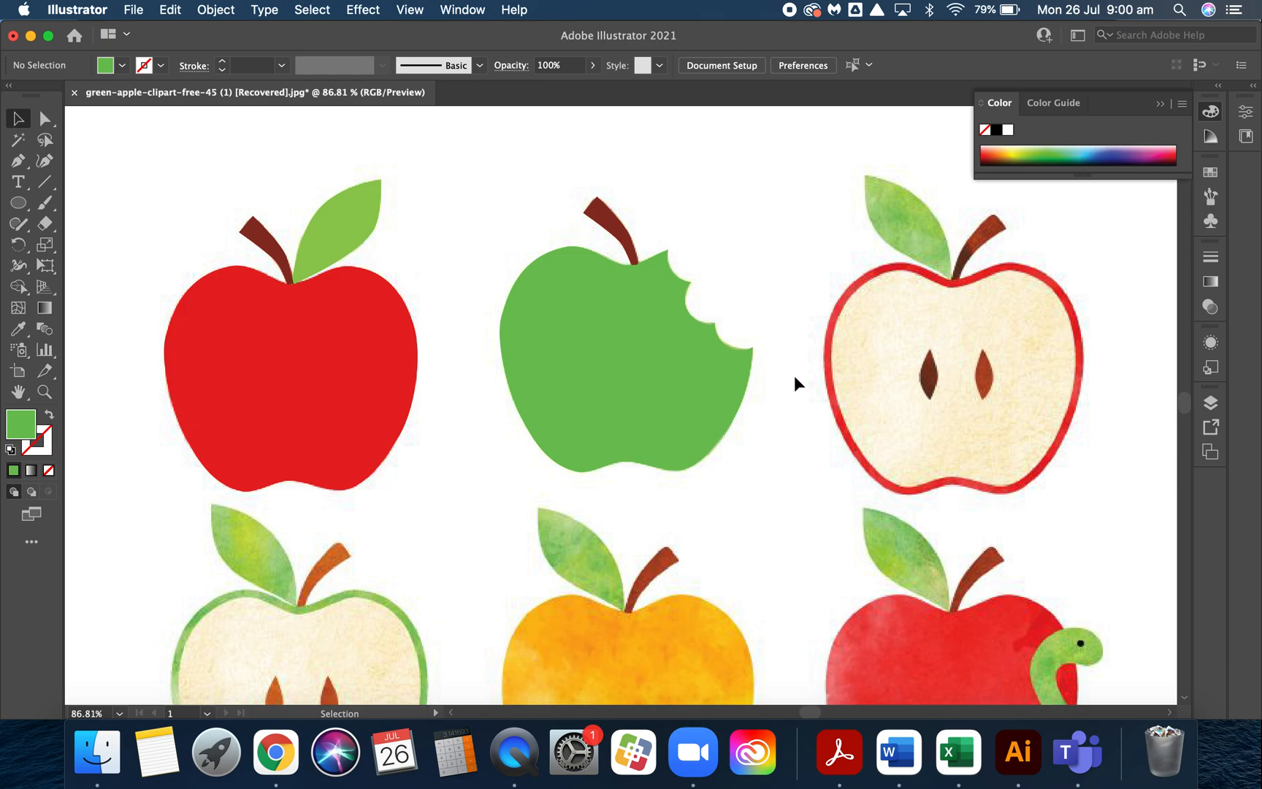
{"action": "mouse_move", "coordinate": [282, 272]}
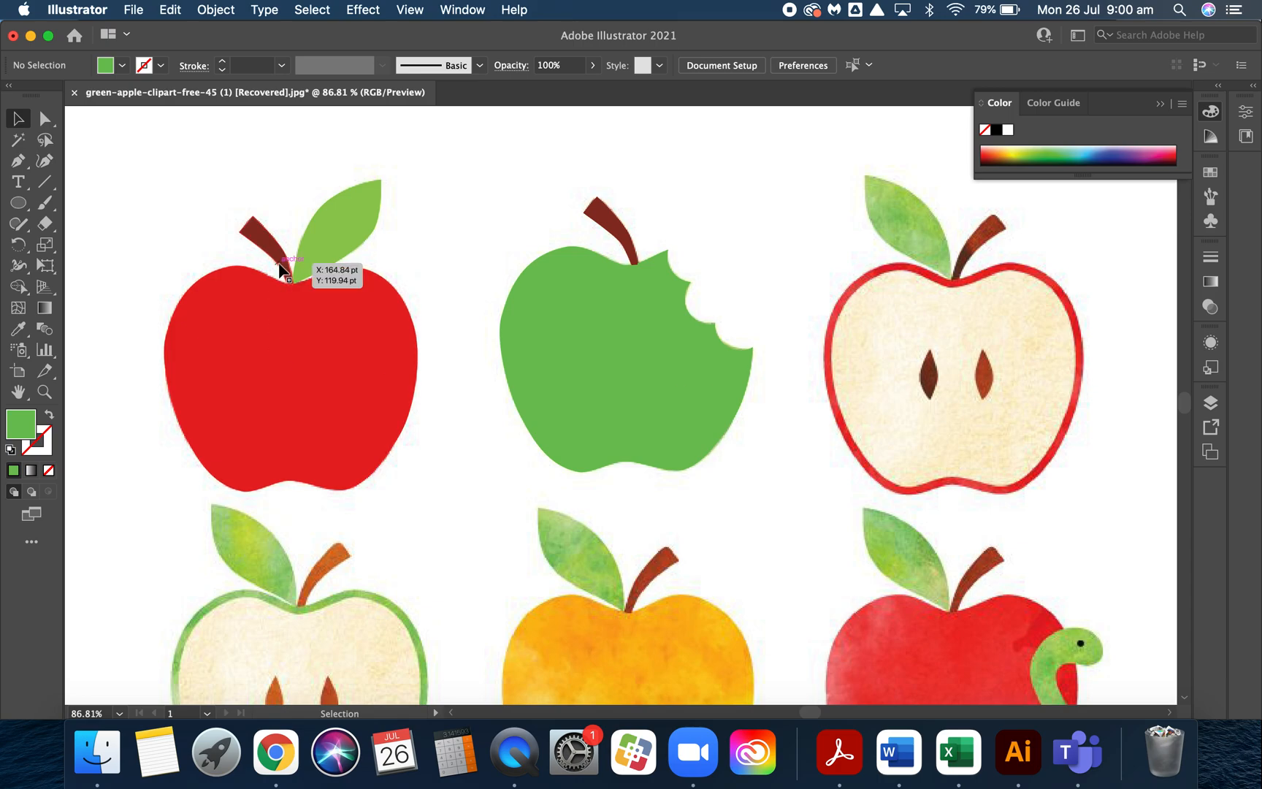
{"action": "mouse_move", "coordinate": [483, 293]}
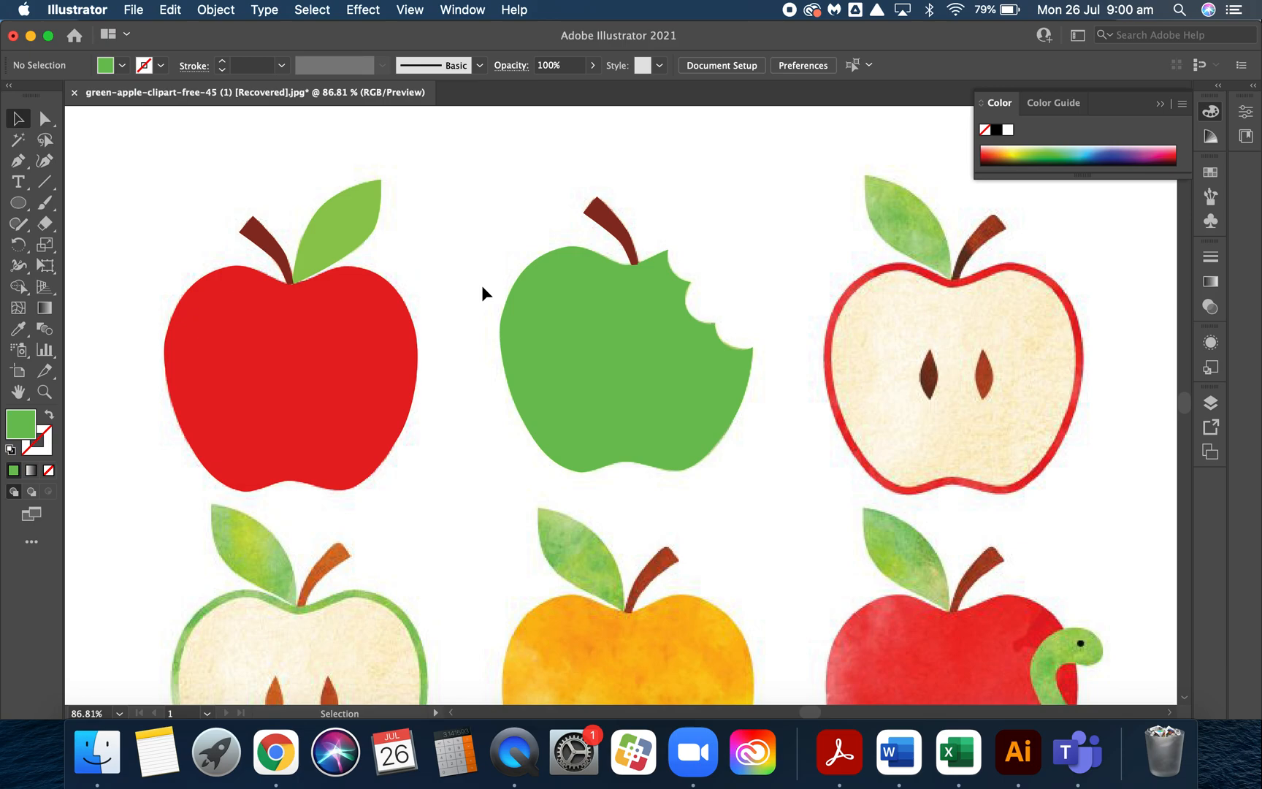
{"action": "mouse_move", "coordinate": [455, 406]}
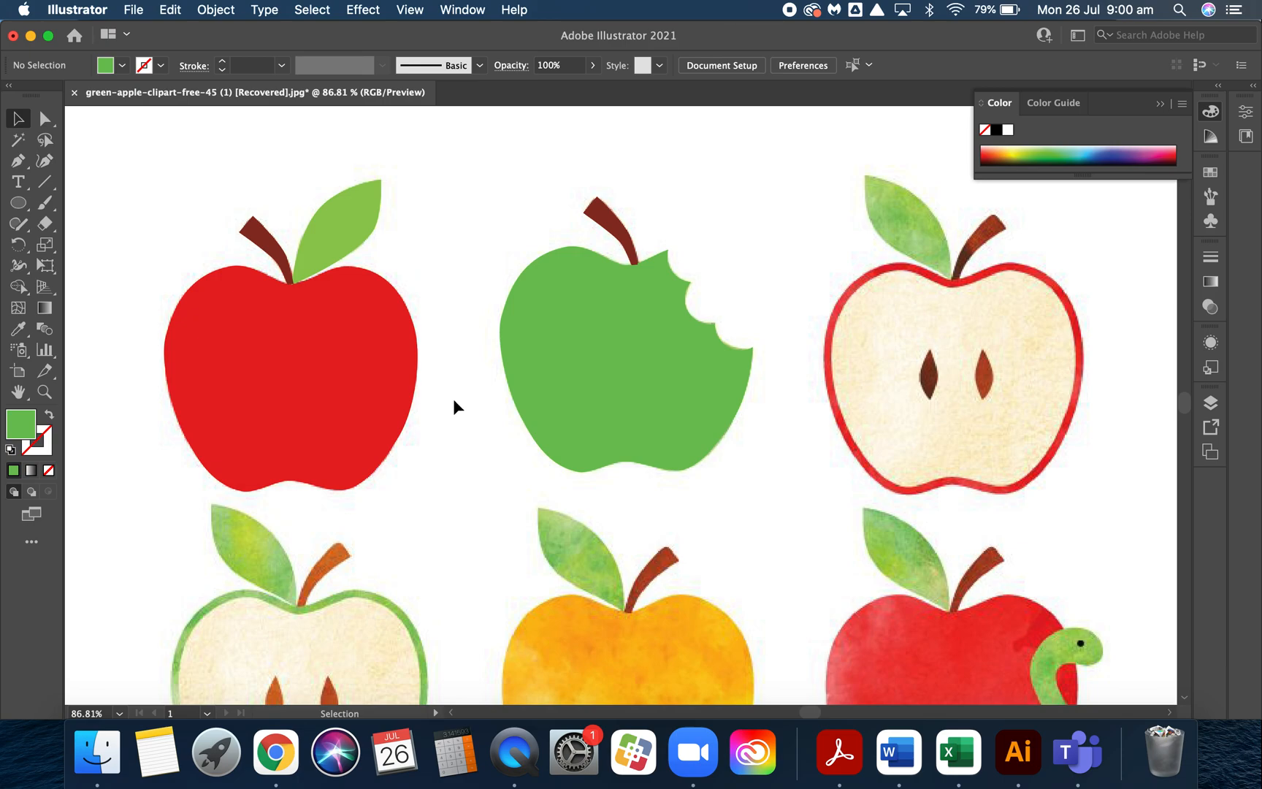
{"action": "mouse_move", "coordinate": [472, 489]}
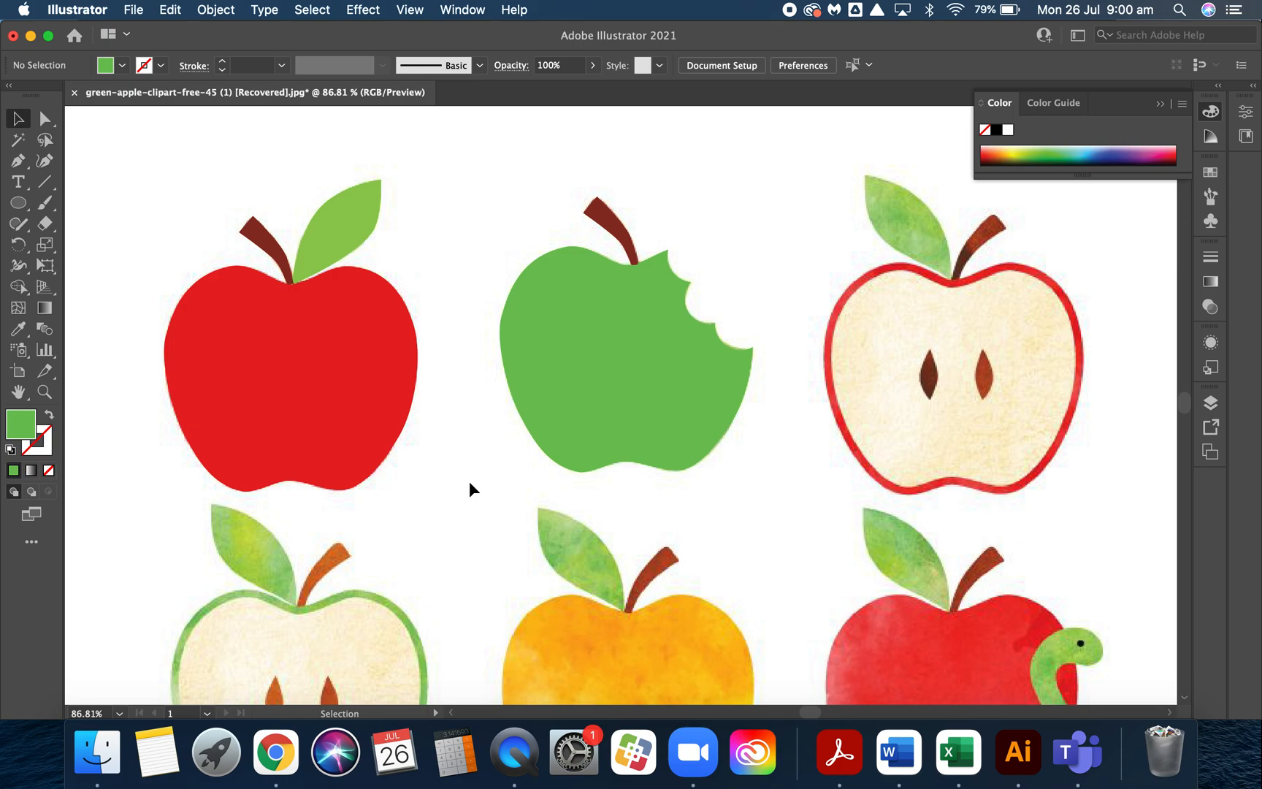
{"action": "mouse_move", "coordinate": [739, 514]}
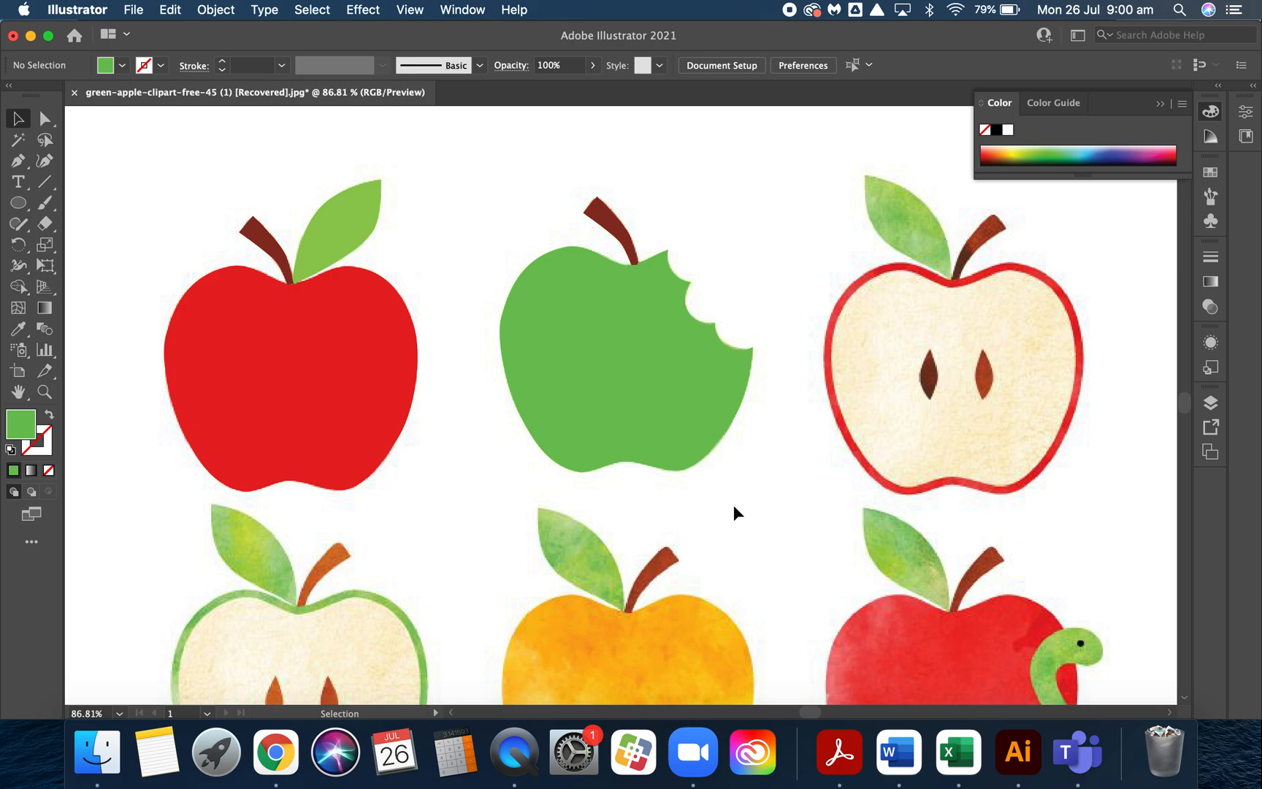